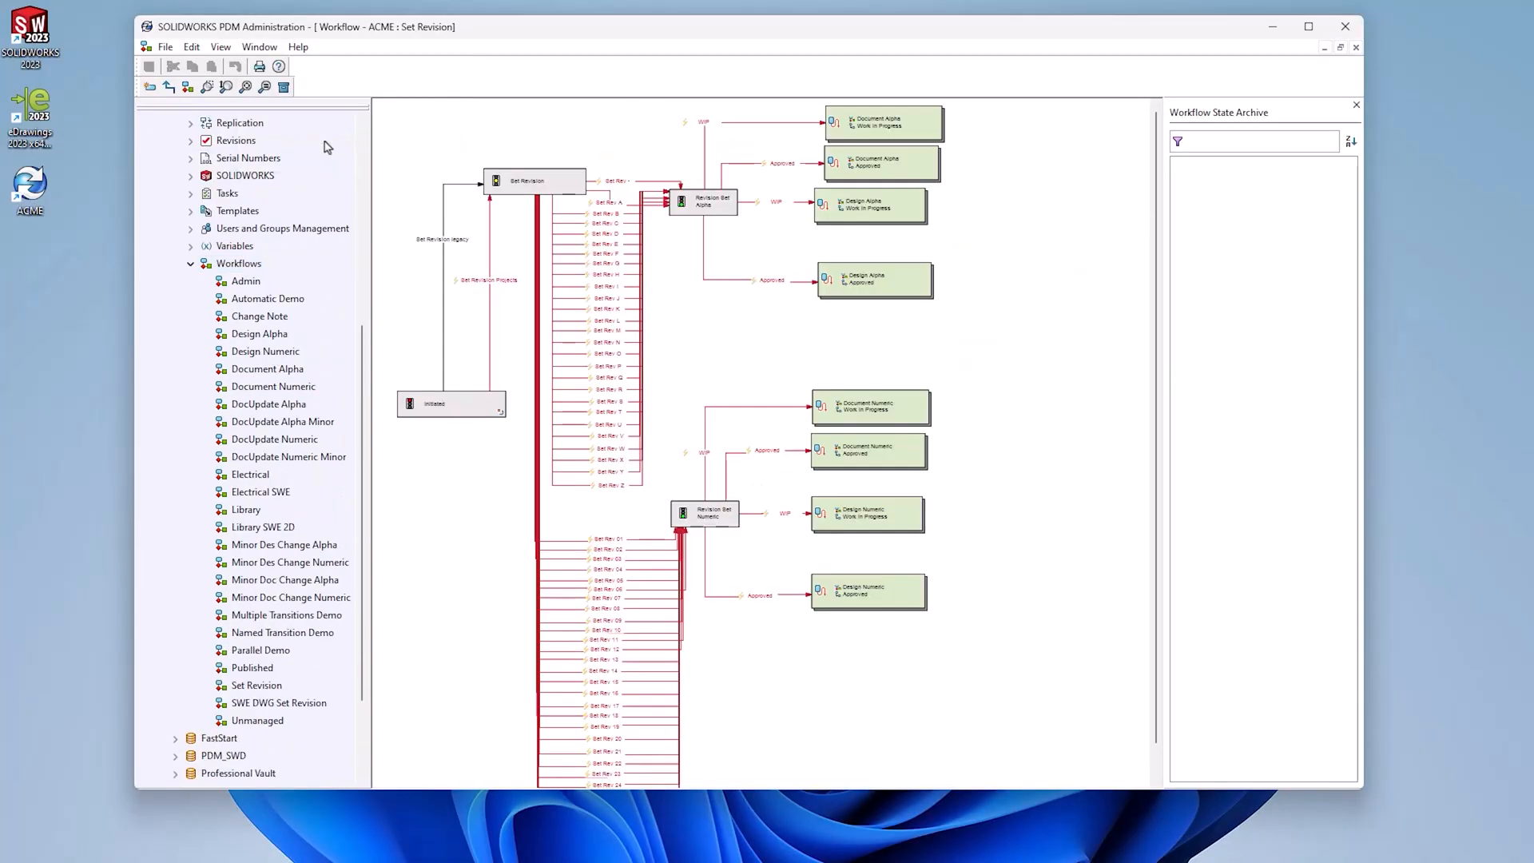
Open the Design Numeric workflow's Approved transition from Pending Approval to view its properties
left_click(246, 509)
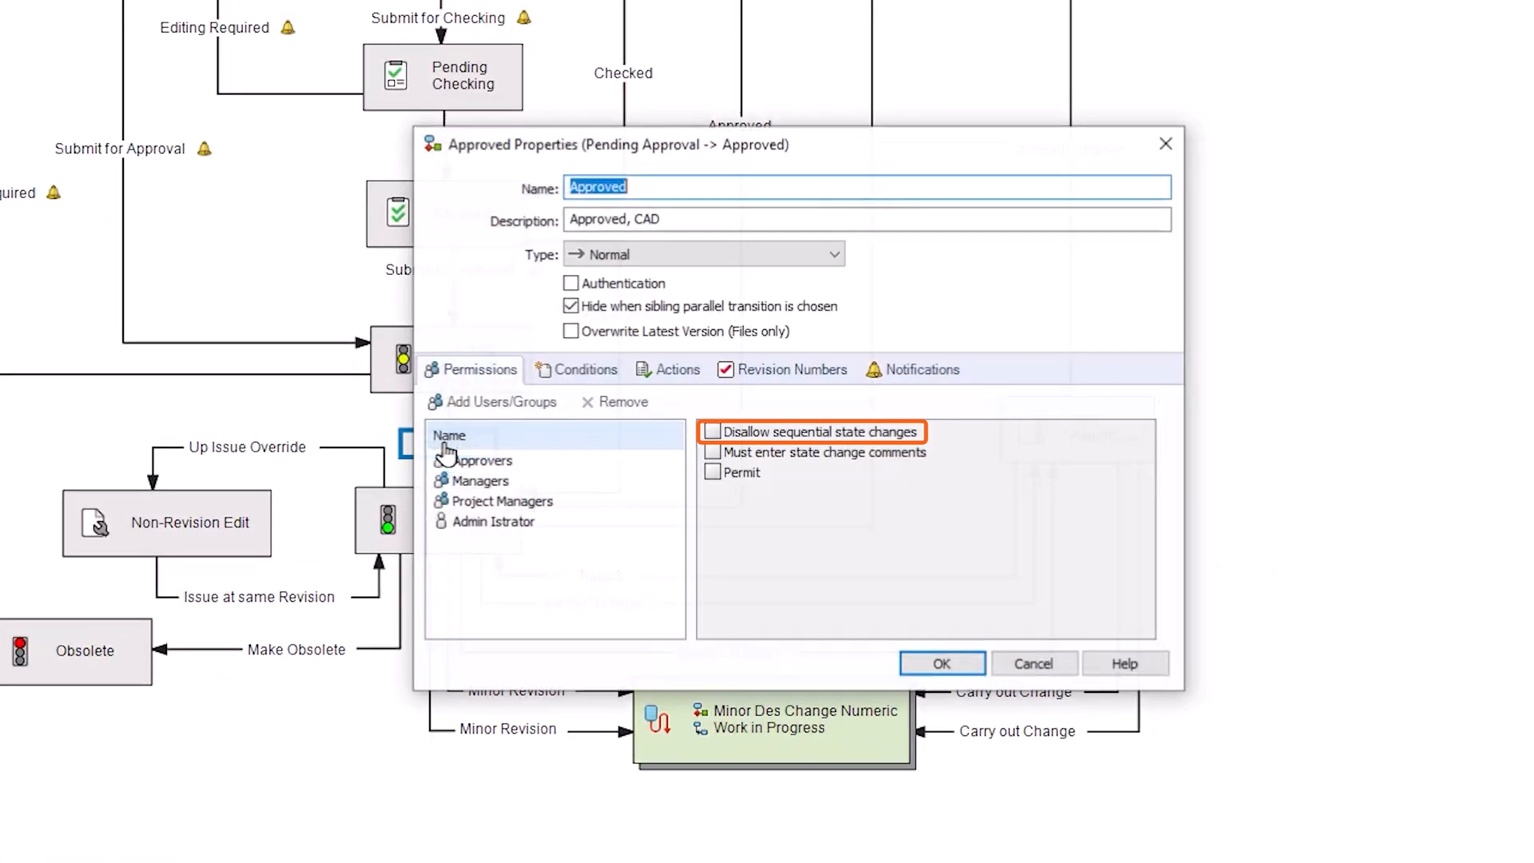
Tick Disallow sequential state changes for Approvers, Managers and Project Managers, and save the transition
left_click(482, 460)
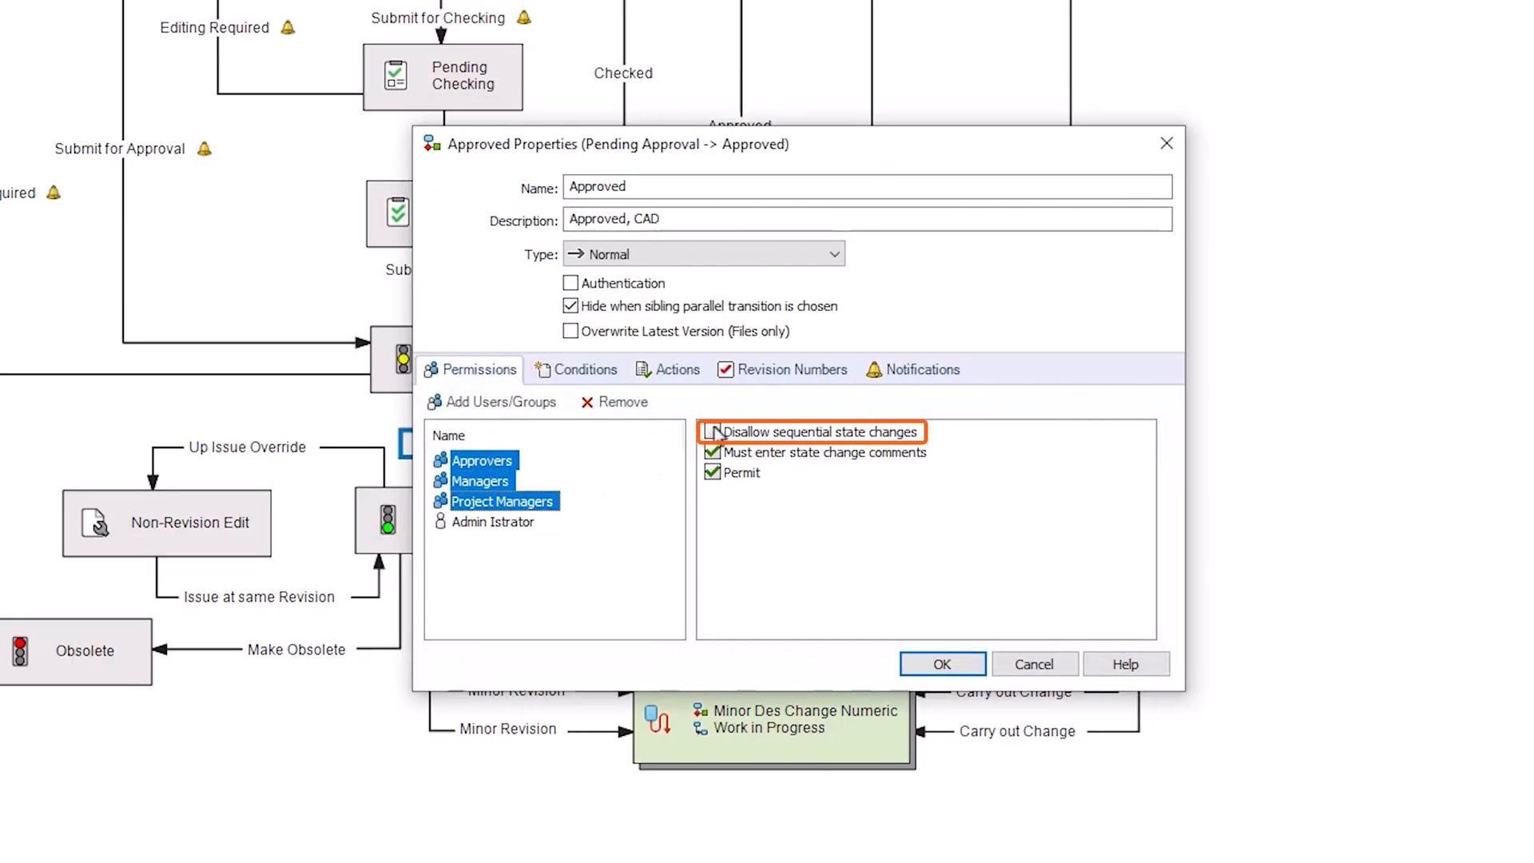
left_click(714, 433)
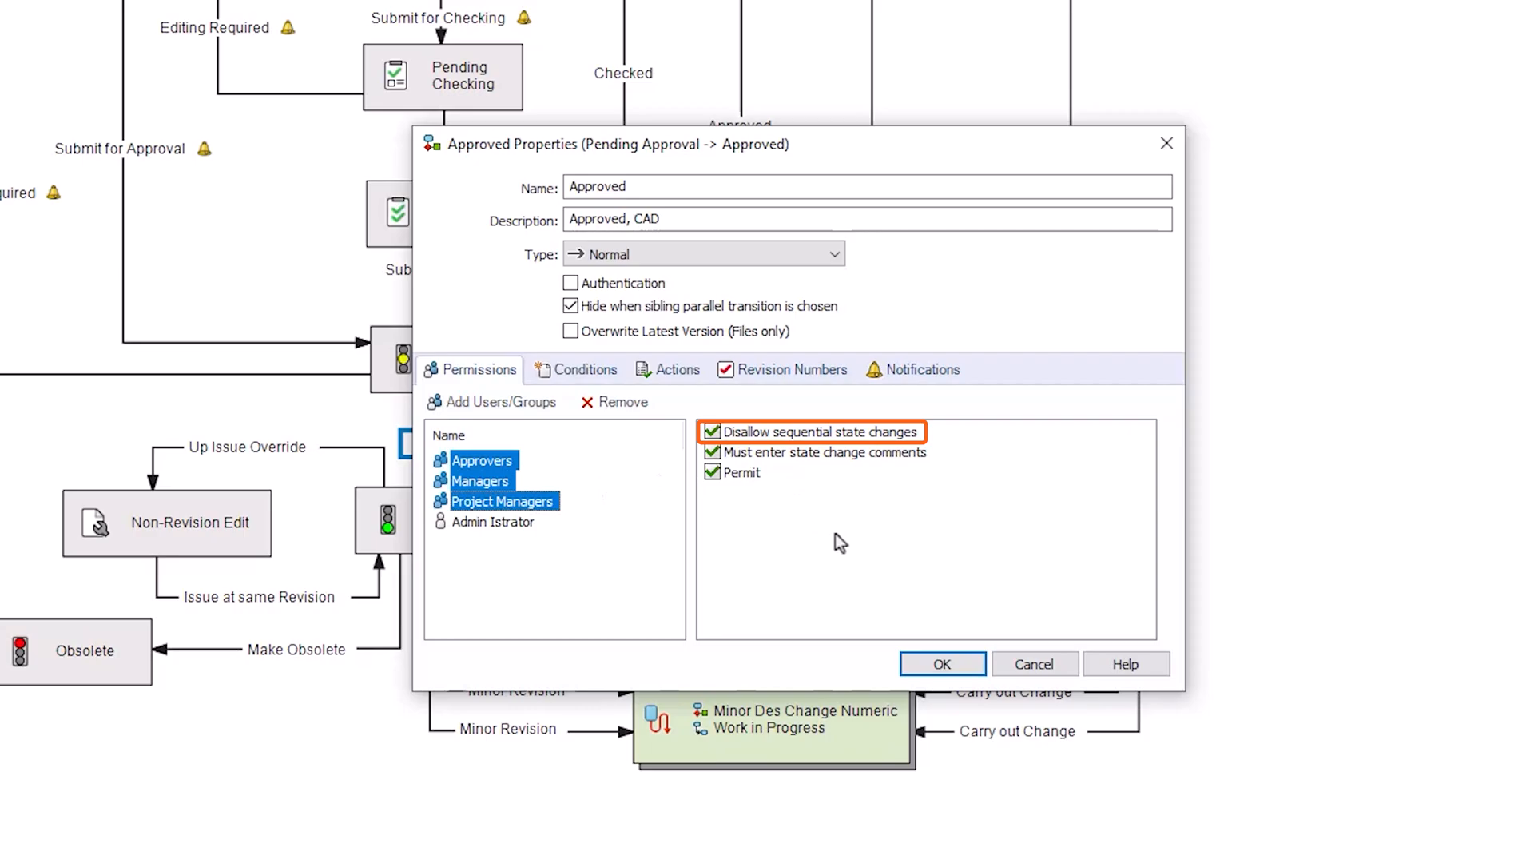
left_click(941, 663)
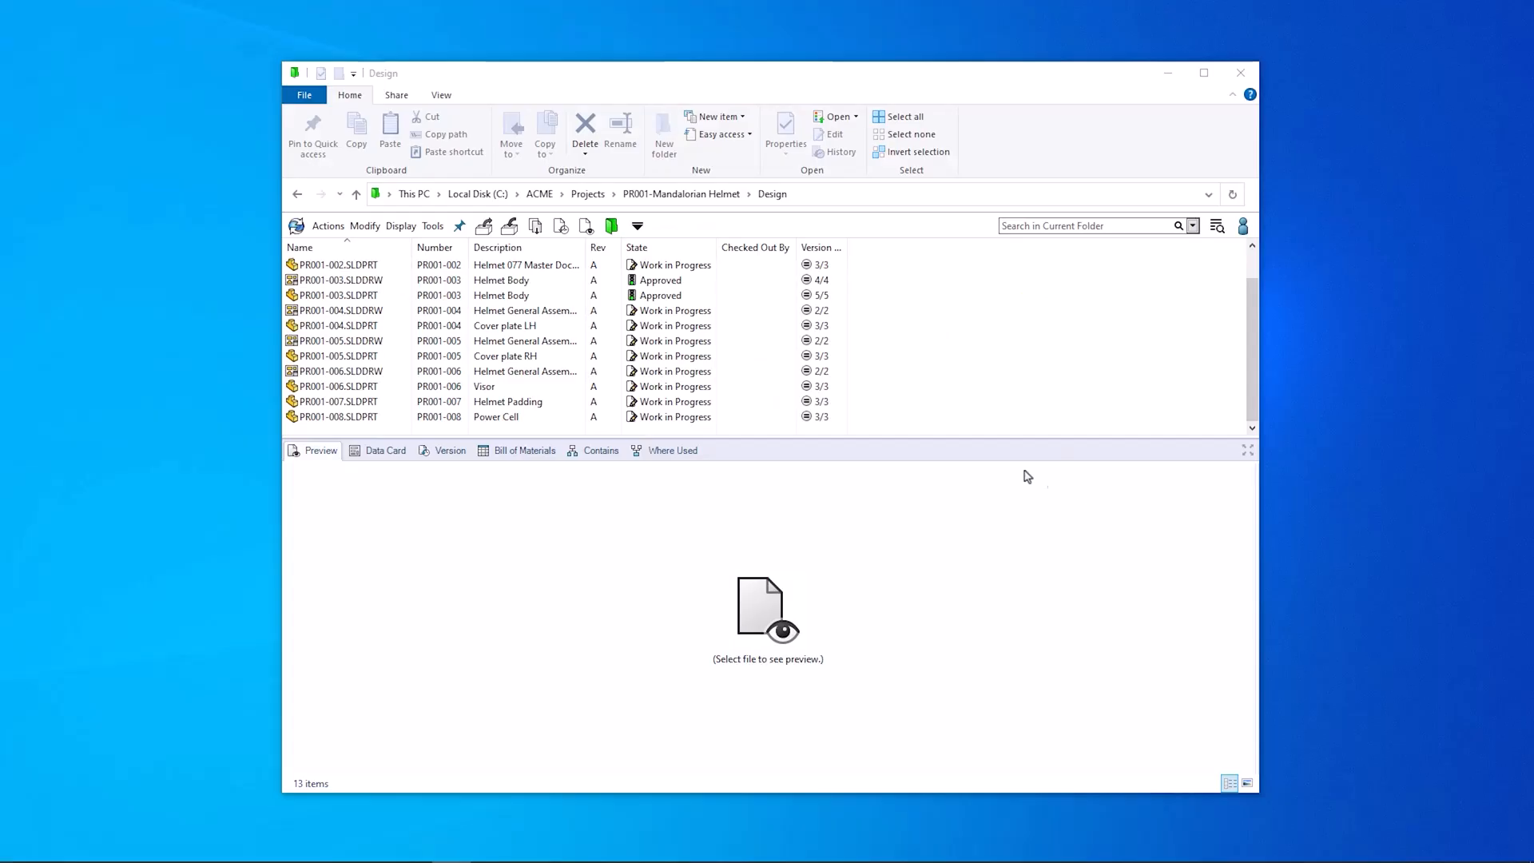
Attempt Change State > Approved on both PR001-006 files and review the 'No rights' warning
right_click(343, 371)
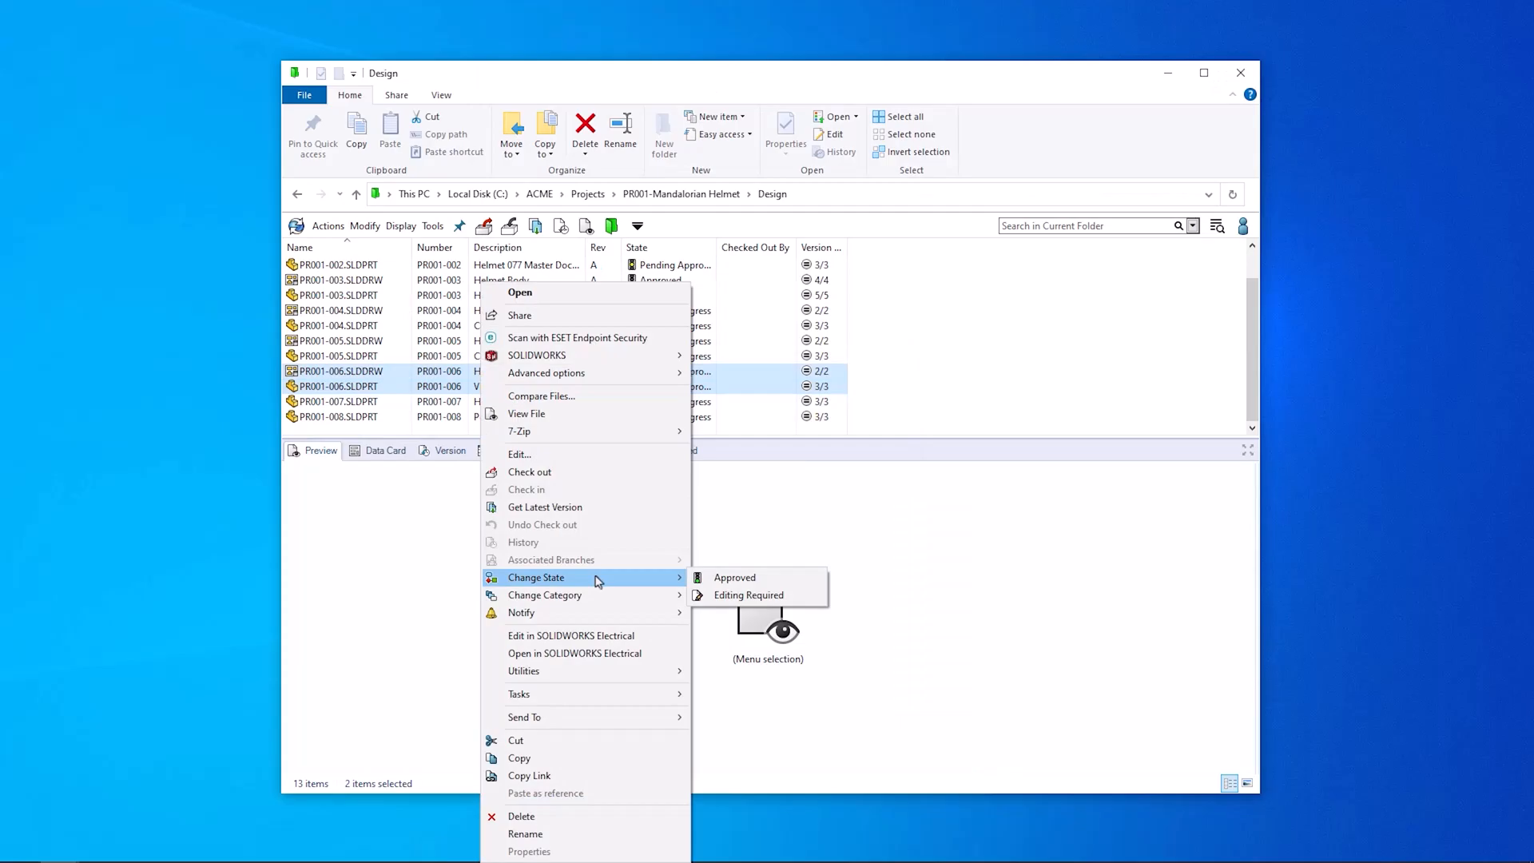
left_click(735, 576)
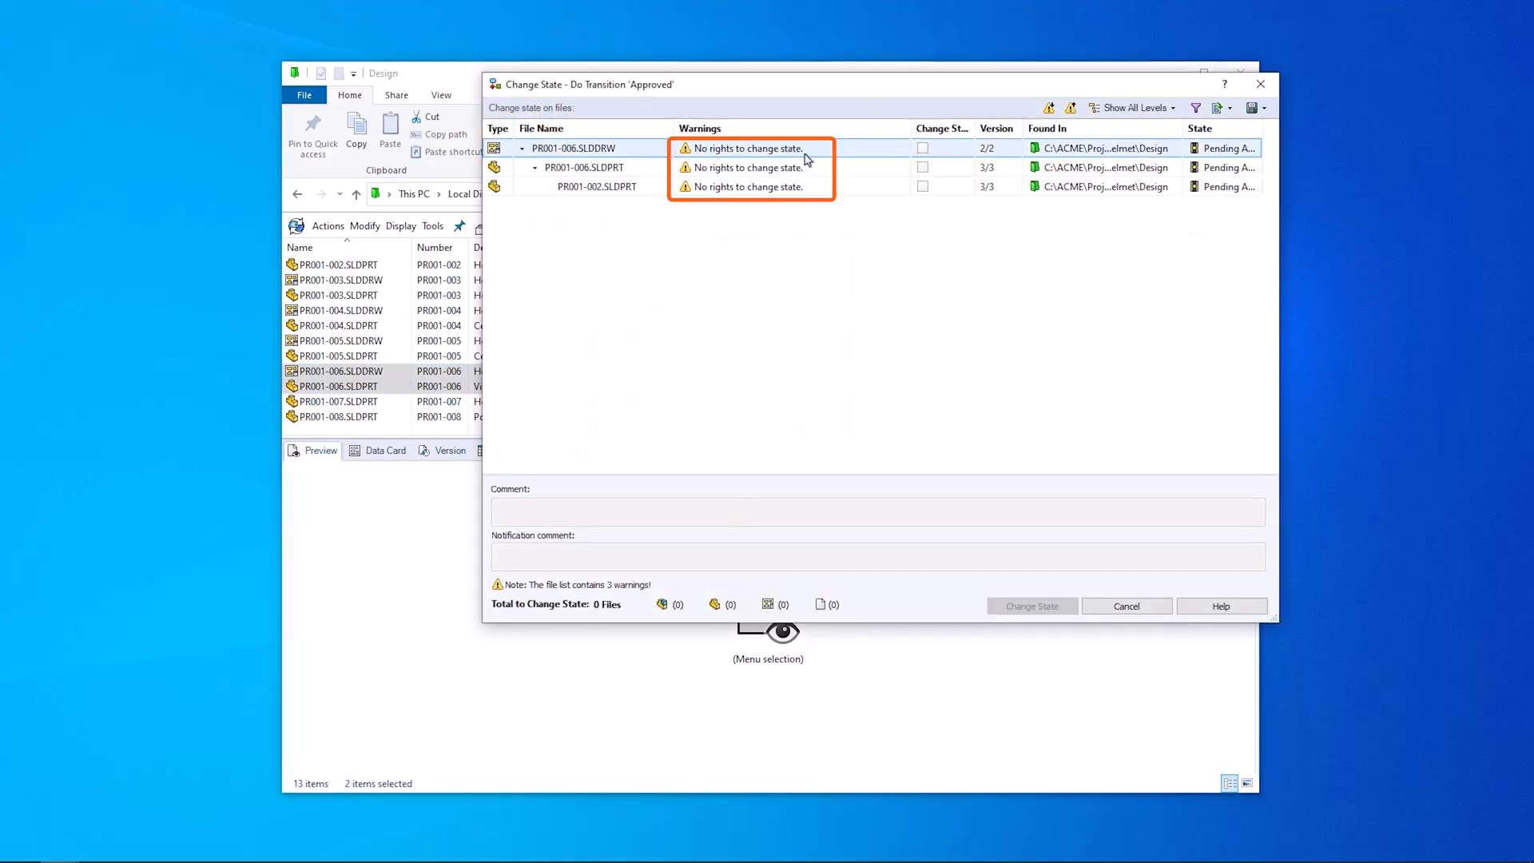
left_click(1125, 605)
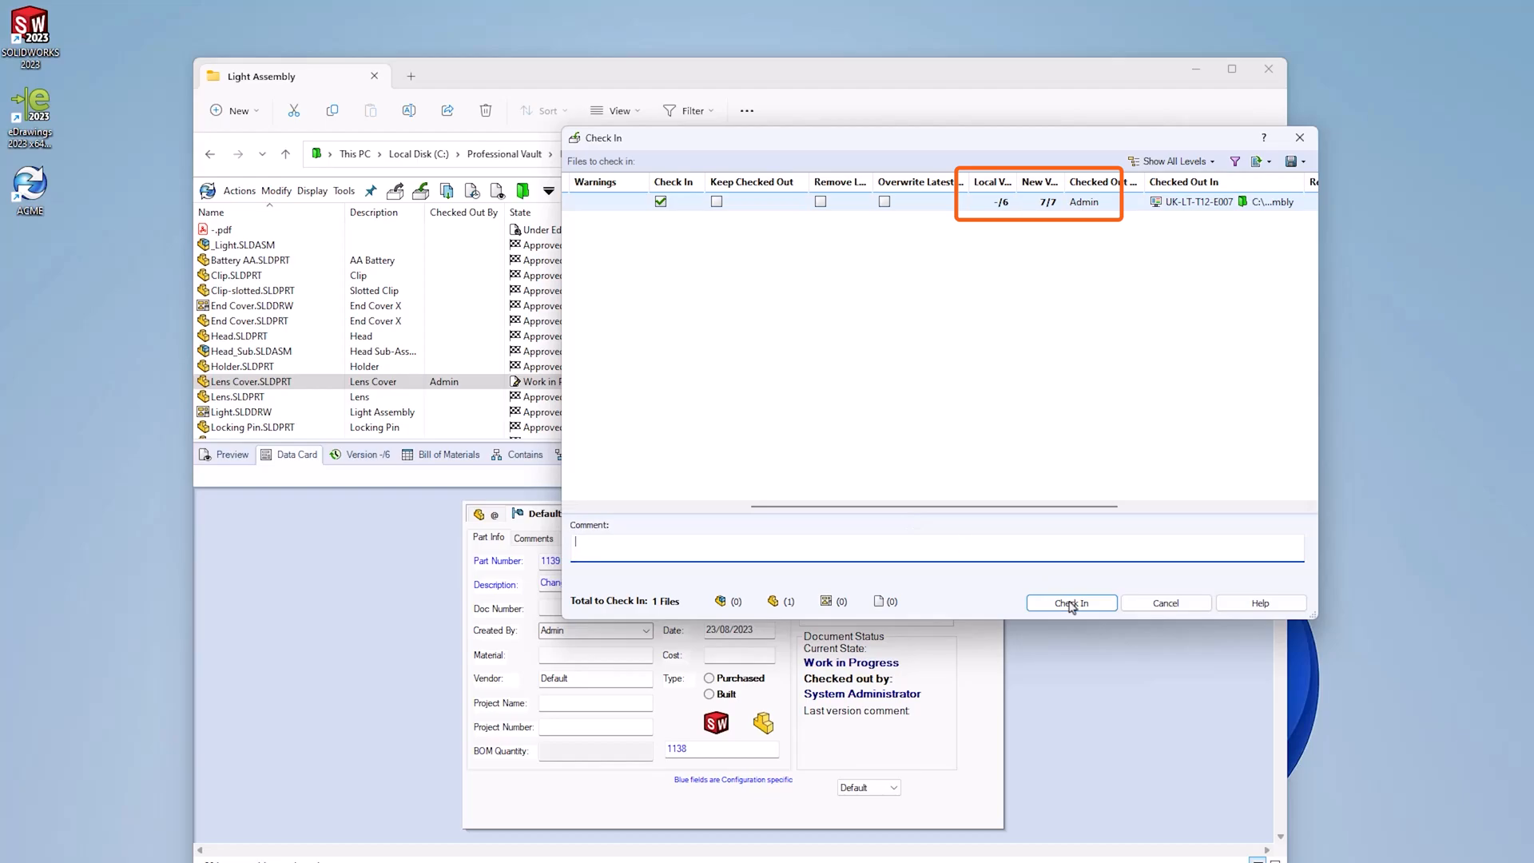
Check in the Lens Cover part as version 7
left_click(1070, 603)
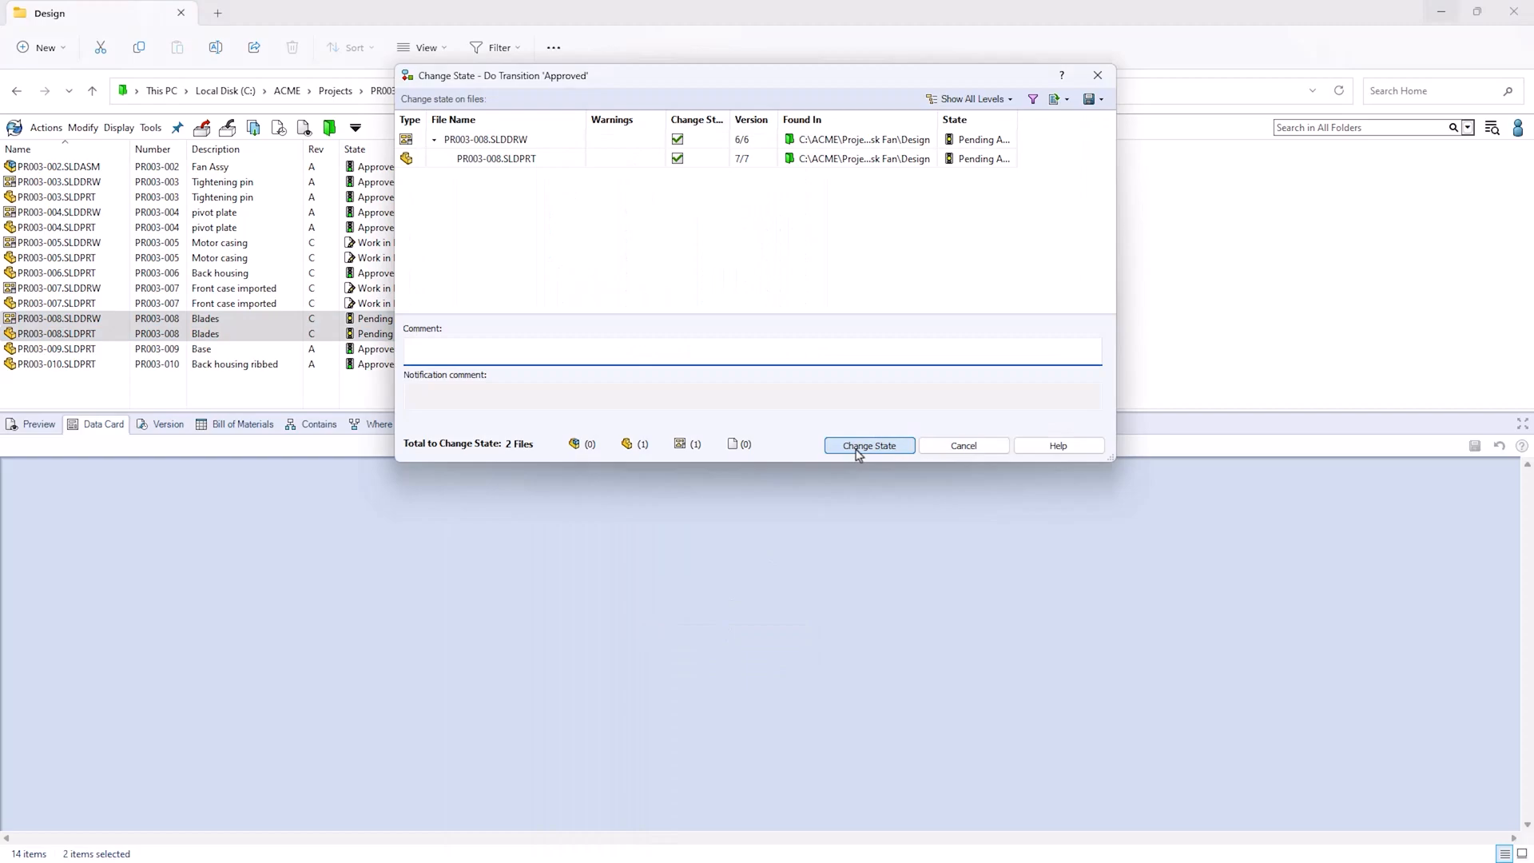
Submit the Approved state change for the PR003-008 Blades drawing and part
left_click(868, 445)
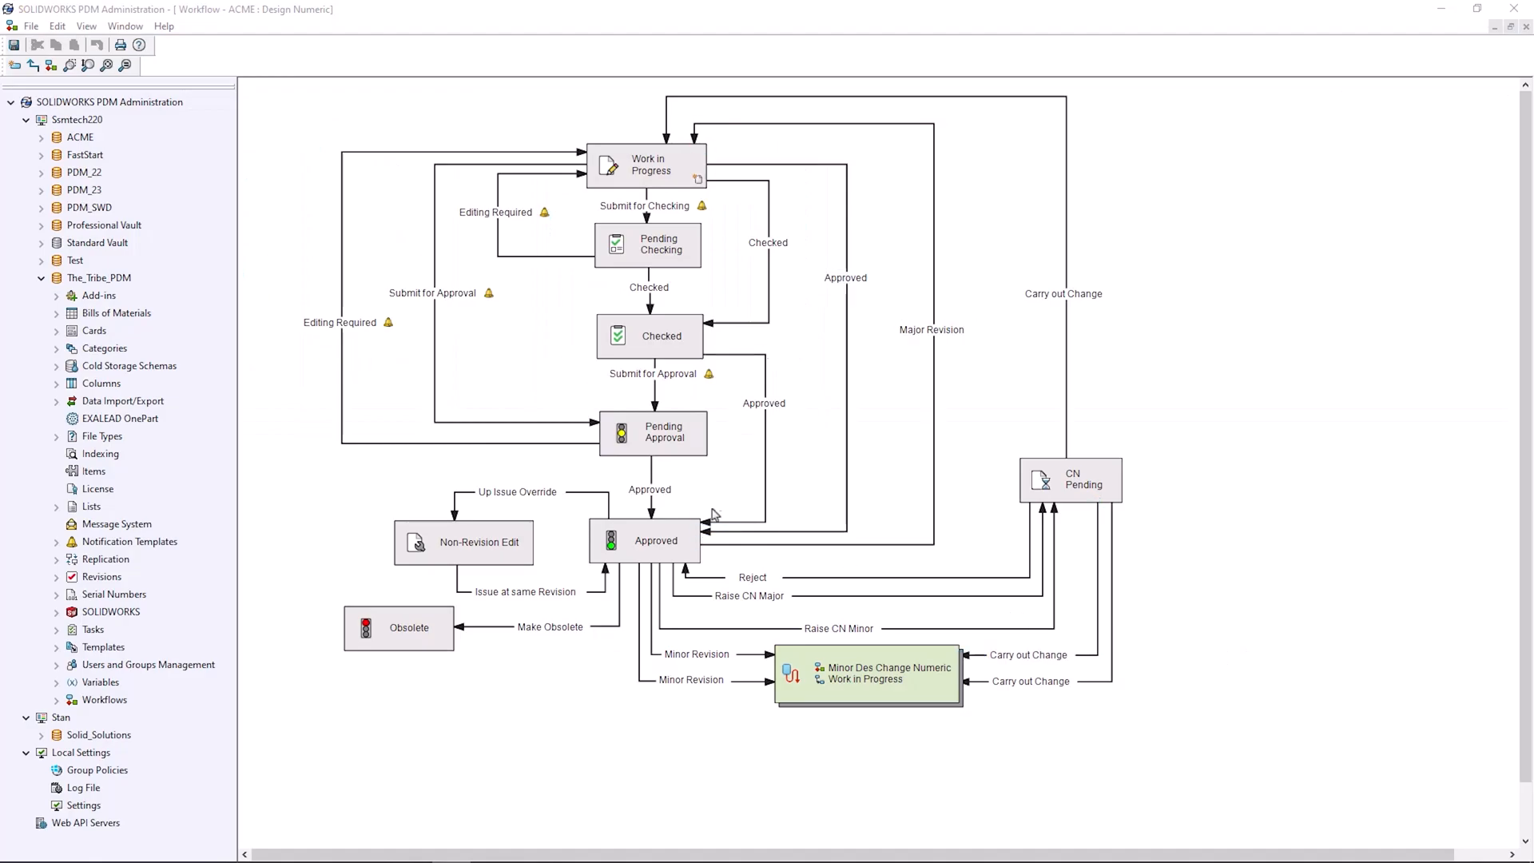
Enable Overwrite Latest Version (Files only) on the Approved transition and save it
double_click(644, 540)
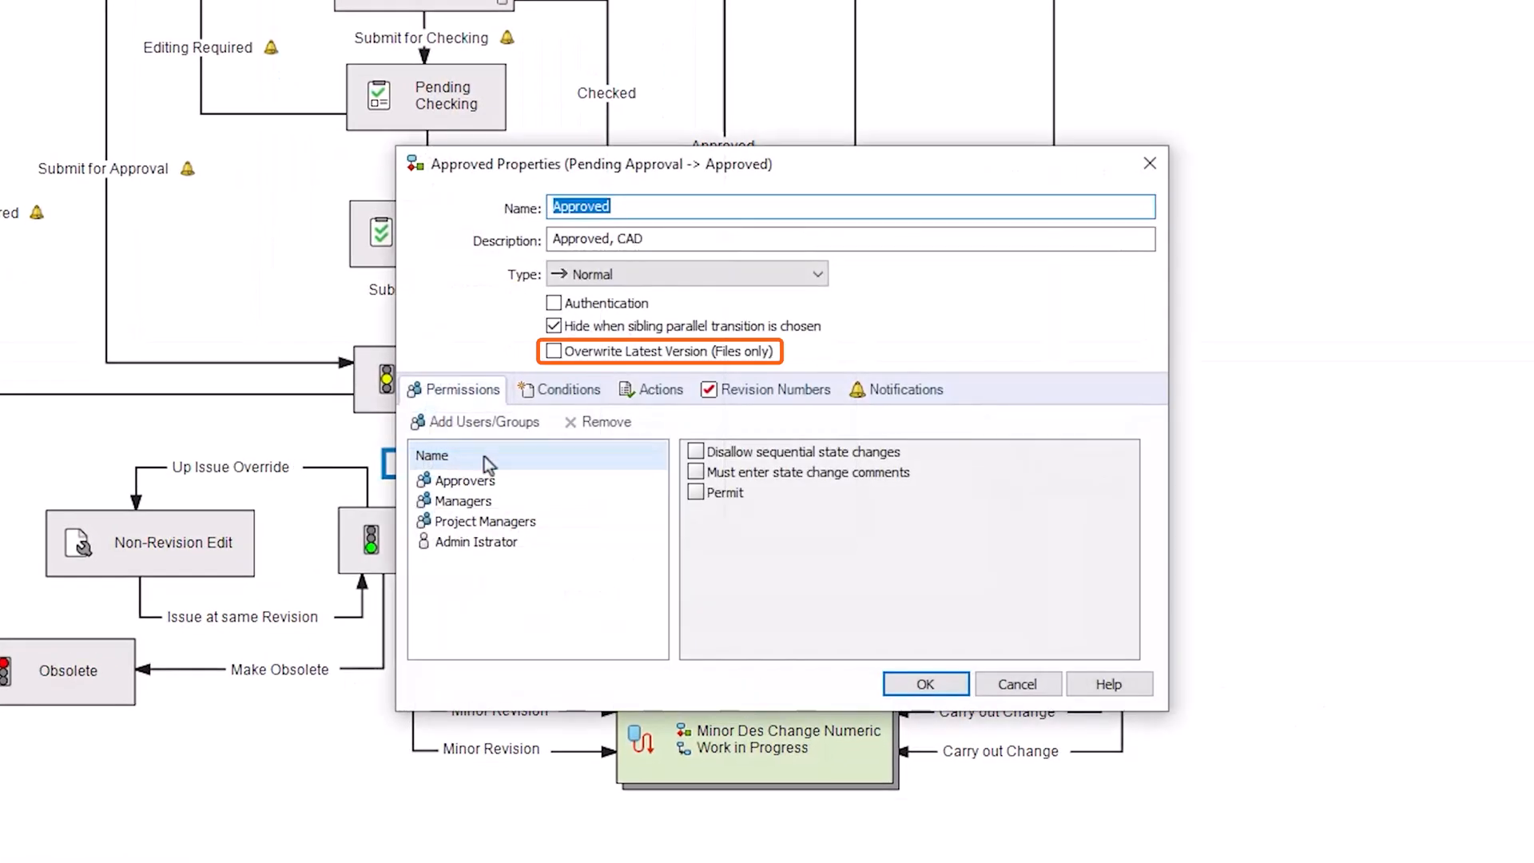
left_click(554, 350)
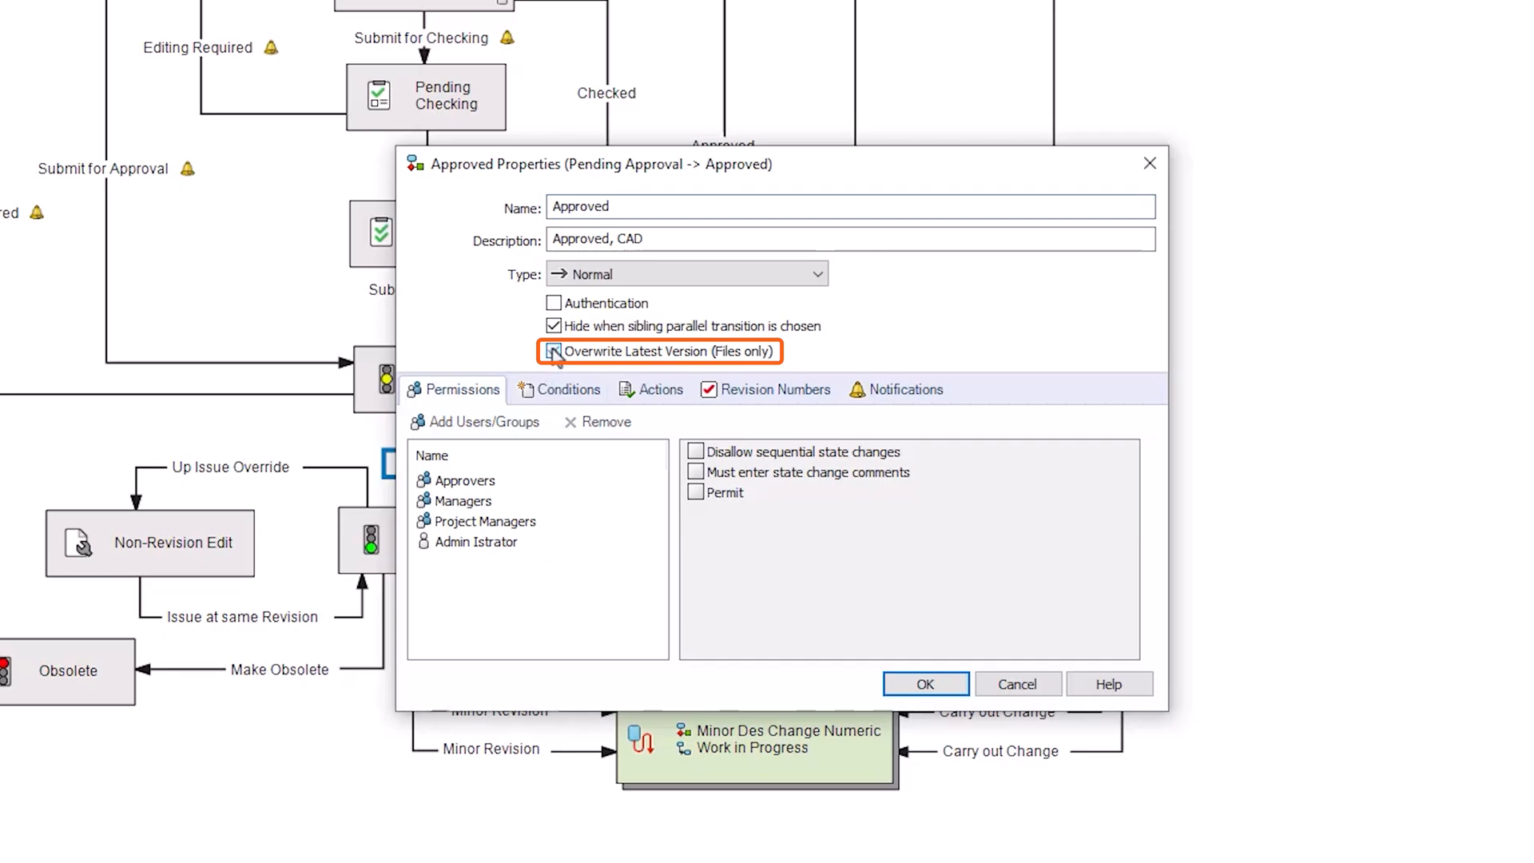
left_click(553, 351)
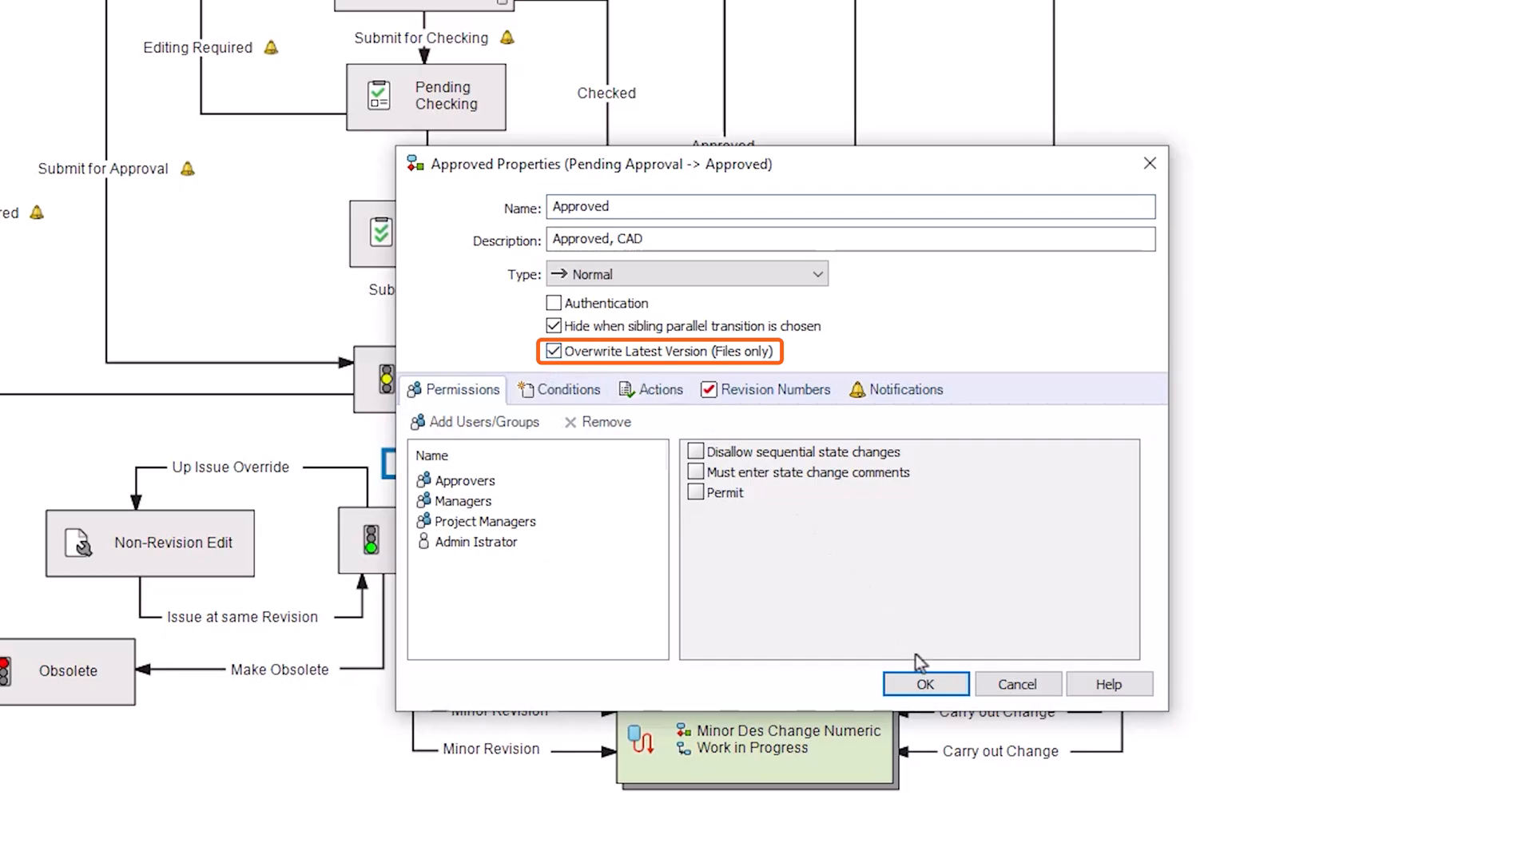
left_click(924, 683)
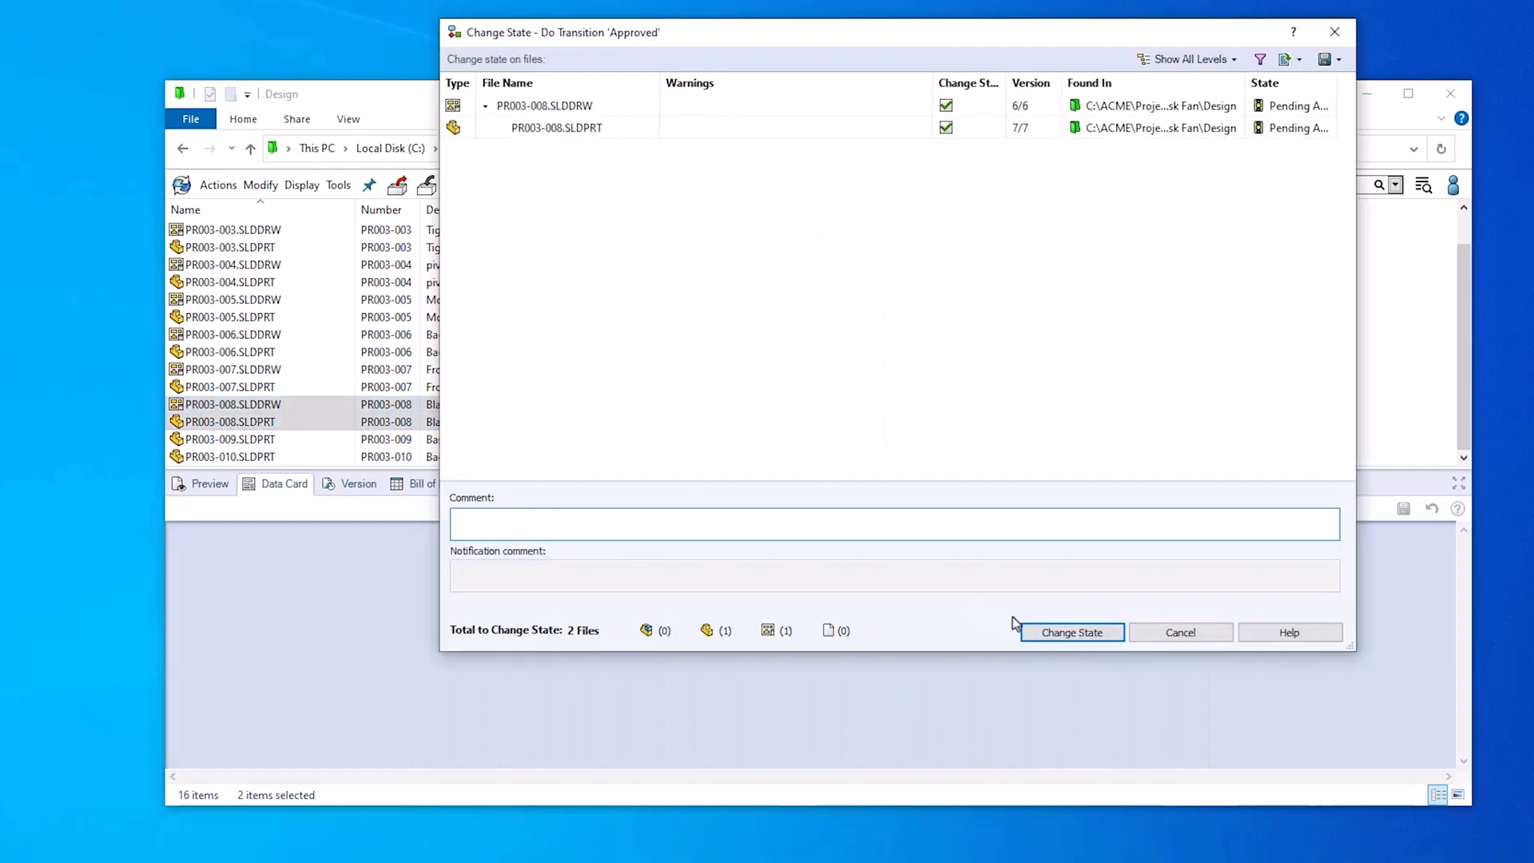
Confirm the 'Approved' transition for the PR003-008 drawing and part
left_click(1070, 631)
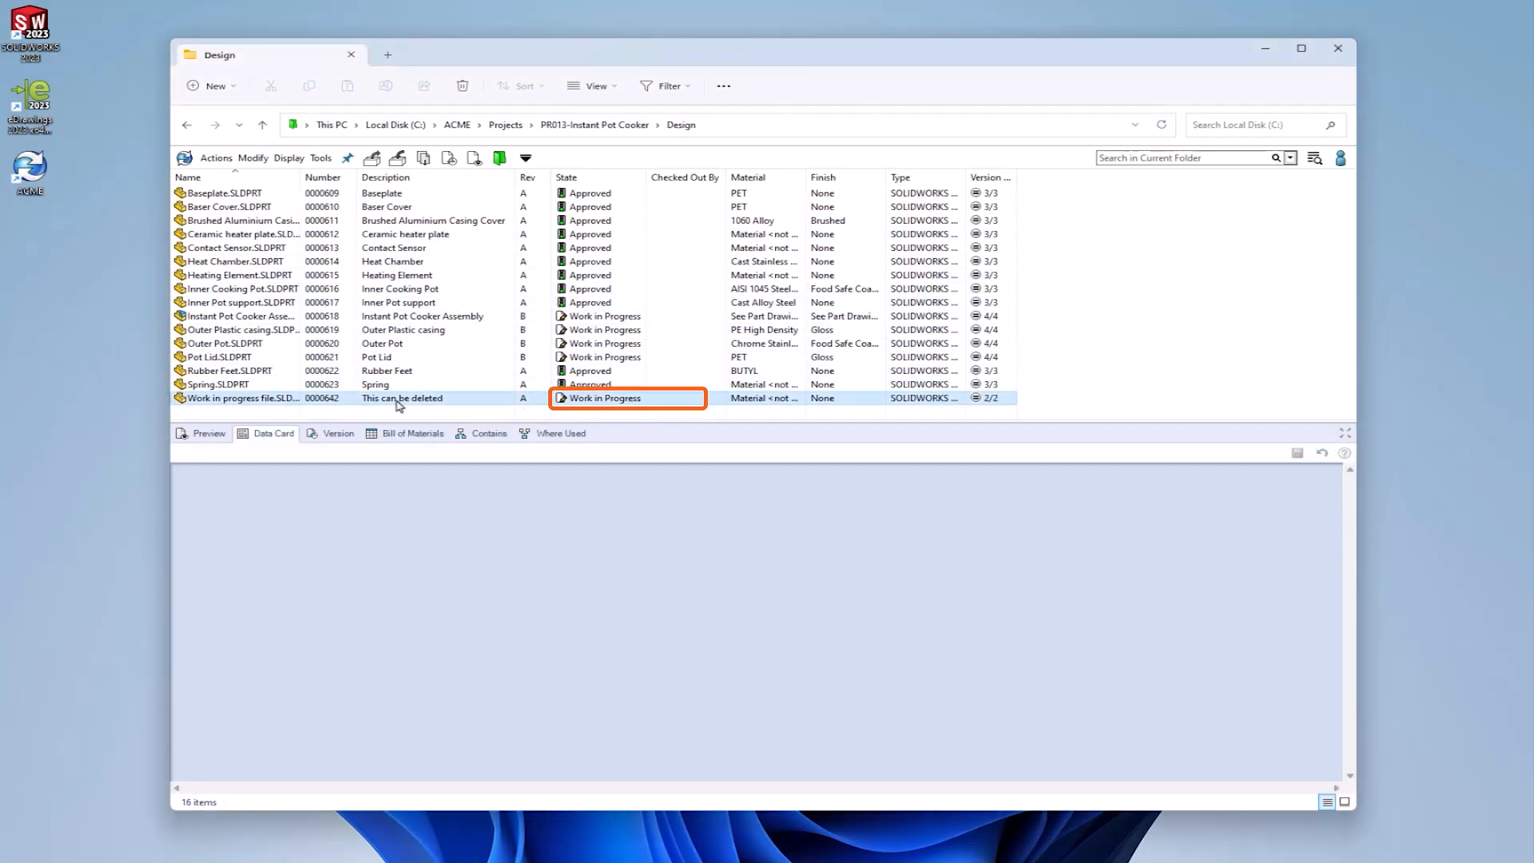
Delete Work in progress file.SLDPRT, then cancel the refused deletions of Spring and Pot Lid
left_click(462, 86)
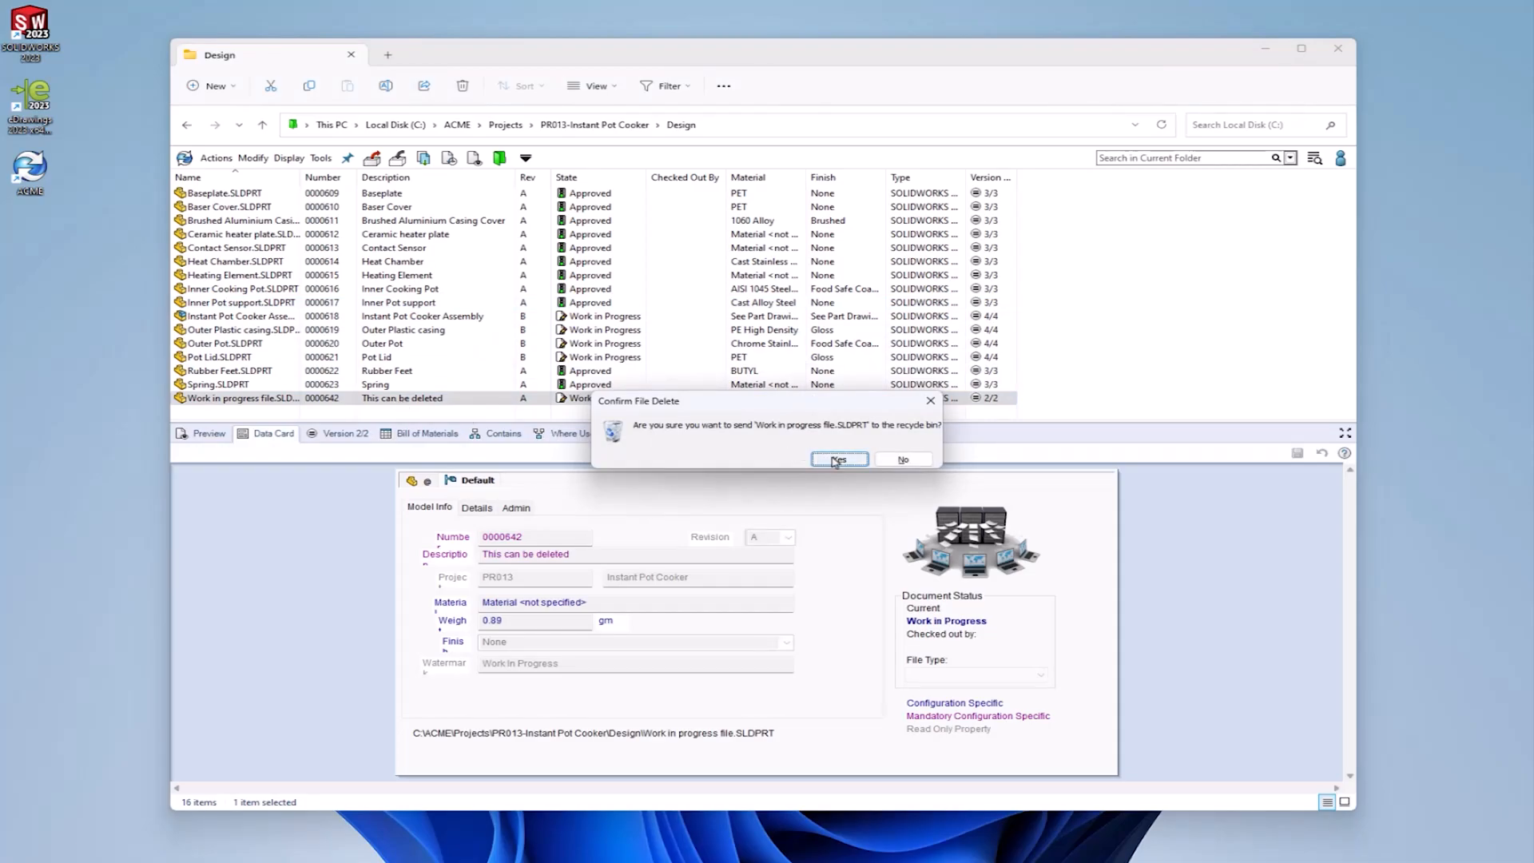
left_click(837, 460)
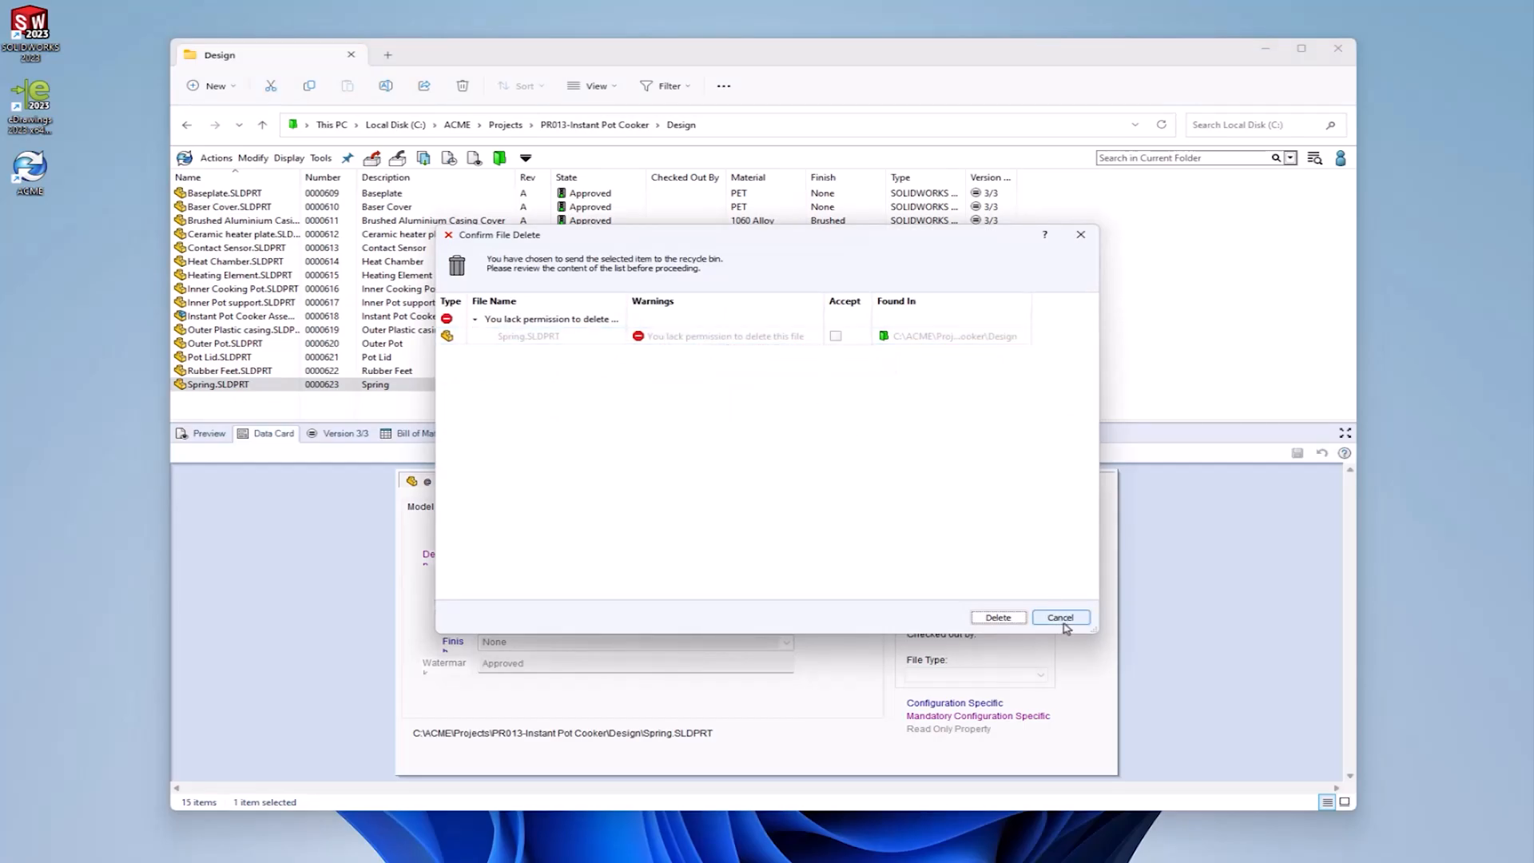
left_click(1059, 616)
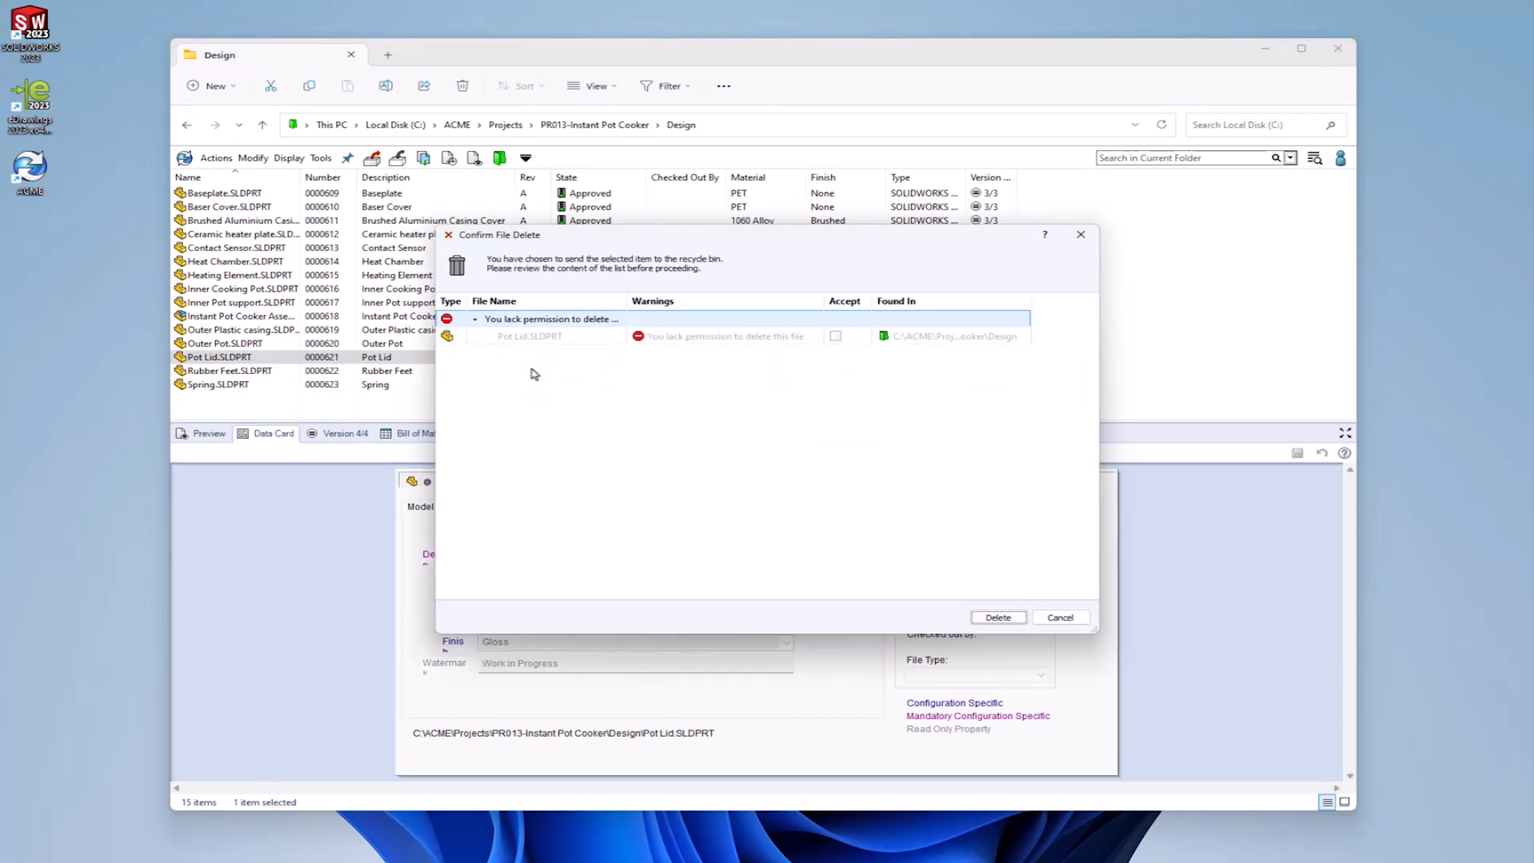
left_click(1059, 616)
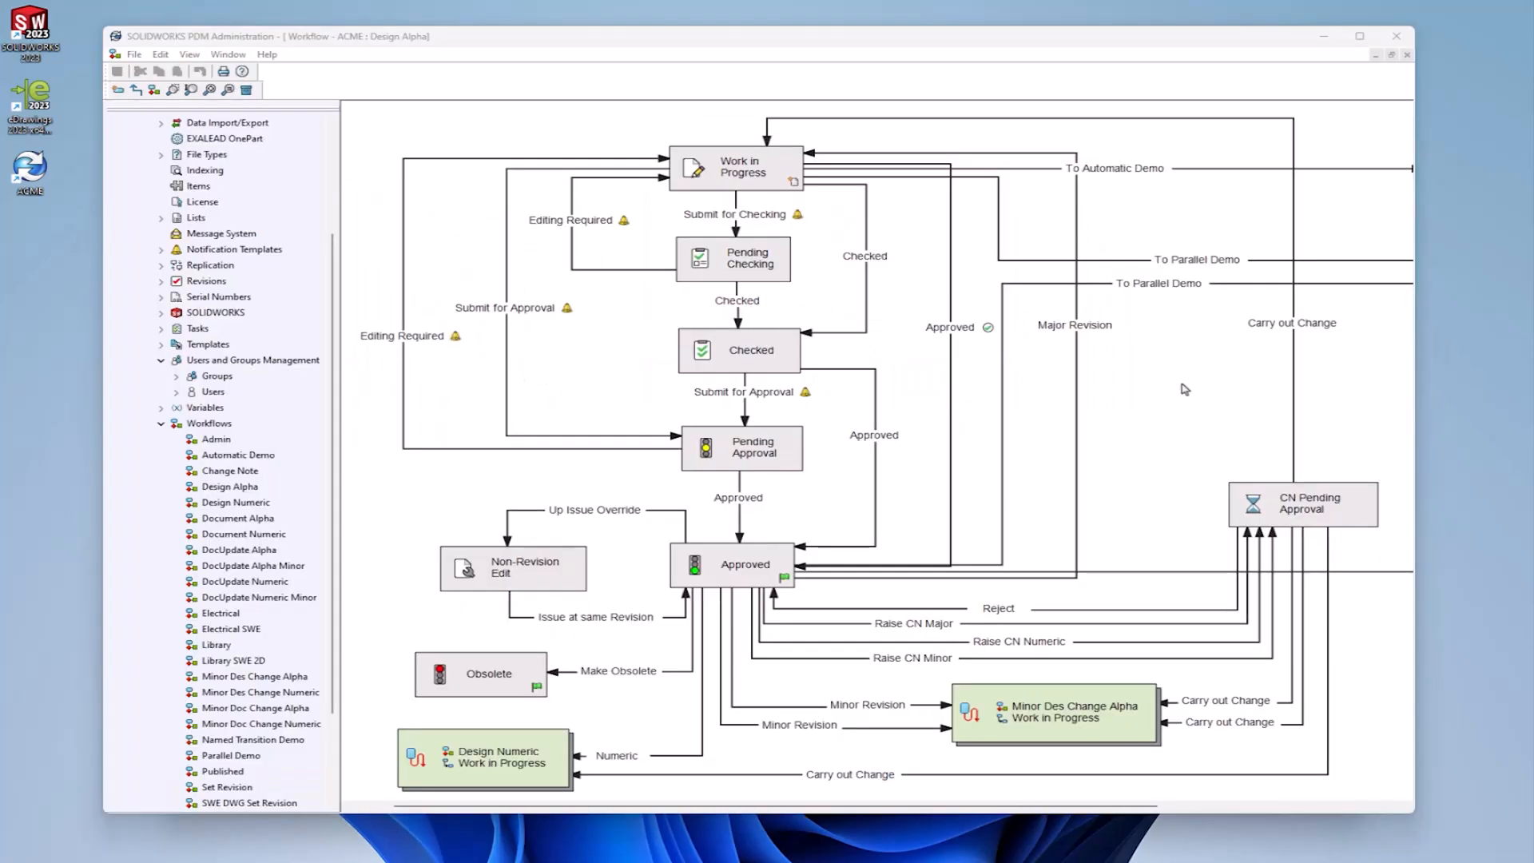
mouse_move(809, 191)
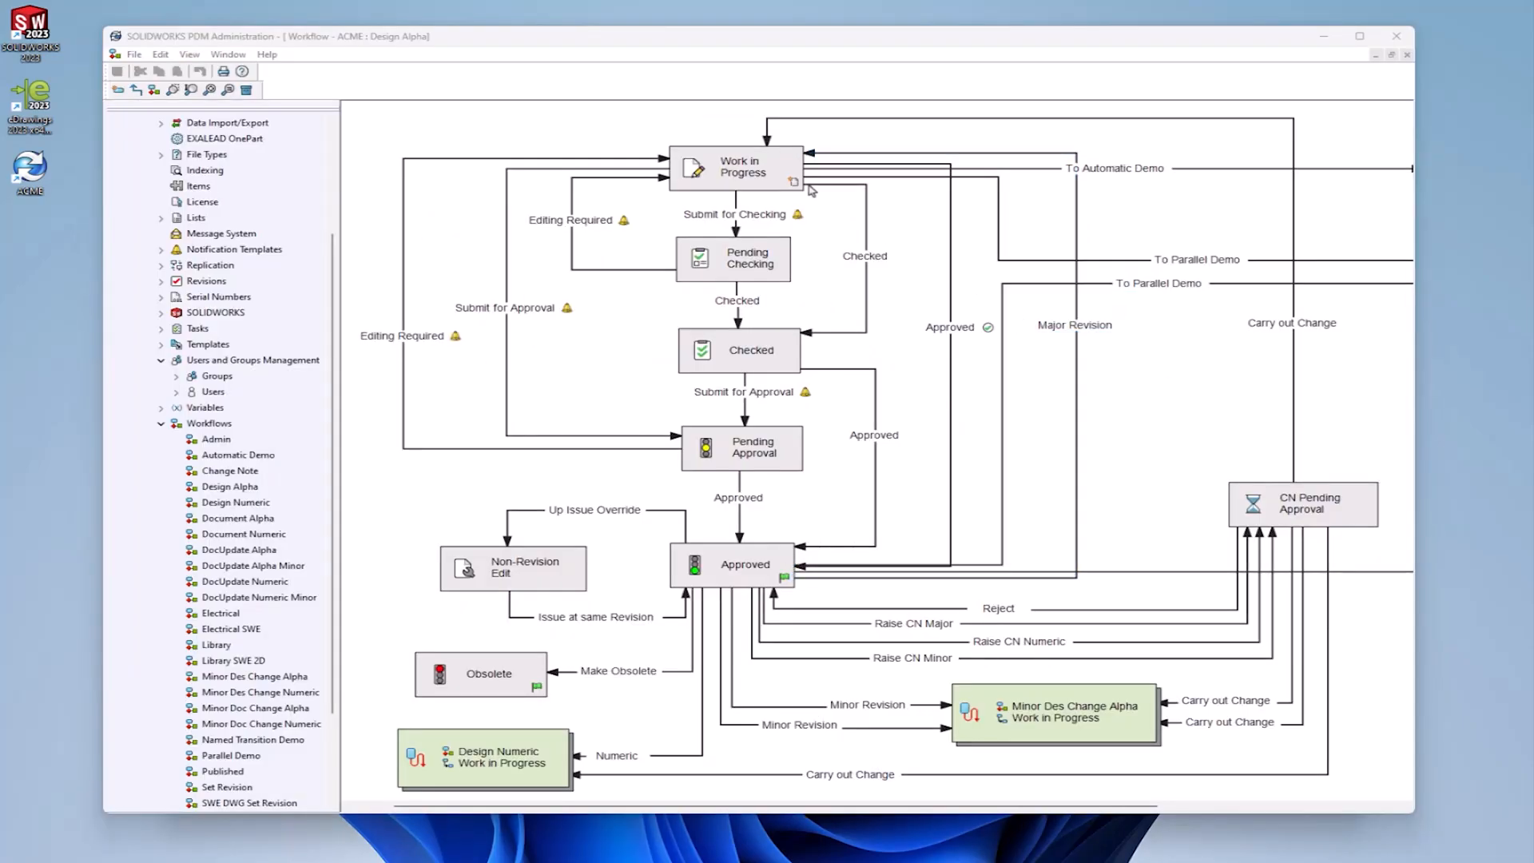
Tick Ignore permissions in previous states on the Design Alpha Work in Progress state
double_click(736, 166)
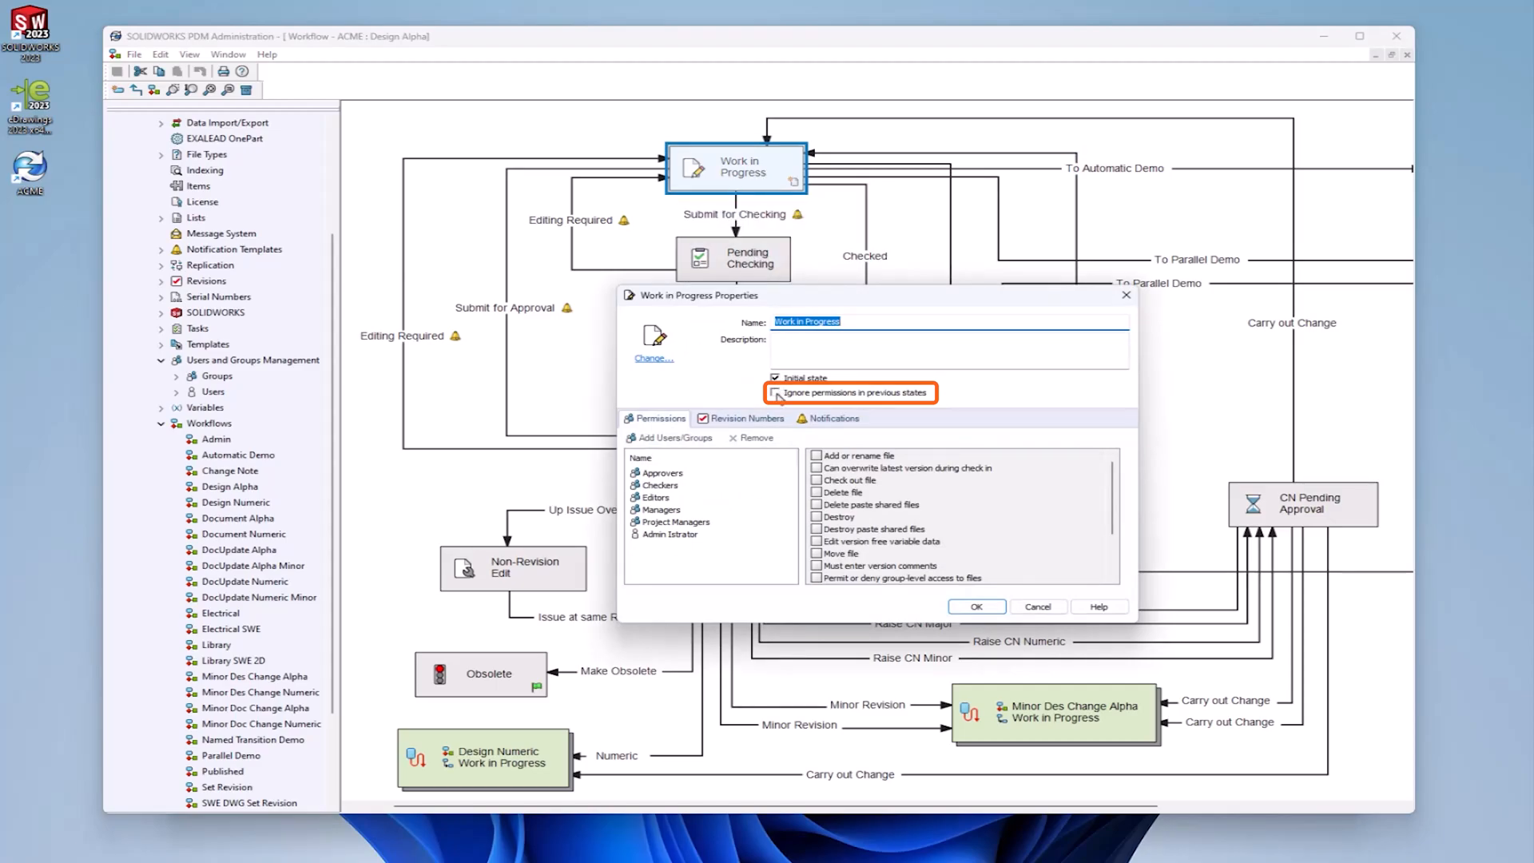
left_click(774, 392)
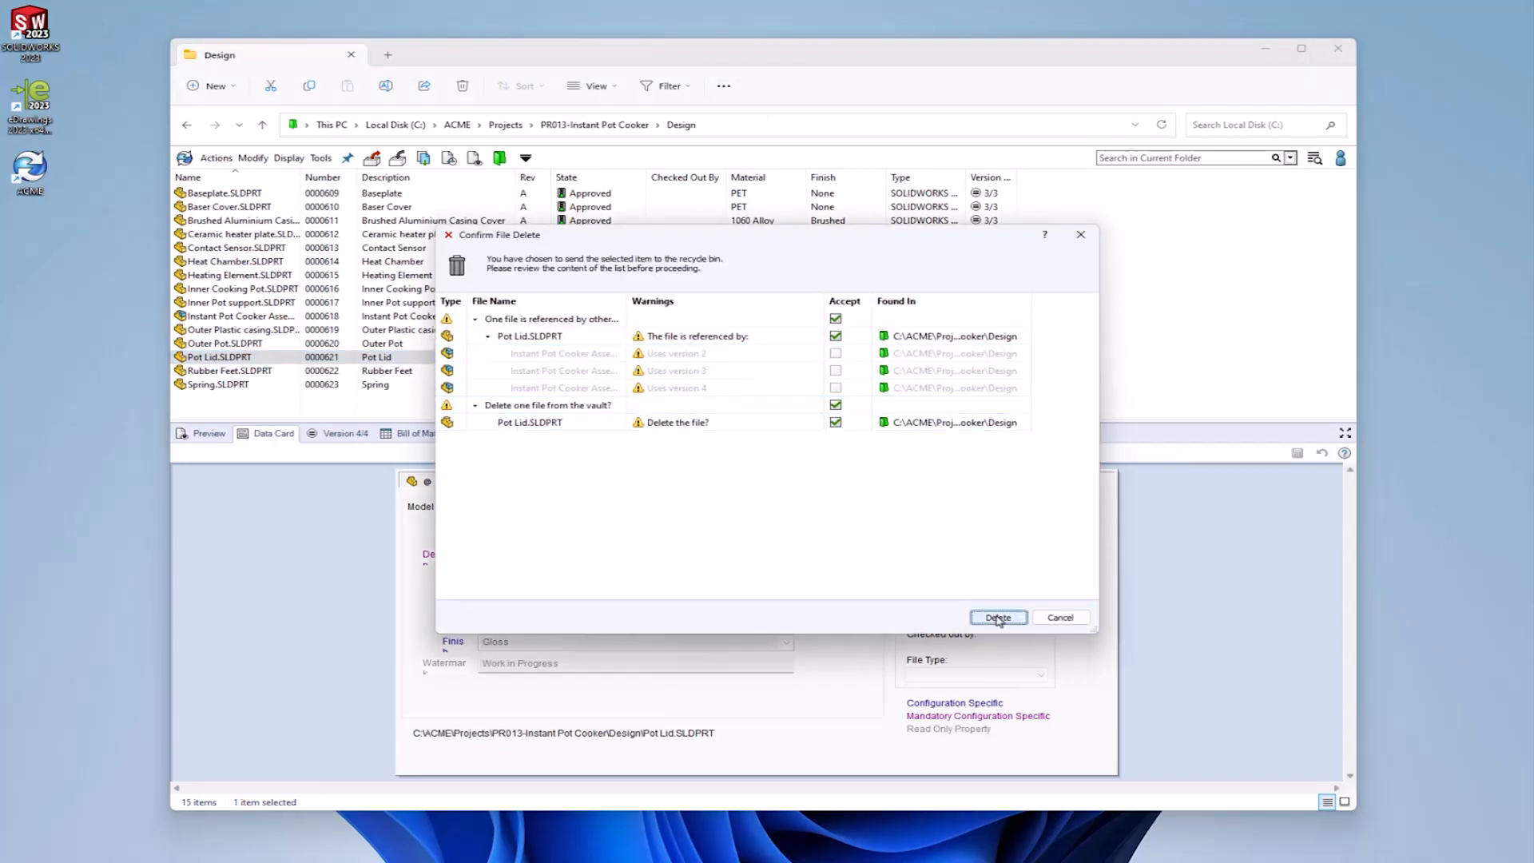
Delete Pot Lid.SLDPRT from the vault, log in to ACME, and select the Approved transition
left_click(997, 617)
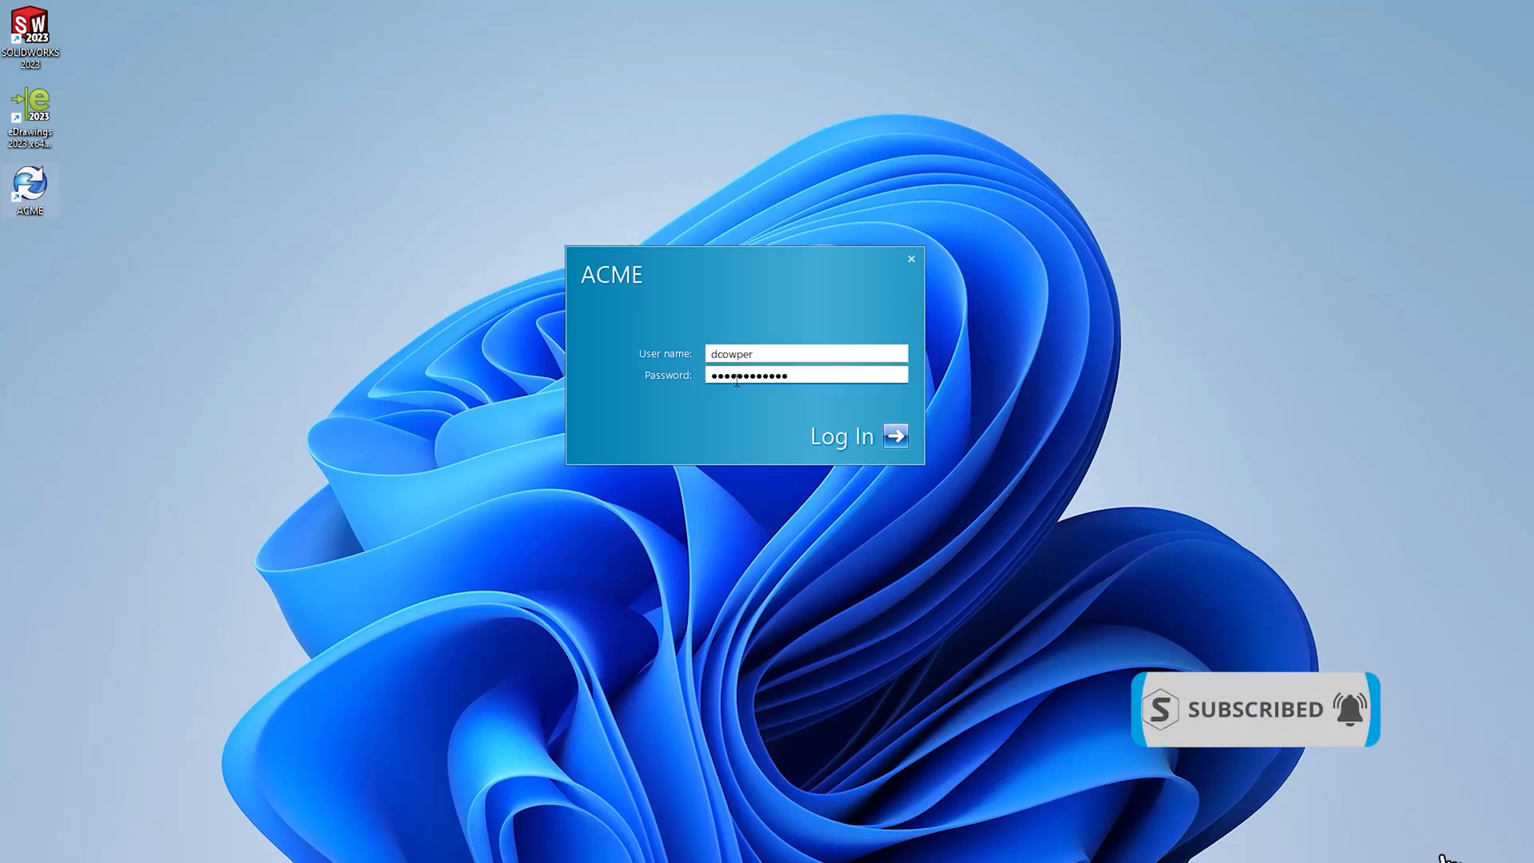
type("•")
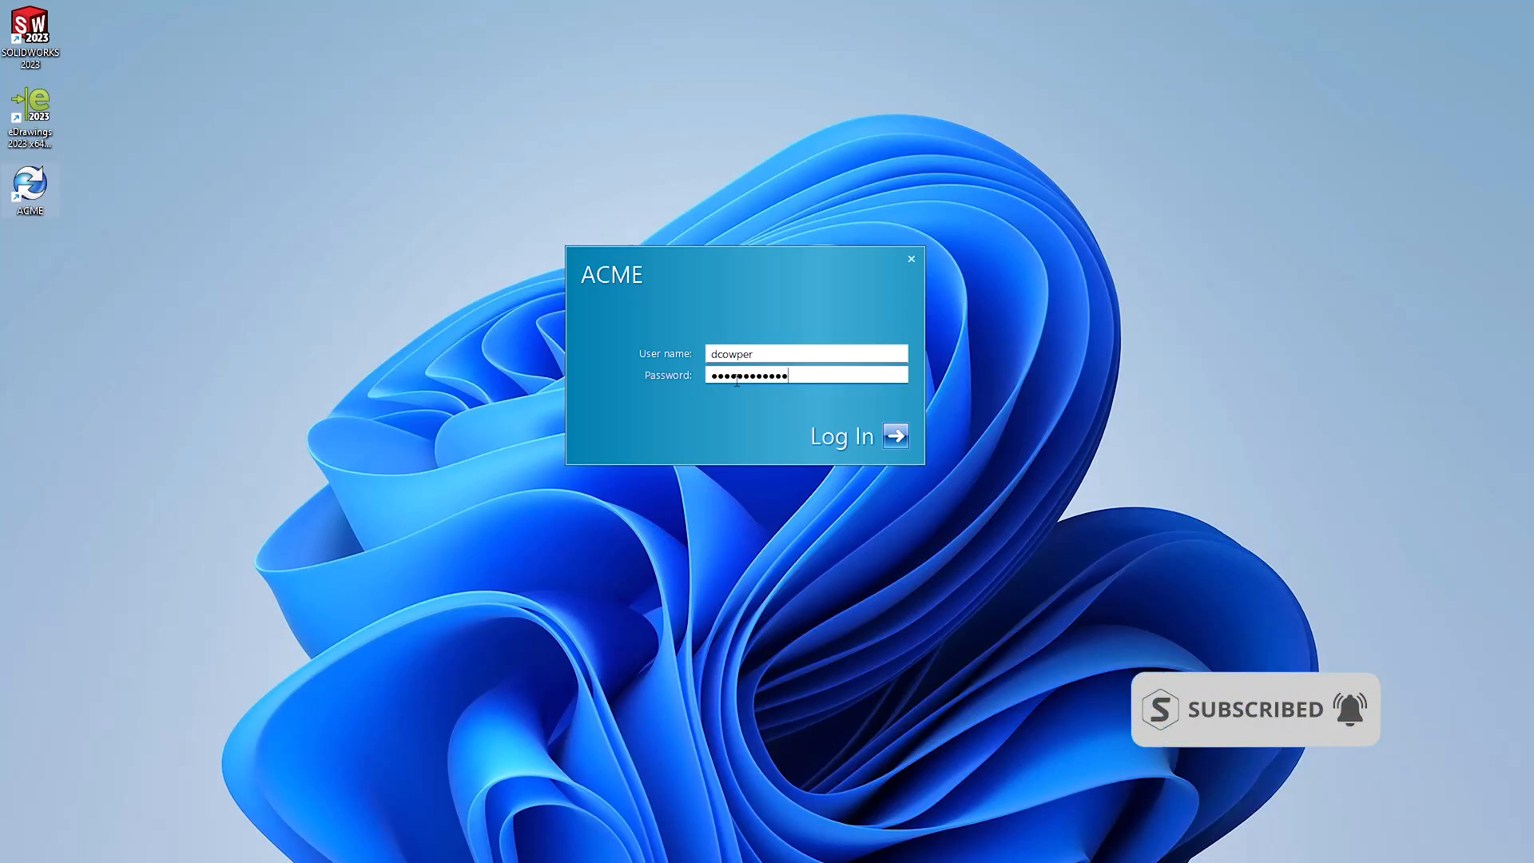
left_click(841, 435)
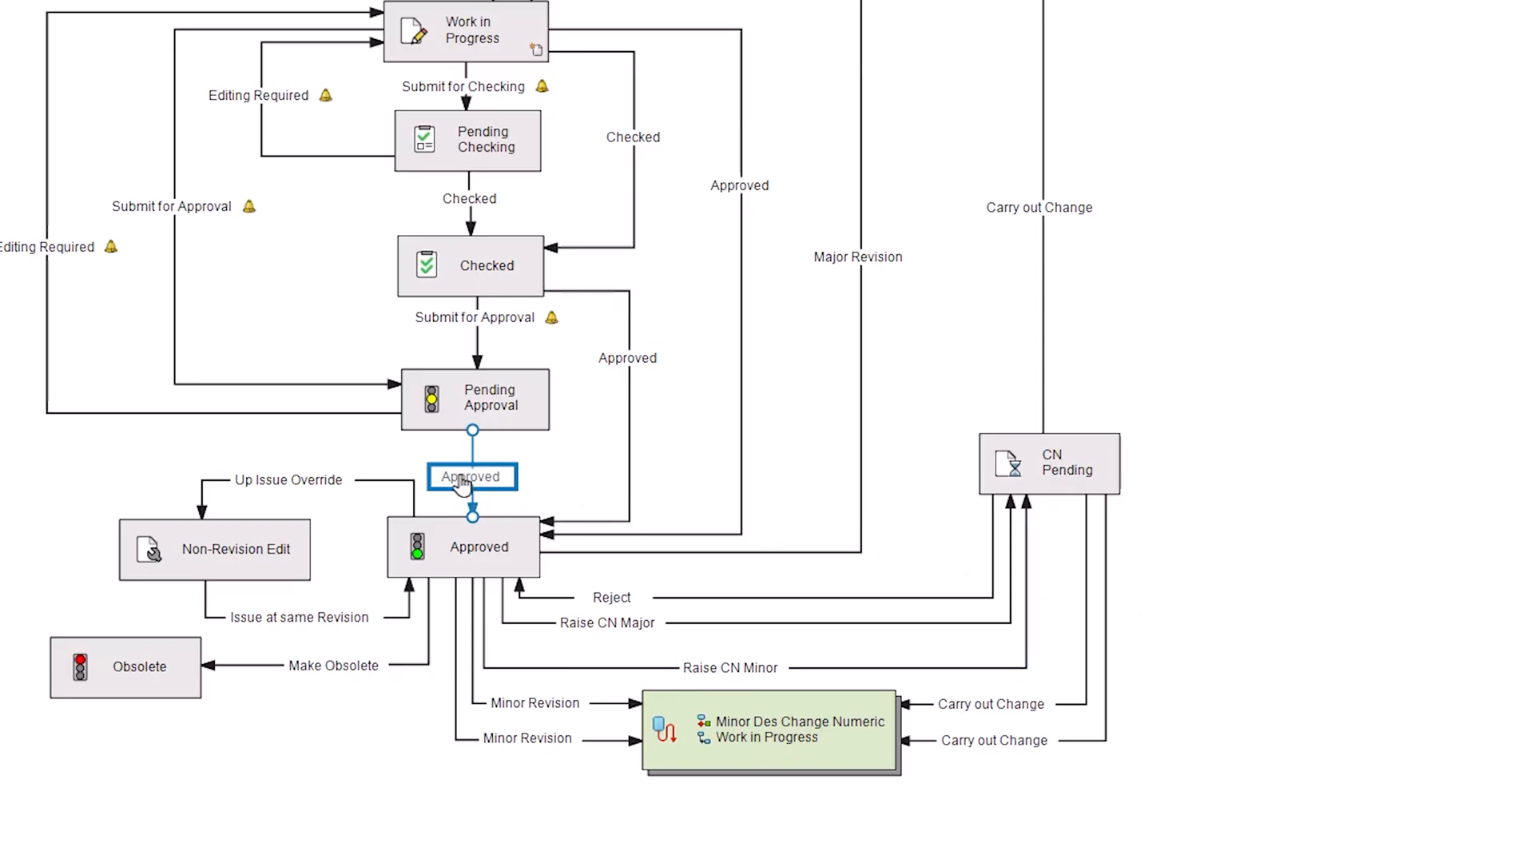
Turn on Authentication for the Pending Approval to Approved transition and save it
double_click(471, 476)
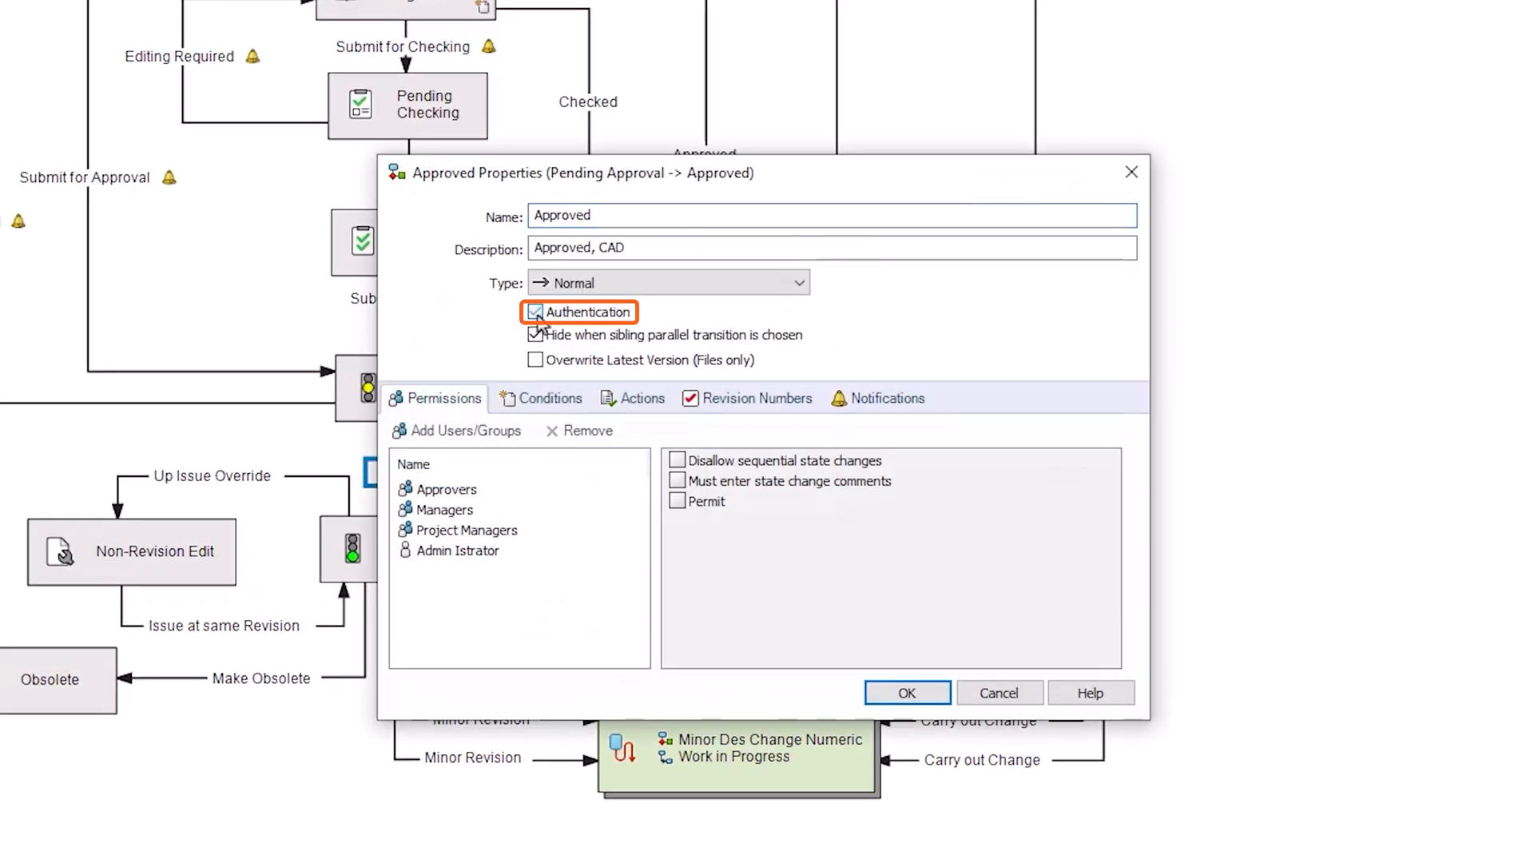
left_click(905, 692)
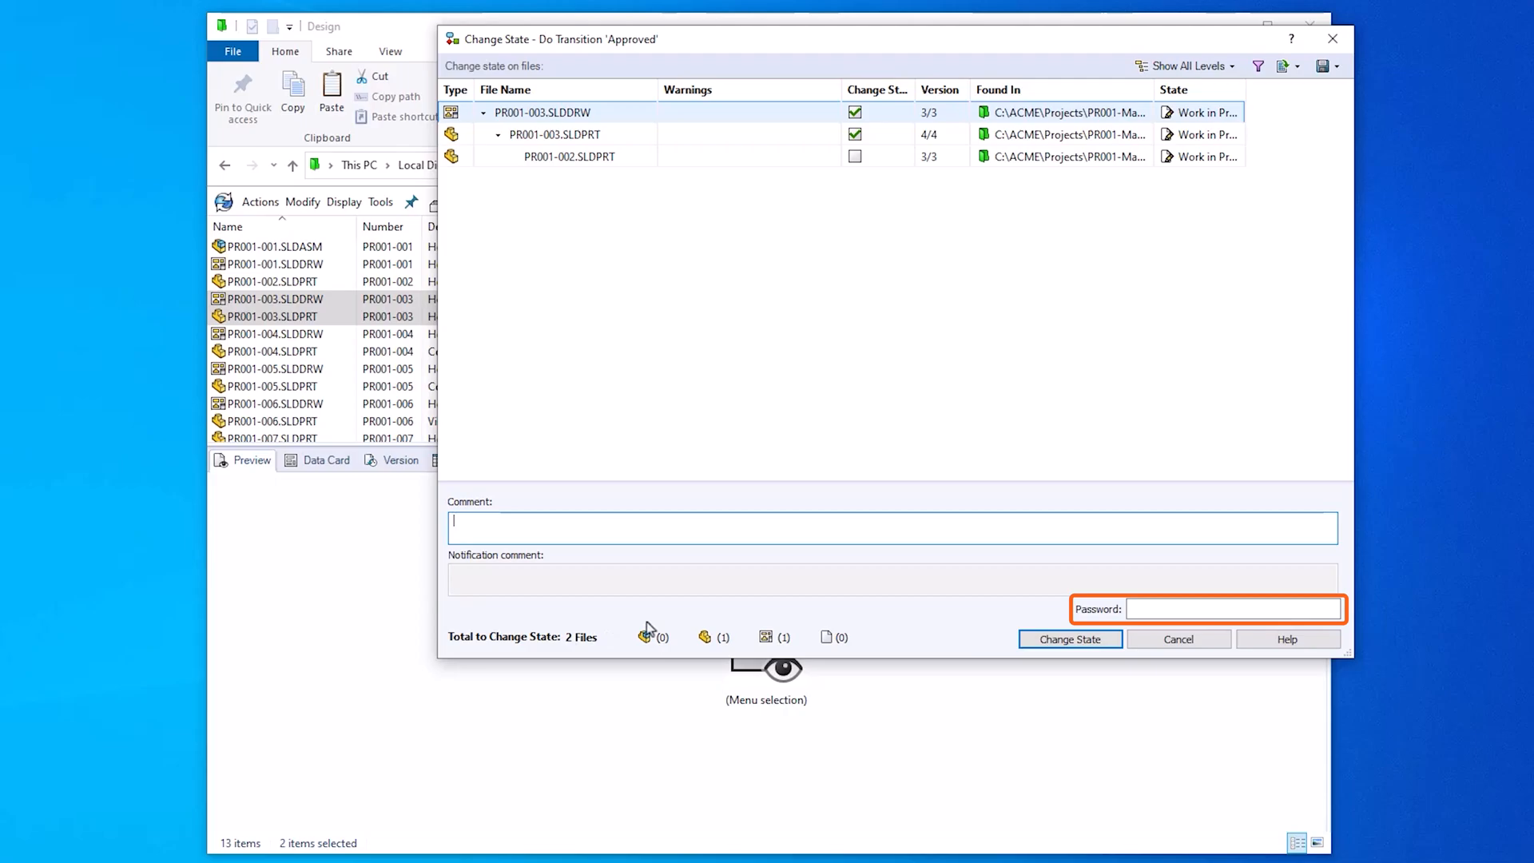
Enter the required password to approve the PR001-003 drawing and part
type("password")
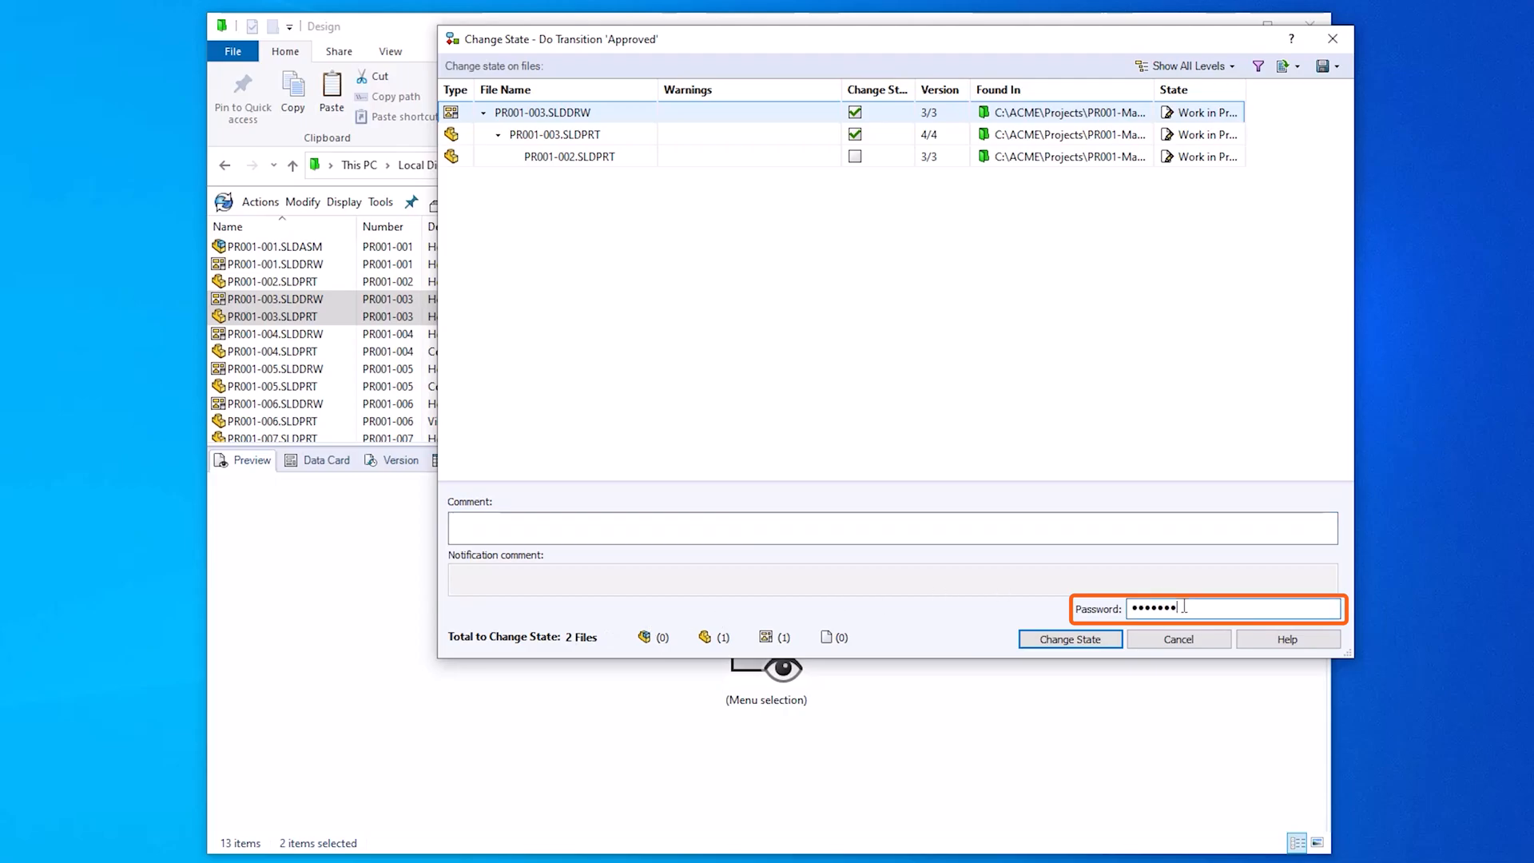
left_click(1069, 639)
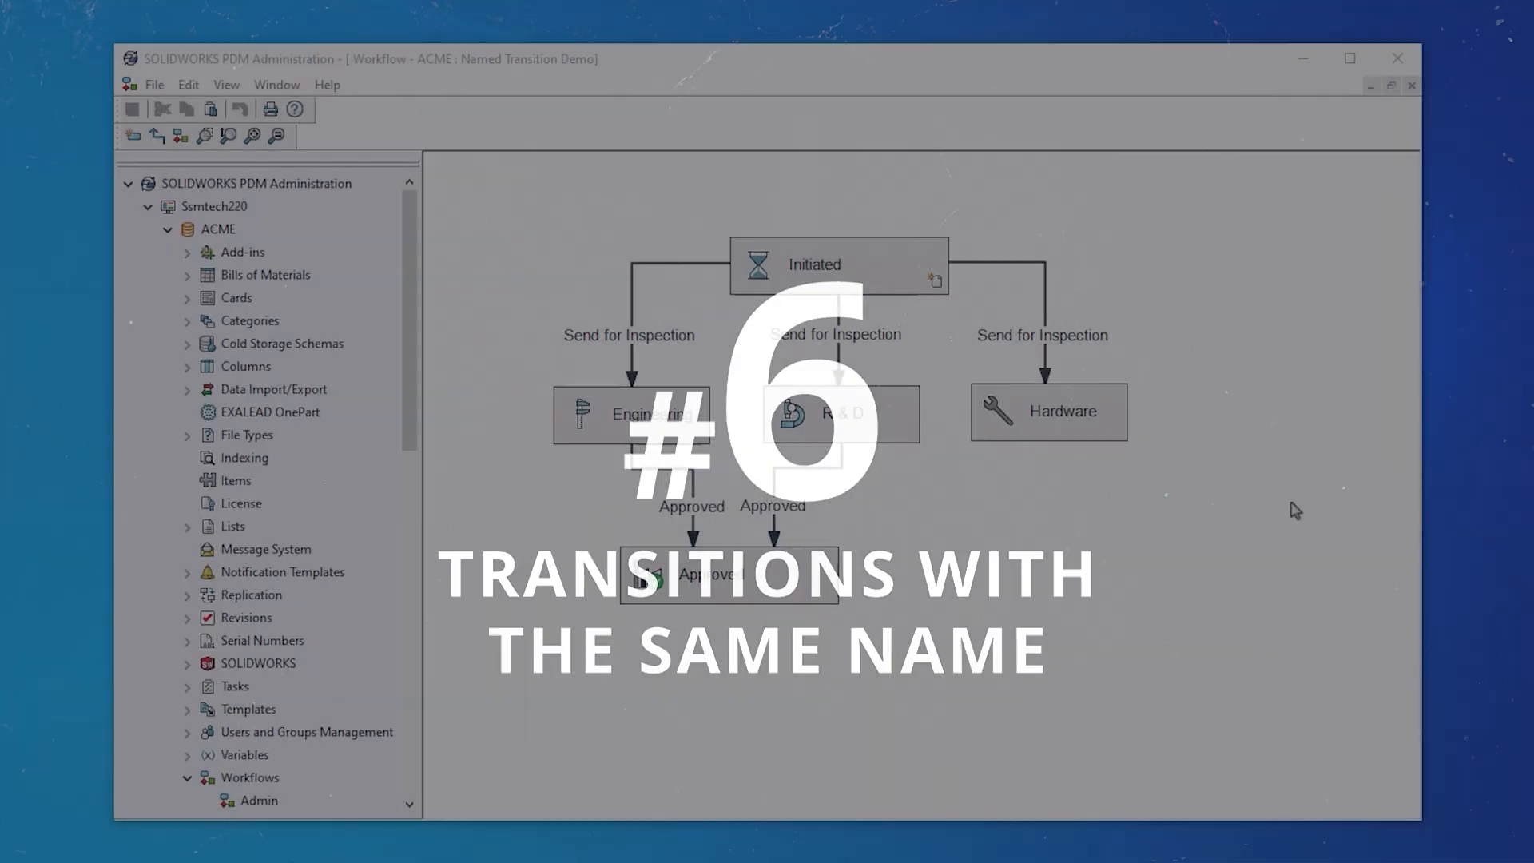
left_click(1044, 334)
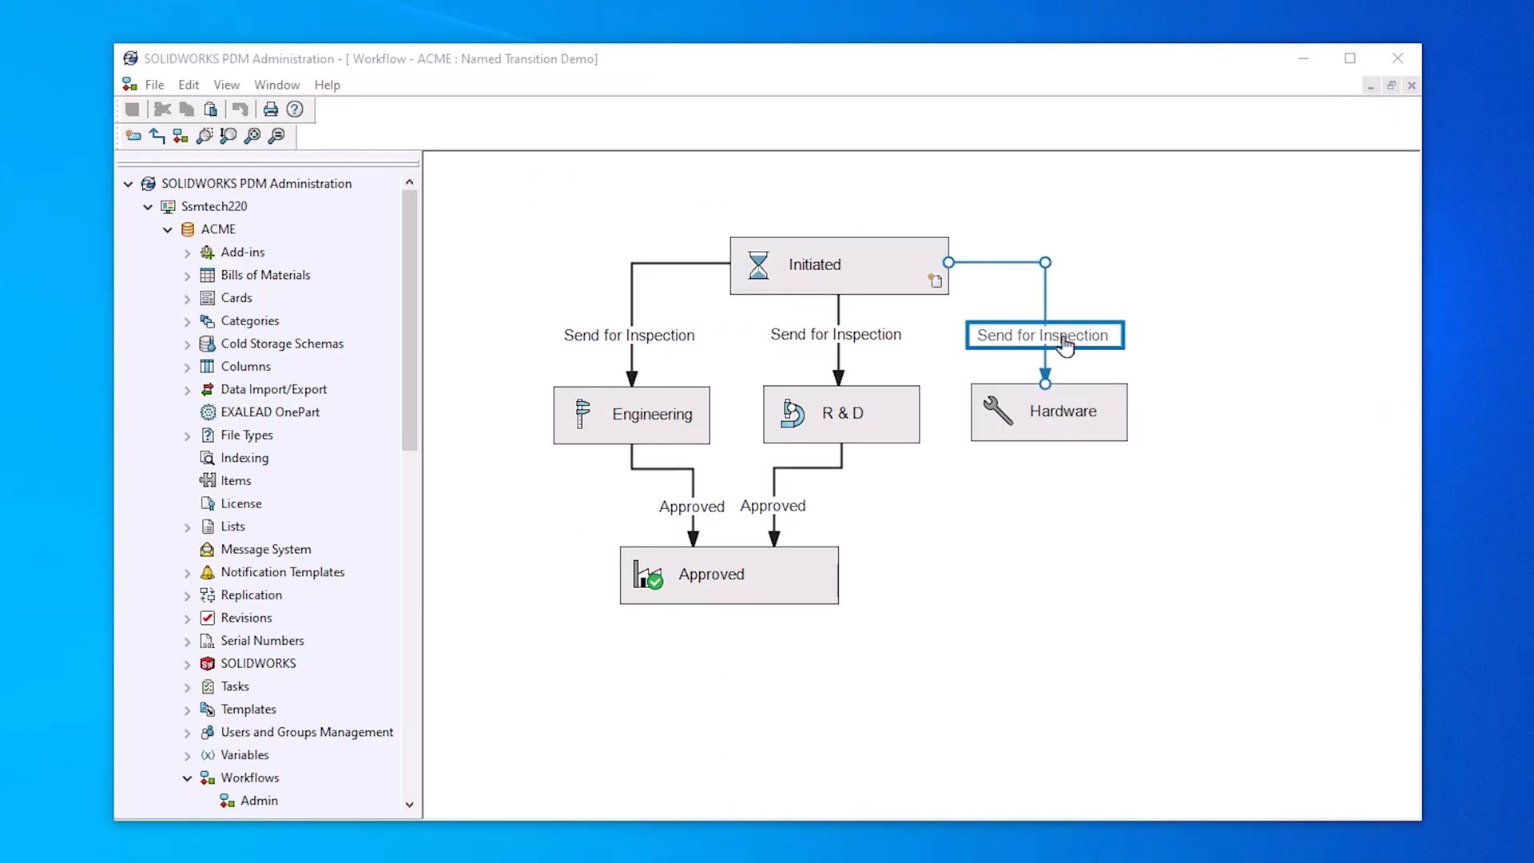
double_click(1044, 334)
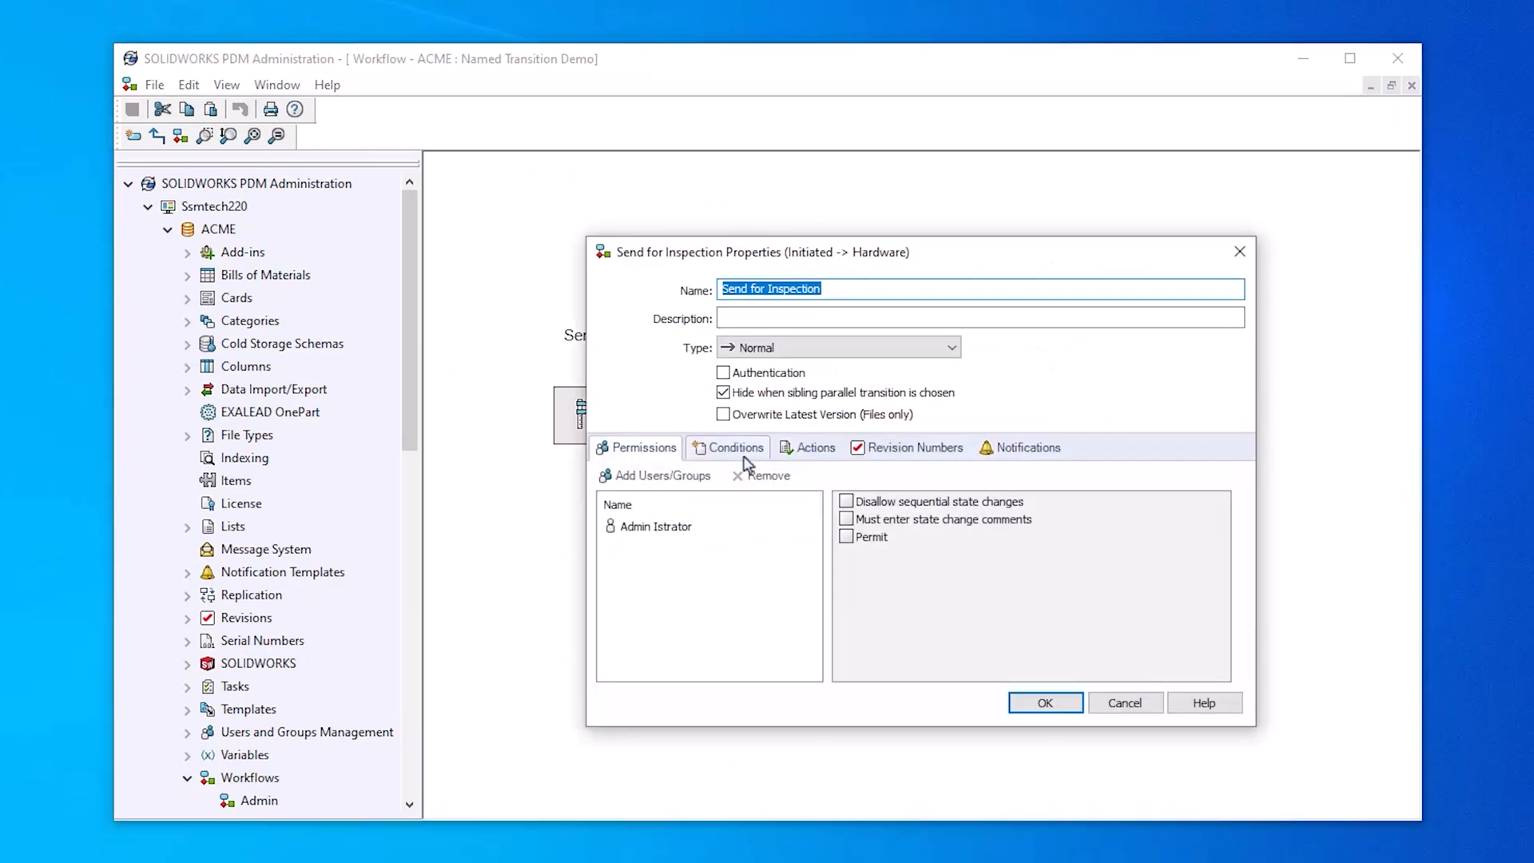
left_click(728, 447)
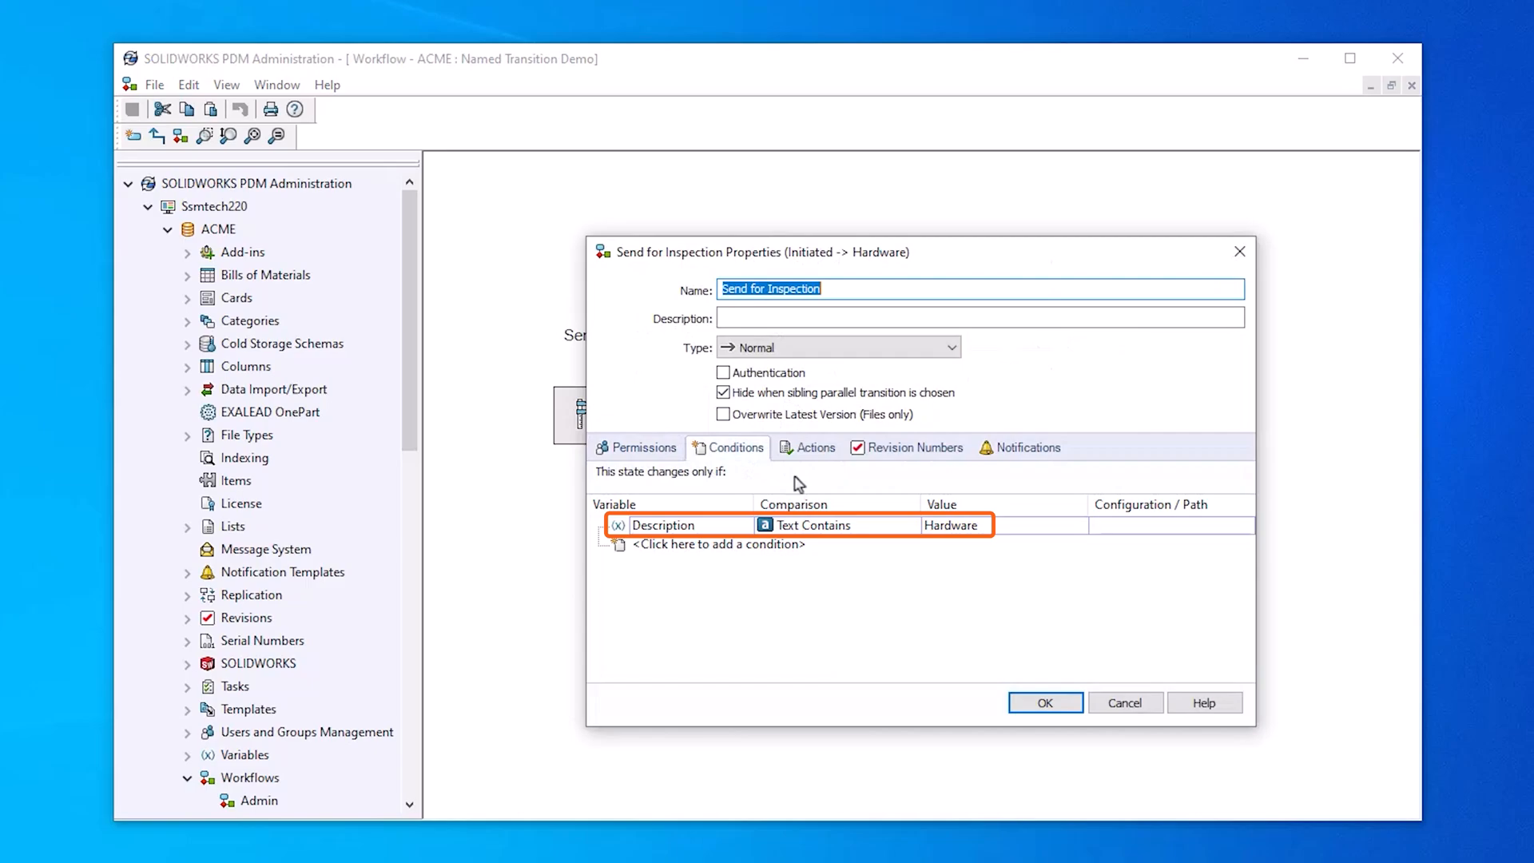
left_click(1044, 702)
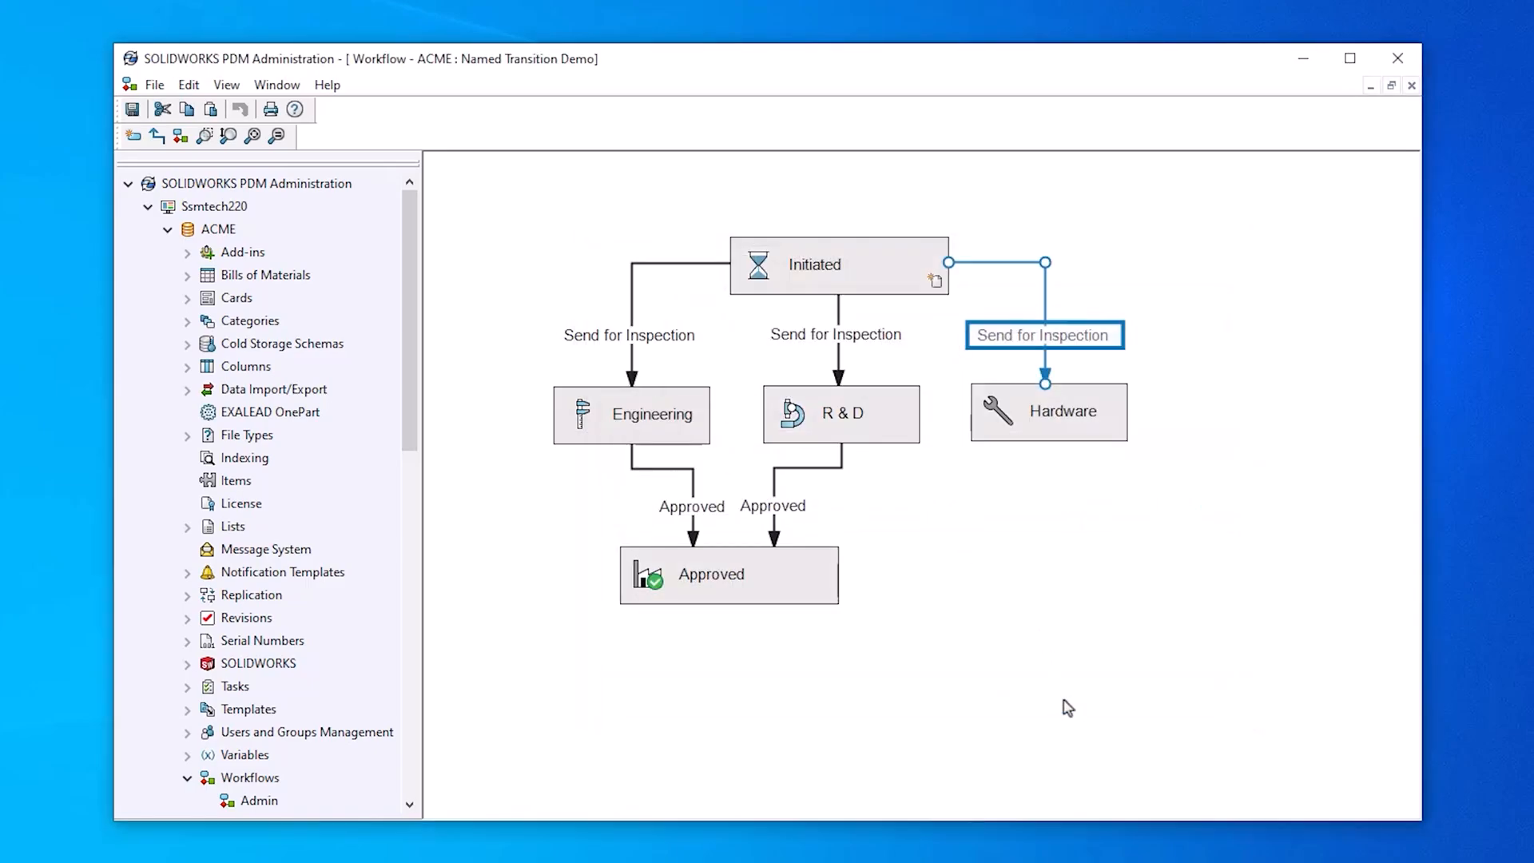
double_click(1044, 335)
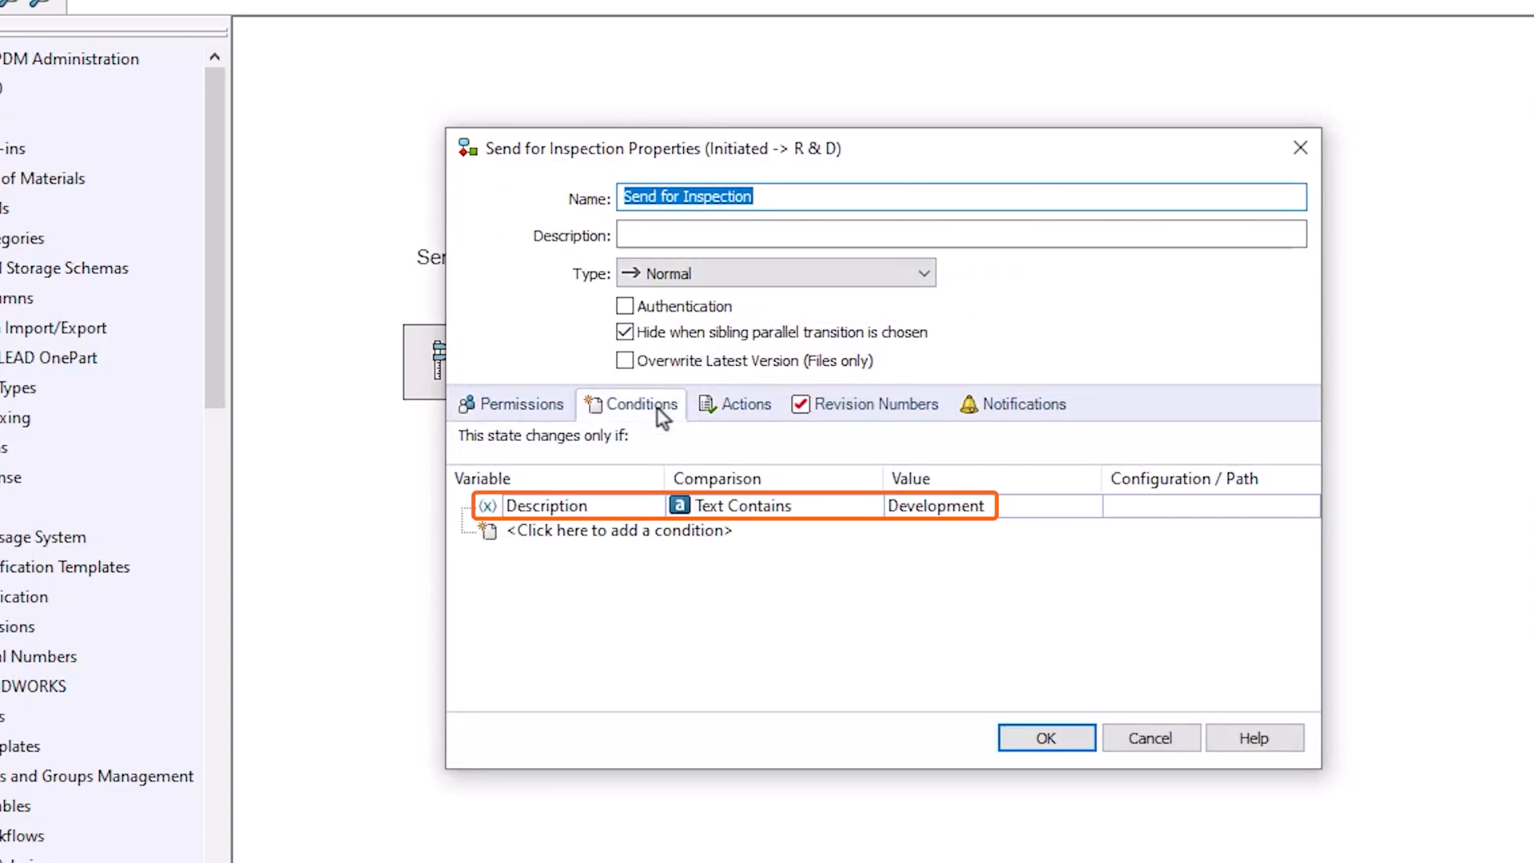
mouse_move(963, 523)
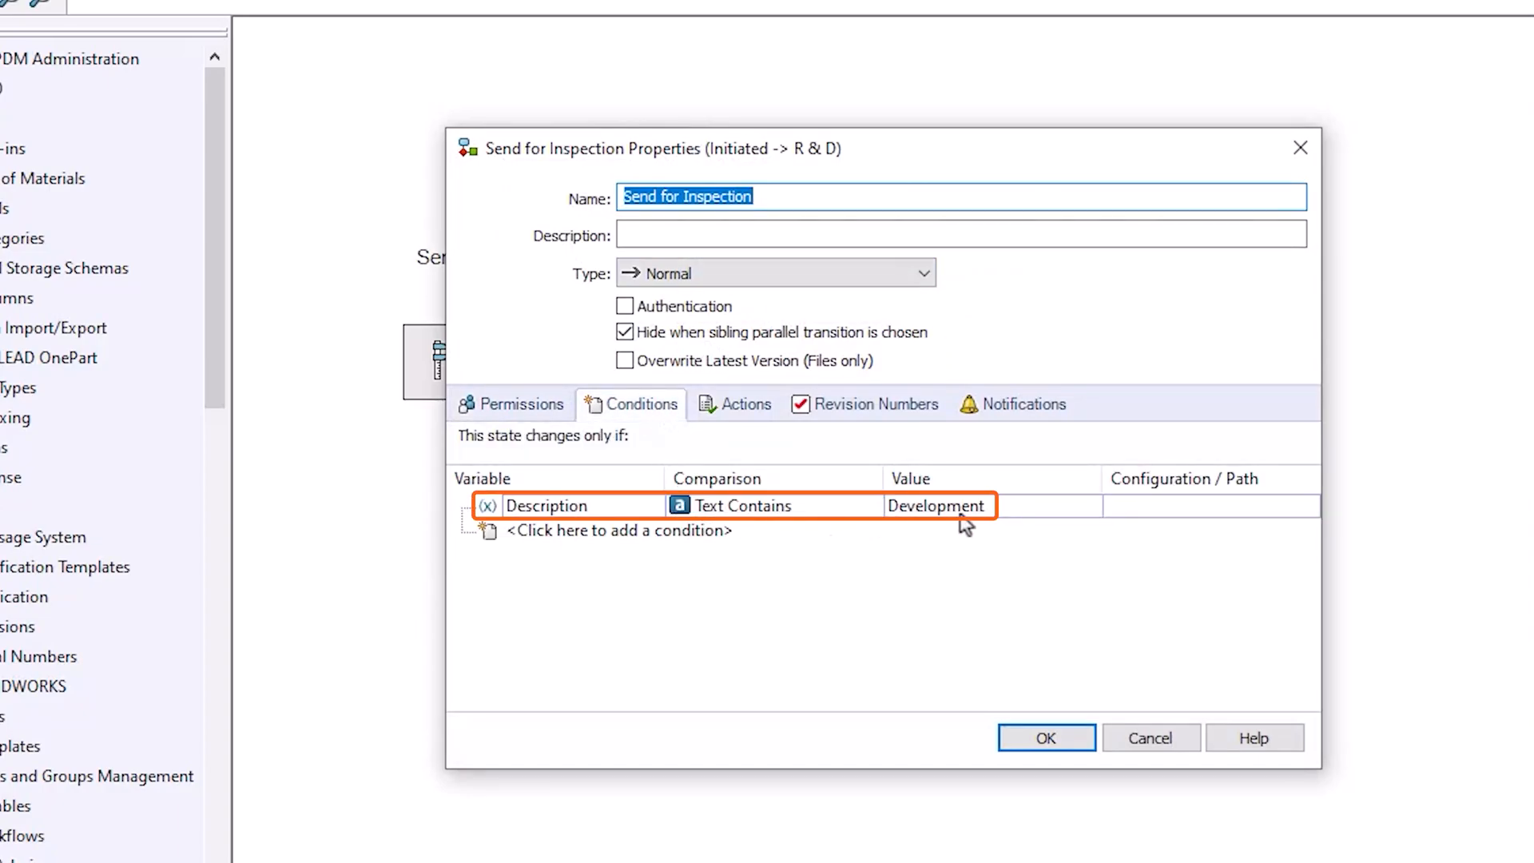
left_click(1045, 737)
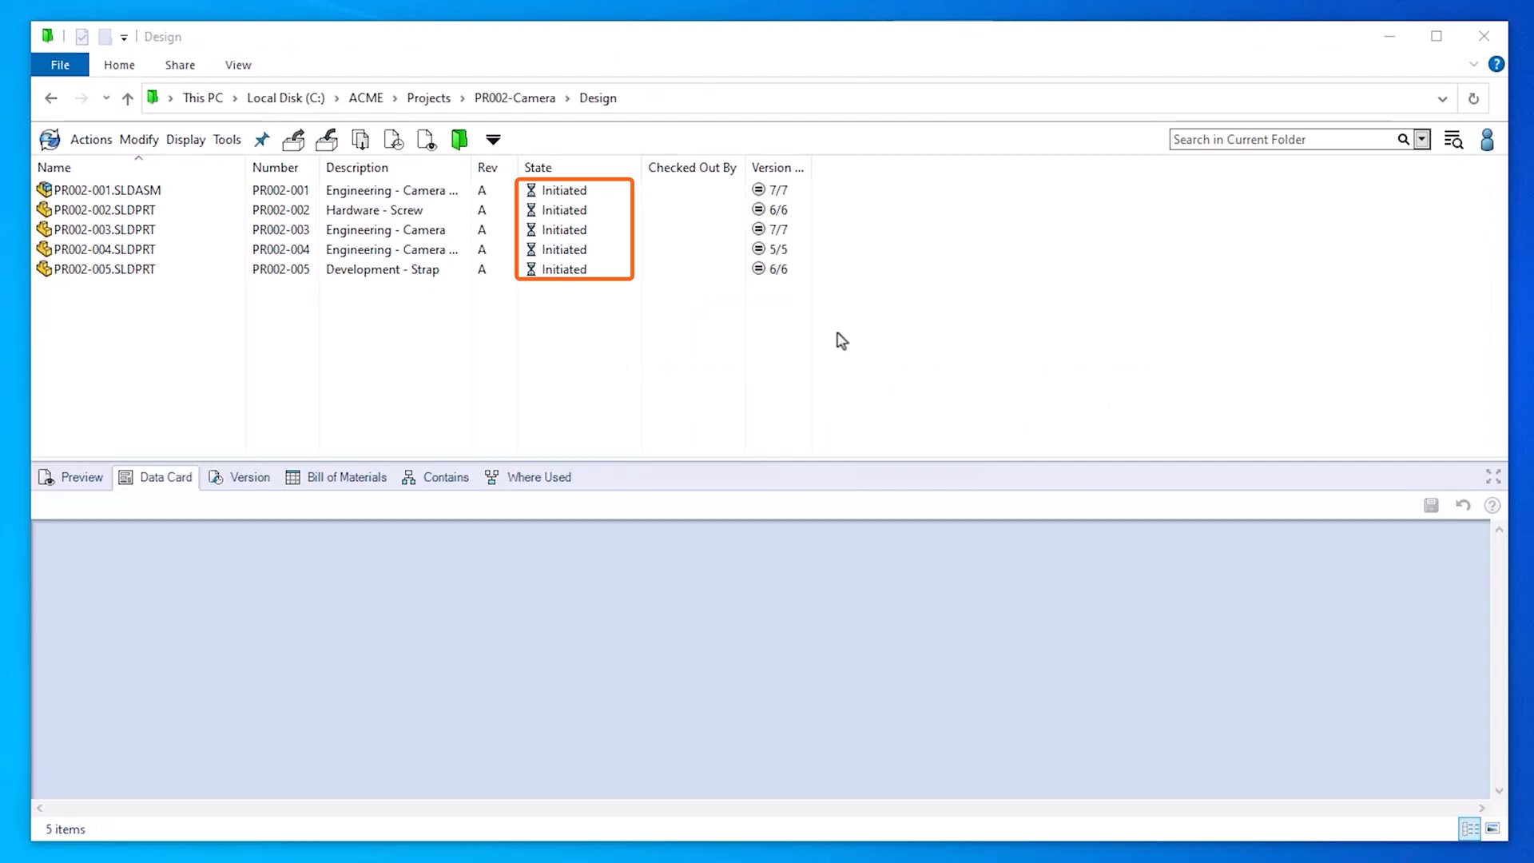
mouse_move(563, 335)
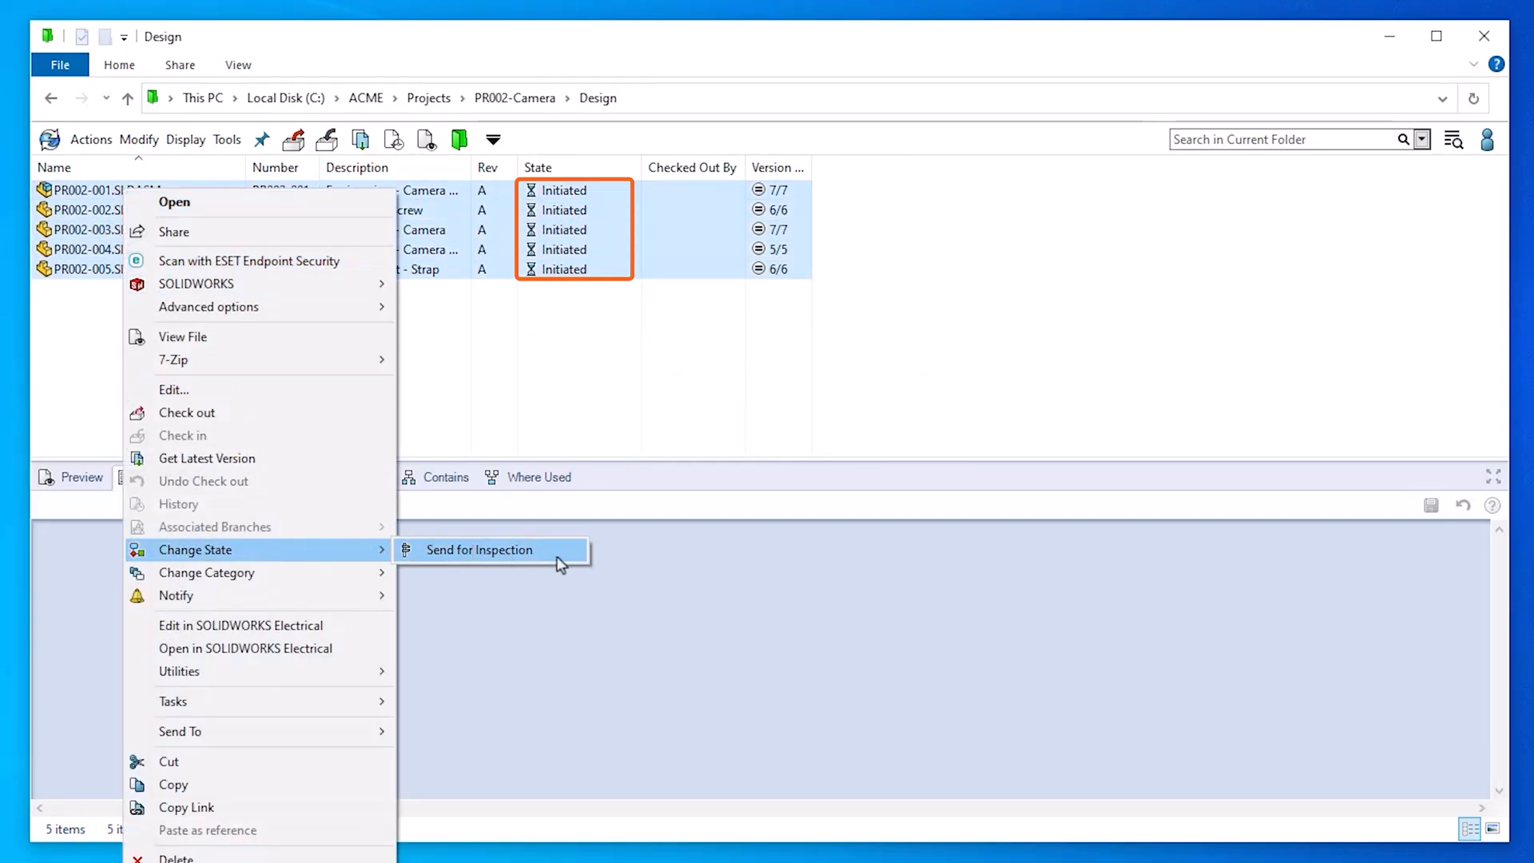
Send all five PR002 camera files for inspection, then approve PR002-004 and PR002-005
left_click(480, 548)
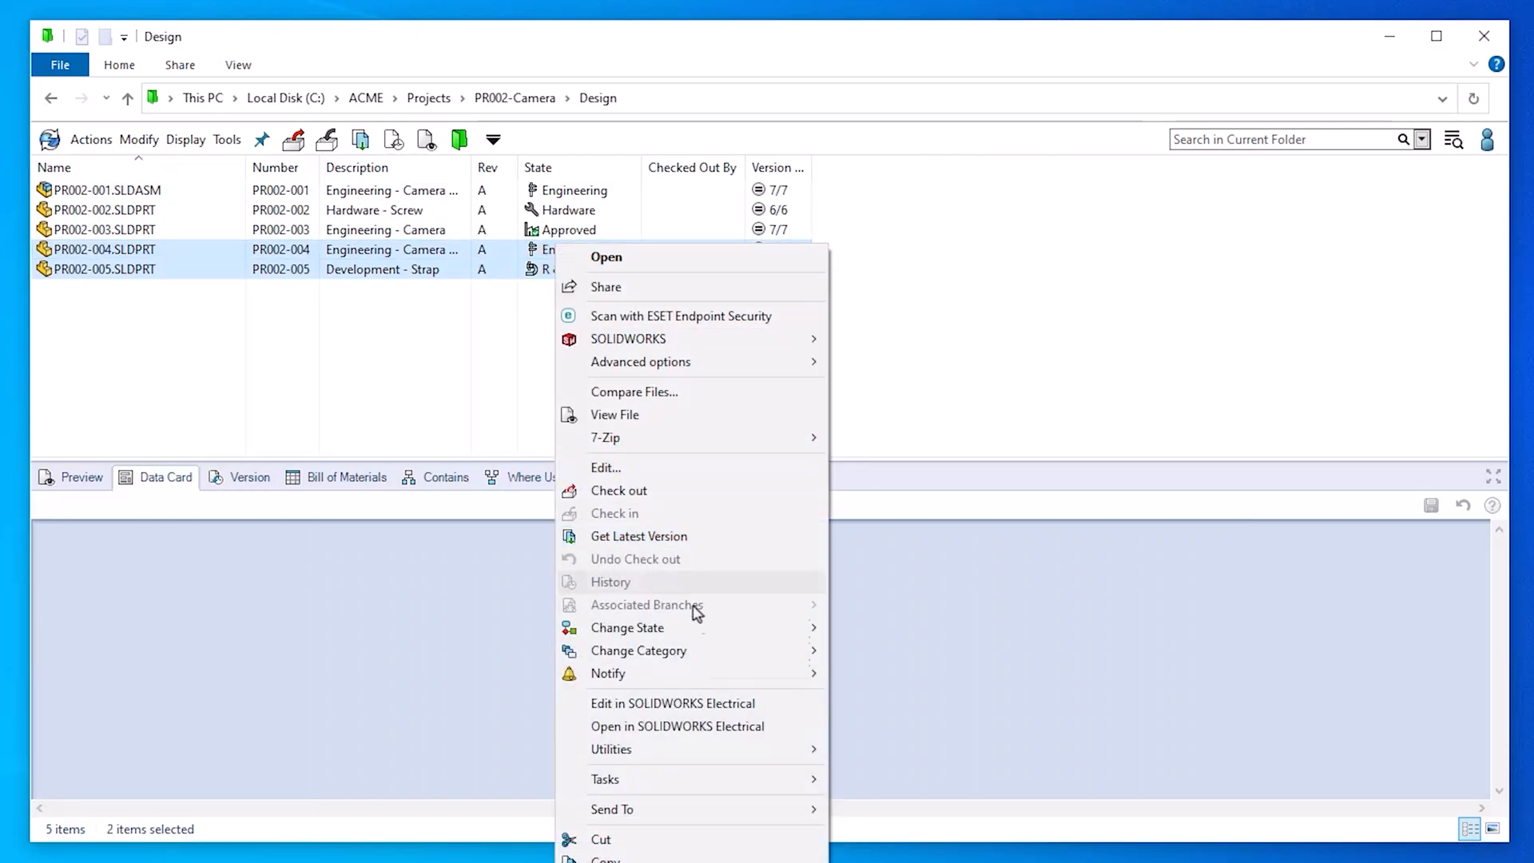
left_click(627, 627)
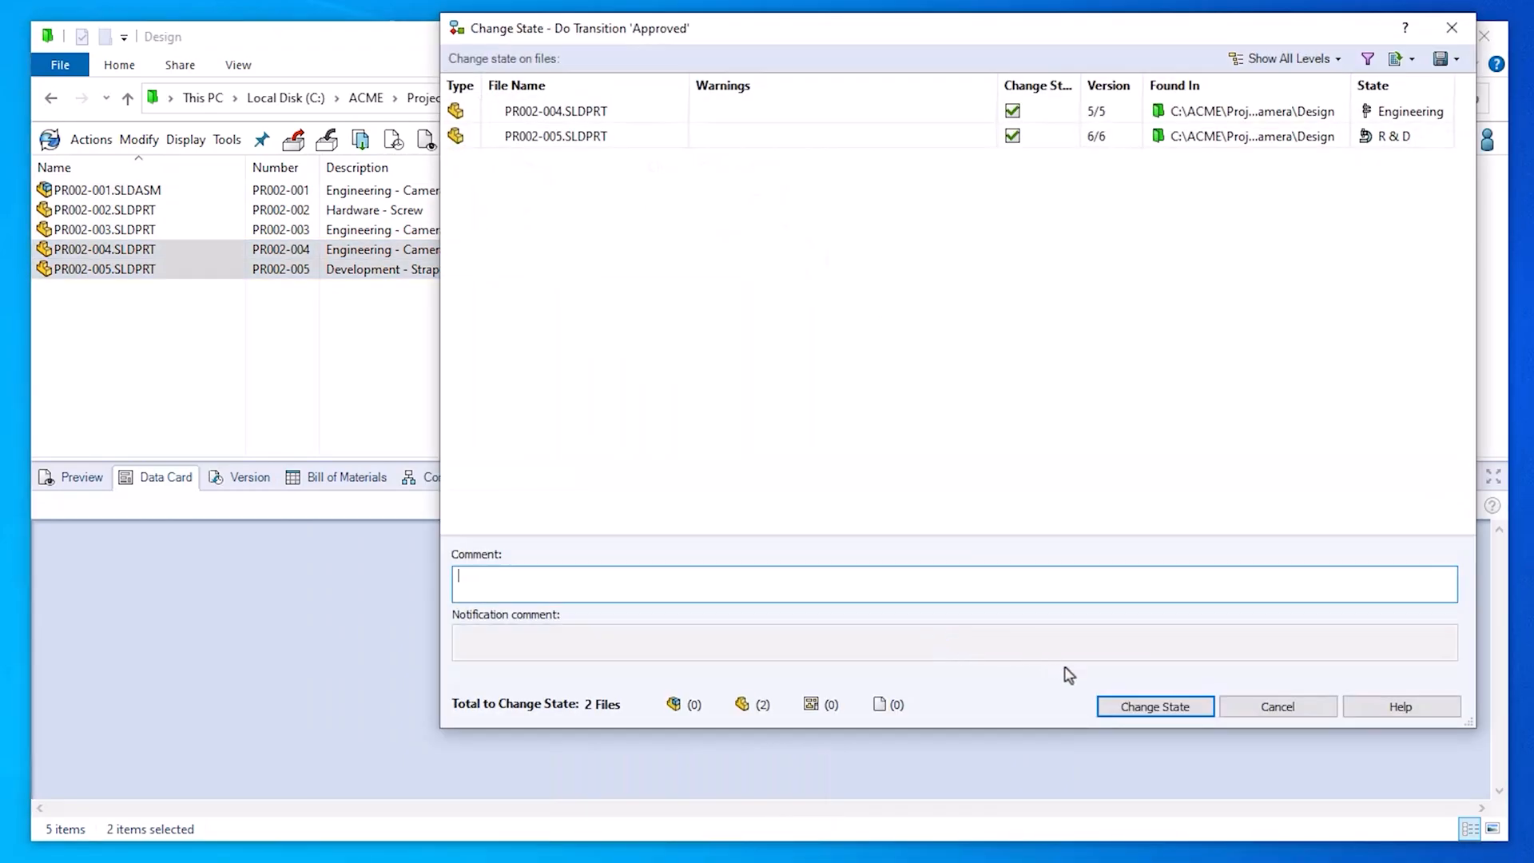
left_click(1153, 706)
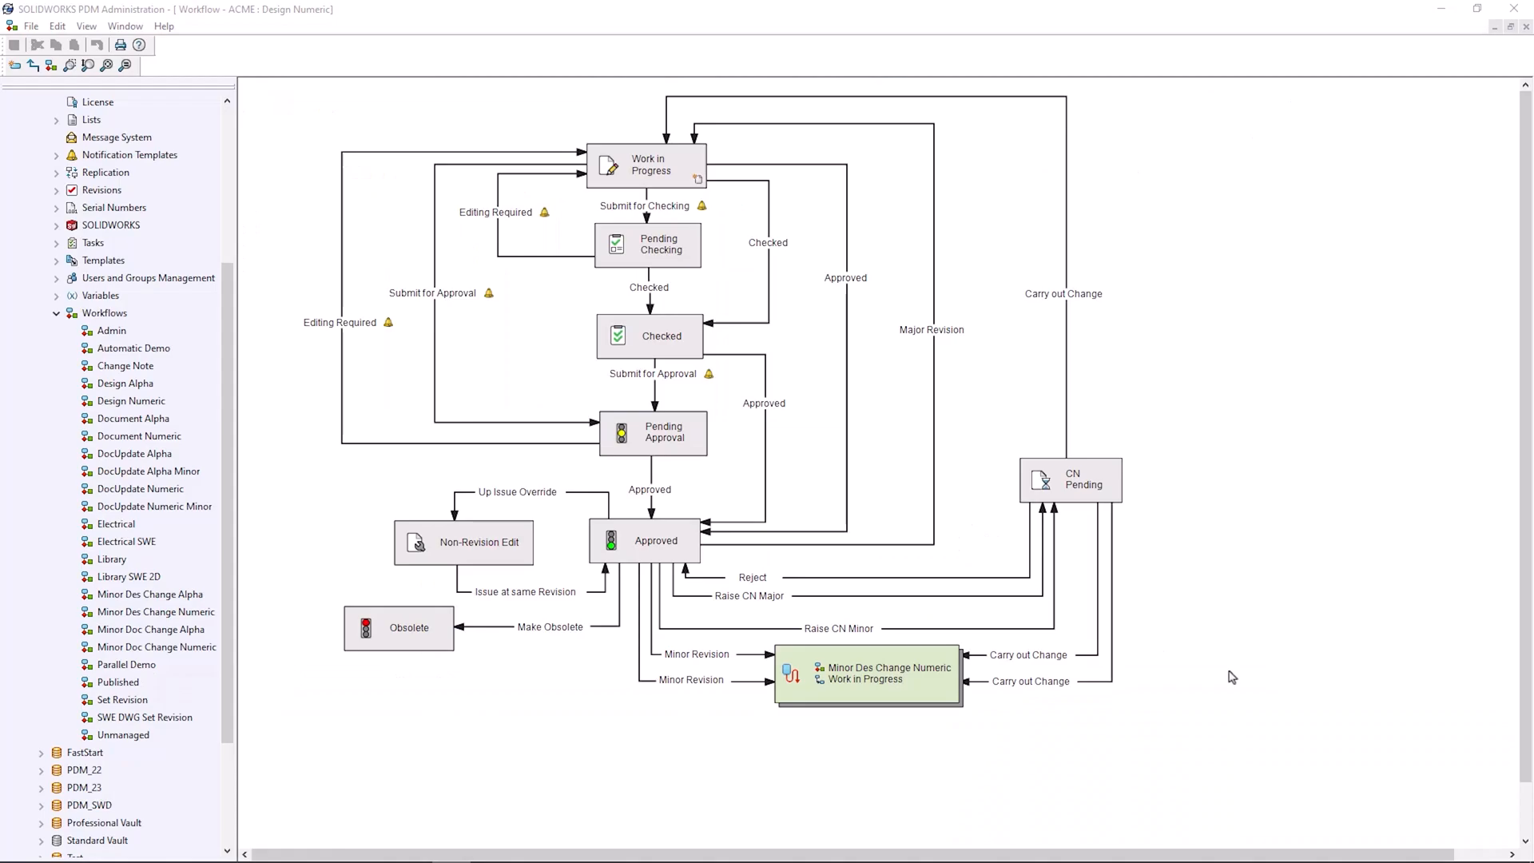
Open Issue at same Revision's Revision Numbers settings, with the numeric component incremented by 0
double_click(644, 540)
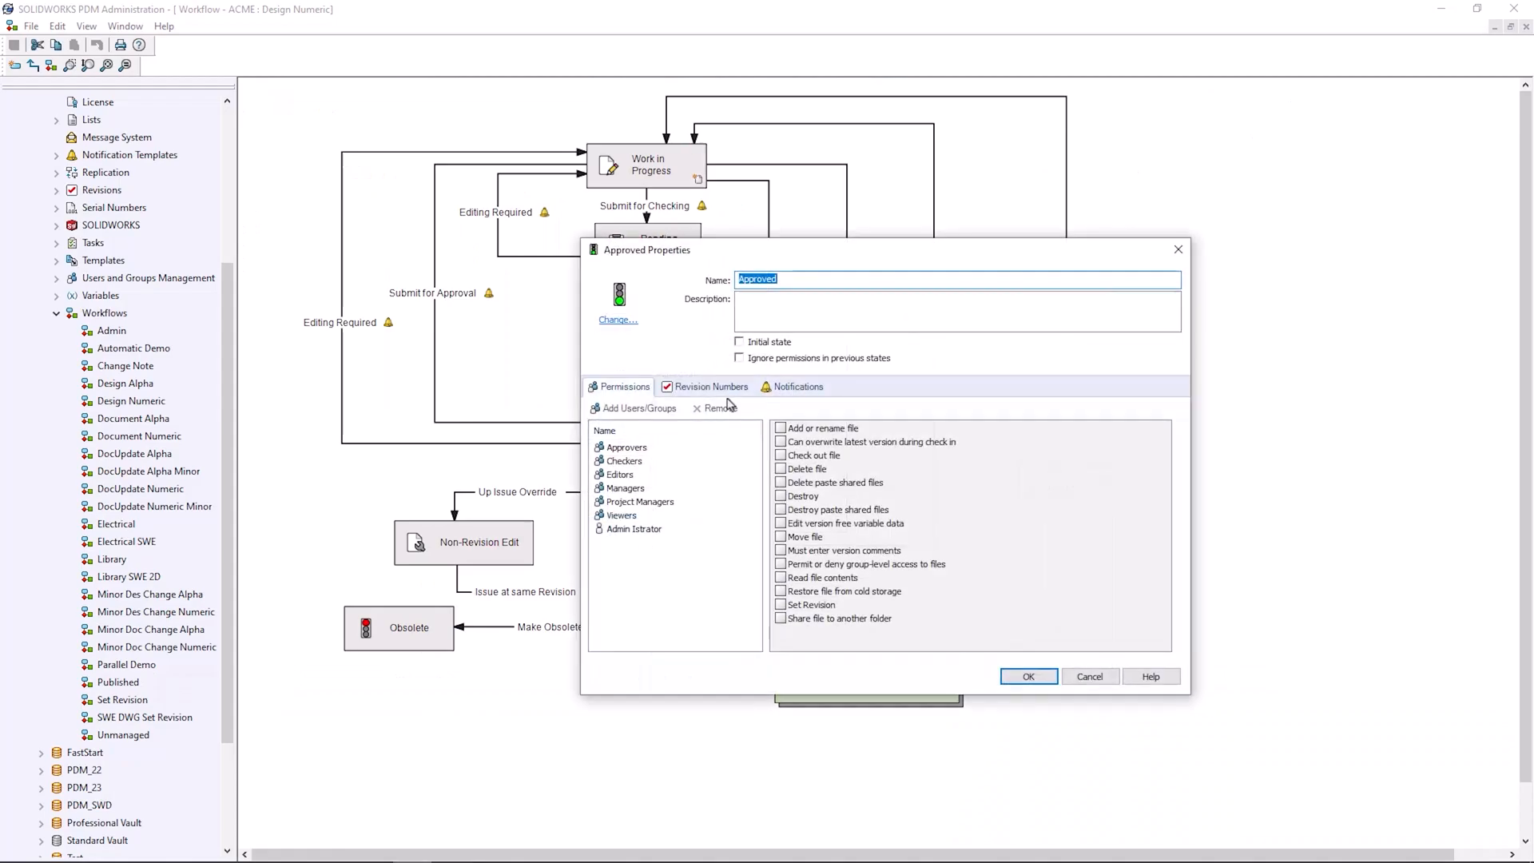
left_click(711, 385)
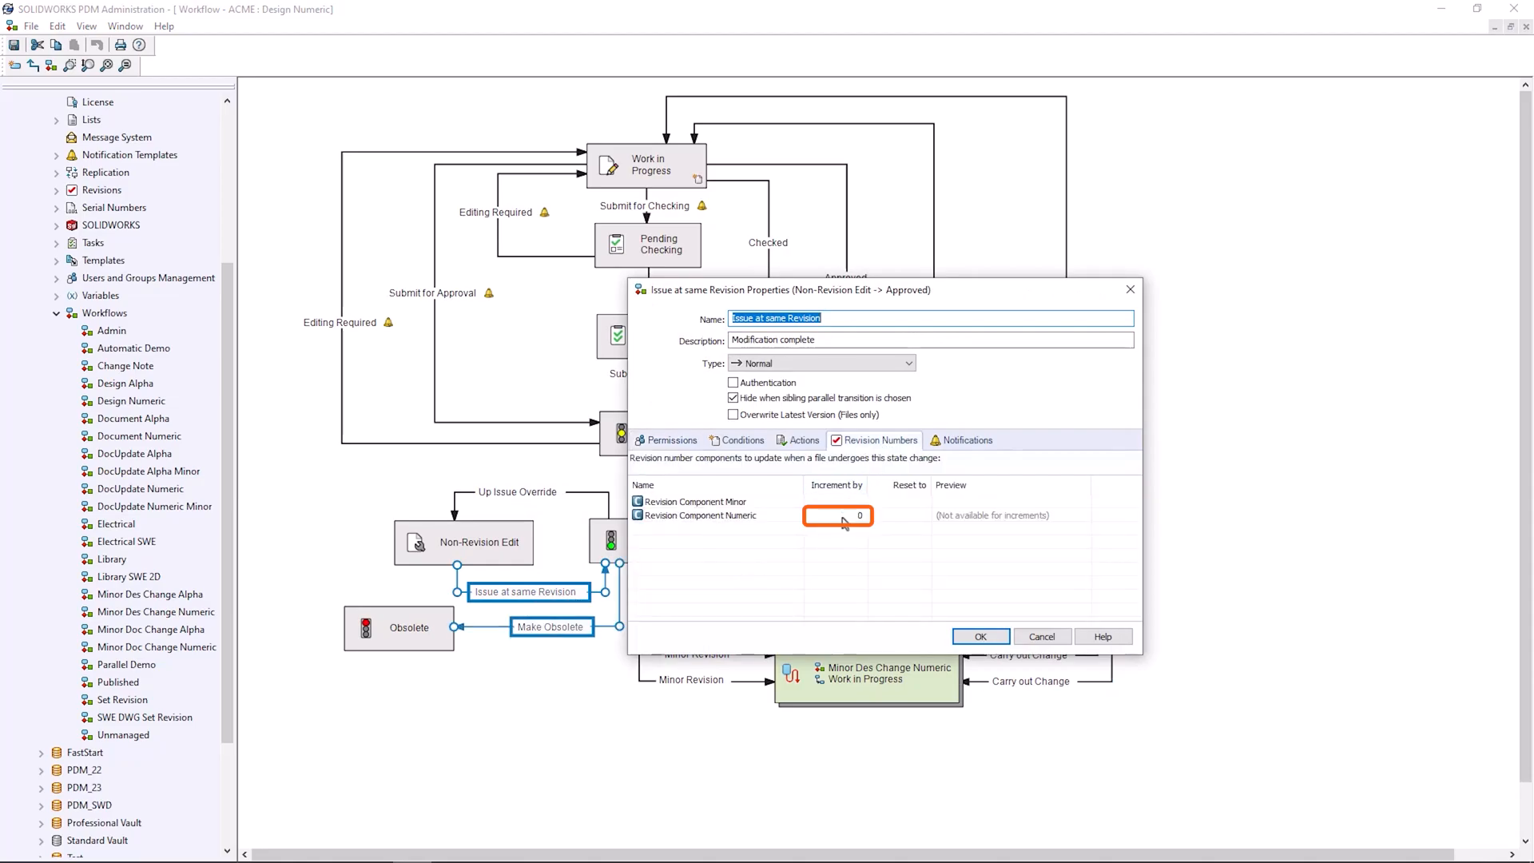
mouse_move(981, 636)
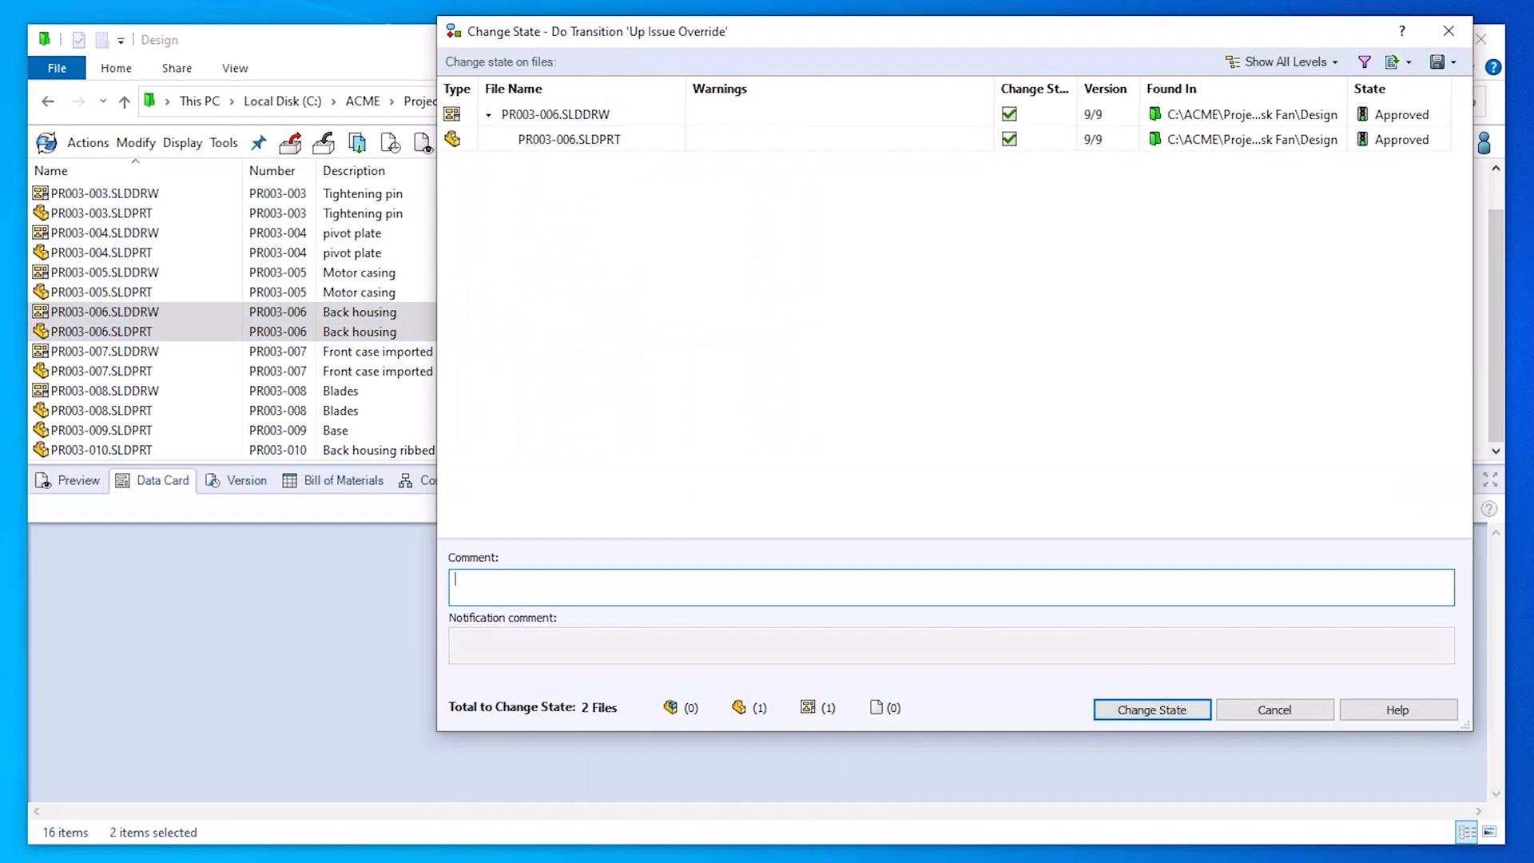
Move the PR003-006 back housing files to Non-Revision Edit, then reissue them at the same revision
left_click(1151, 709)
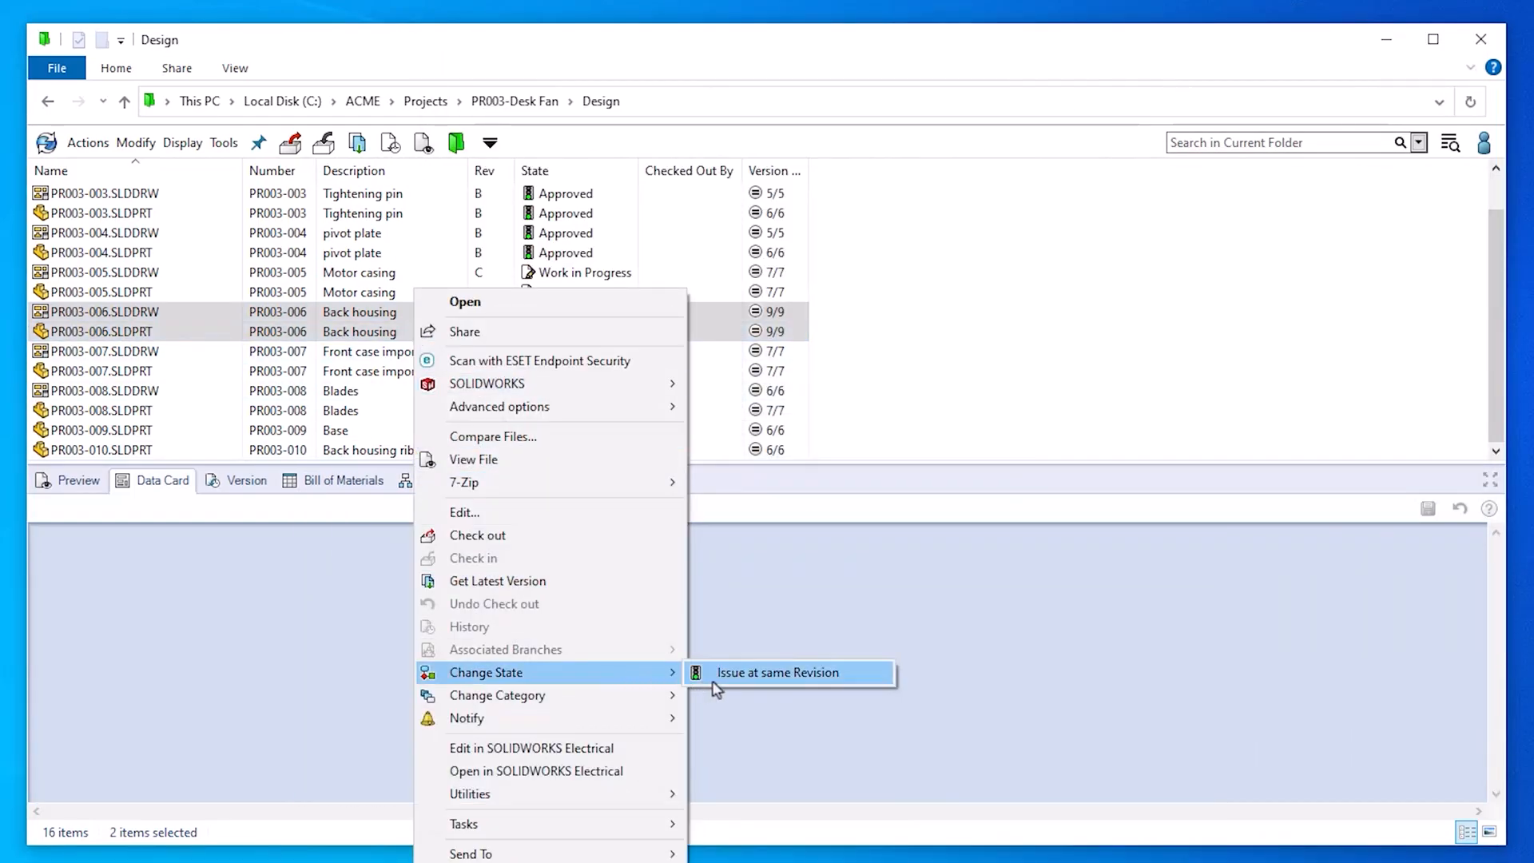
left_click(777, 672)
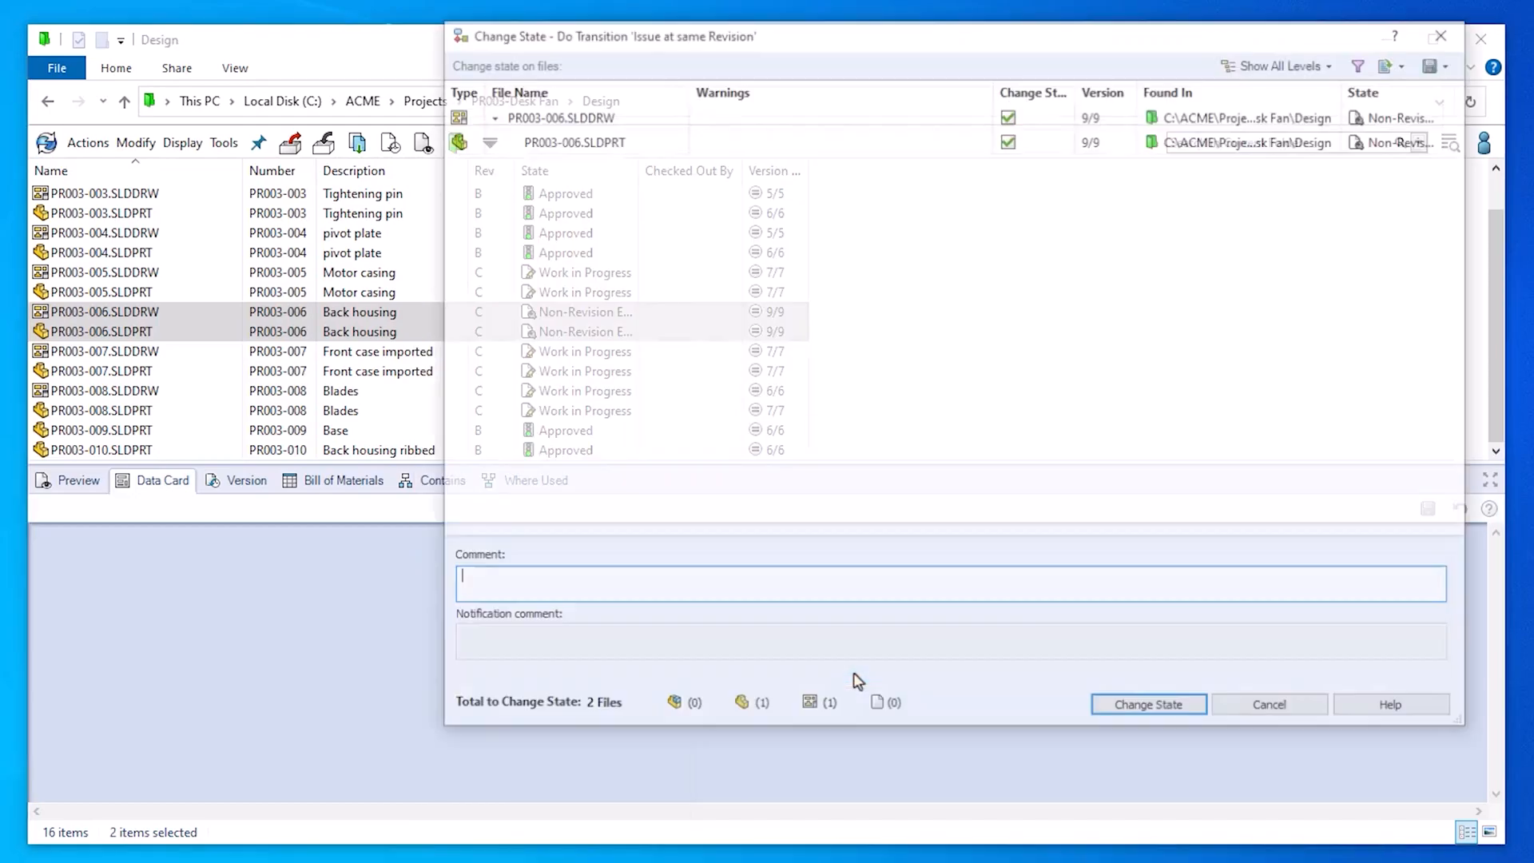
left_click(1146, 703)
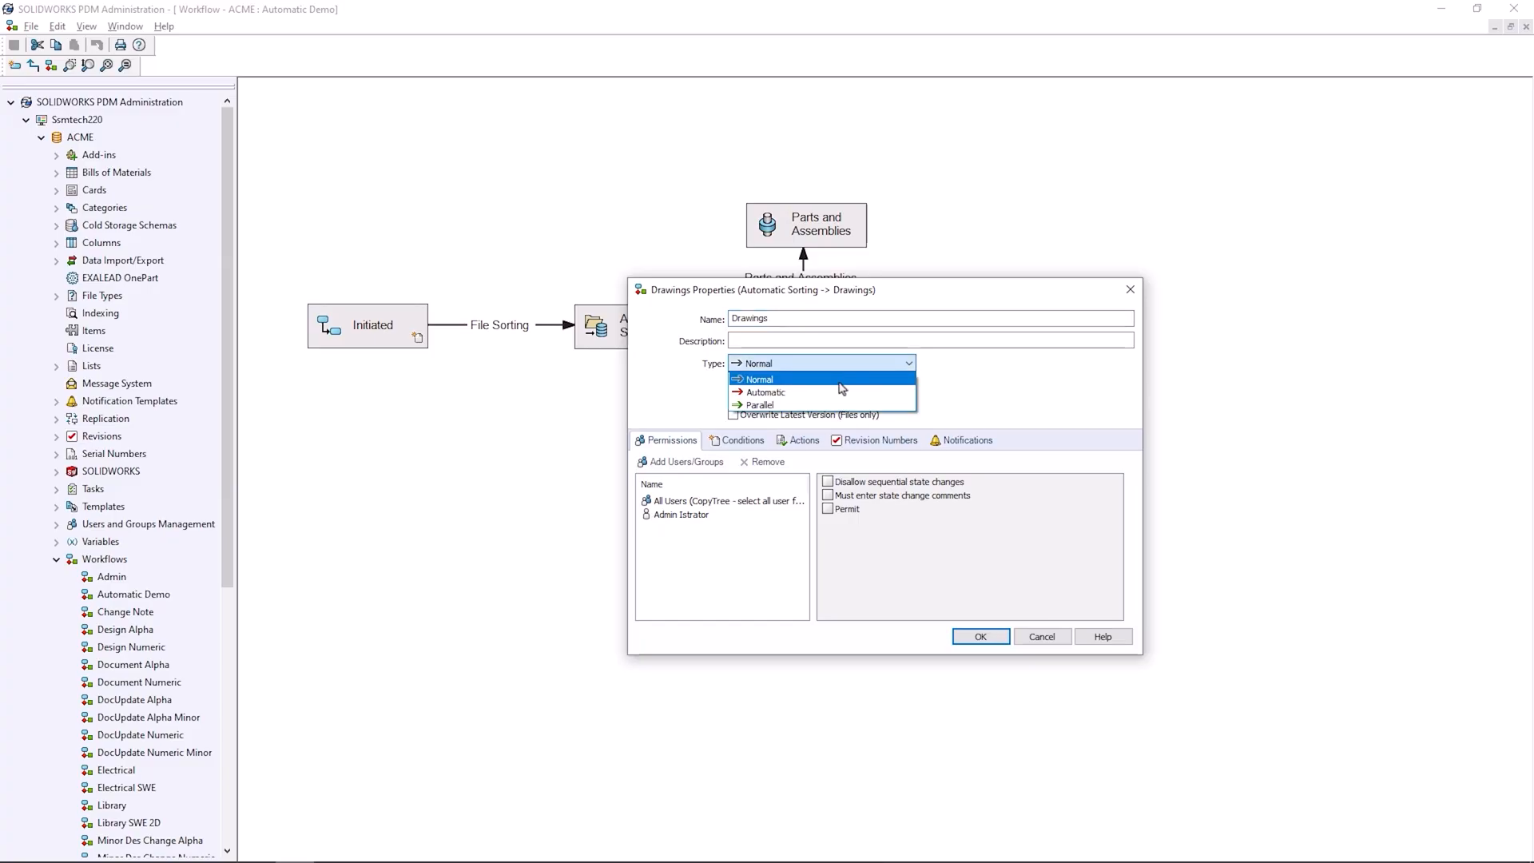
Change the Drawings transition type from Normal to Automatic and confirm
left_click(766, 392)
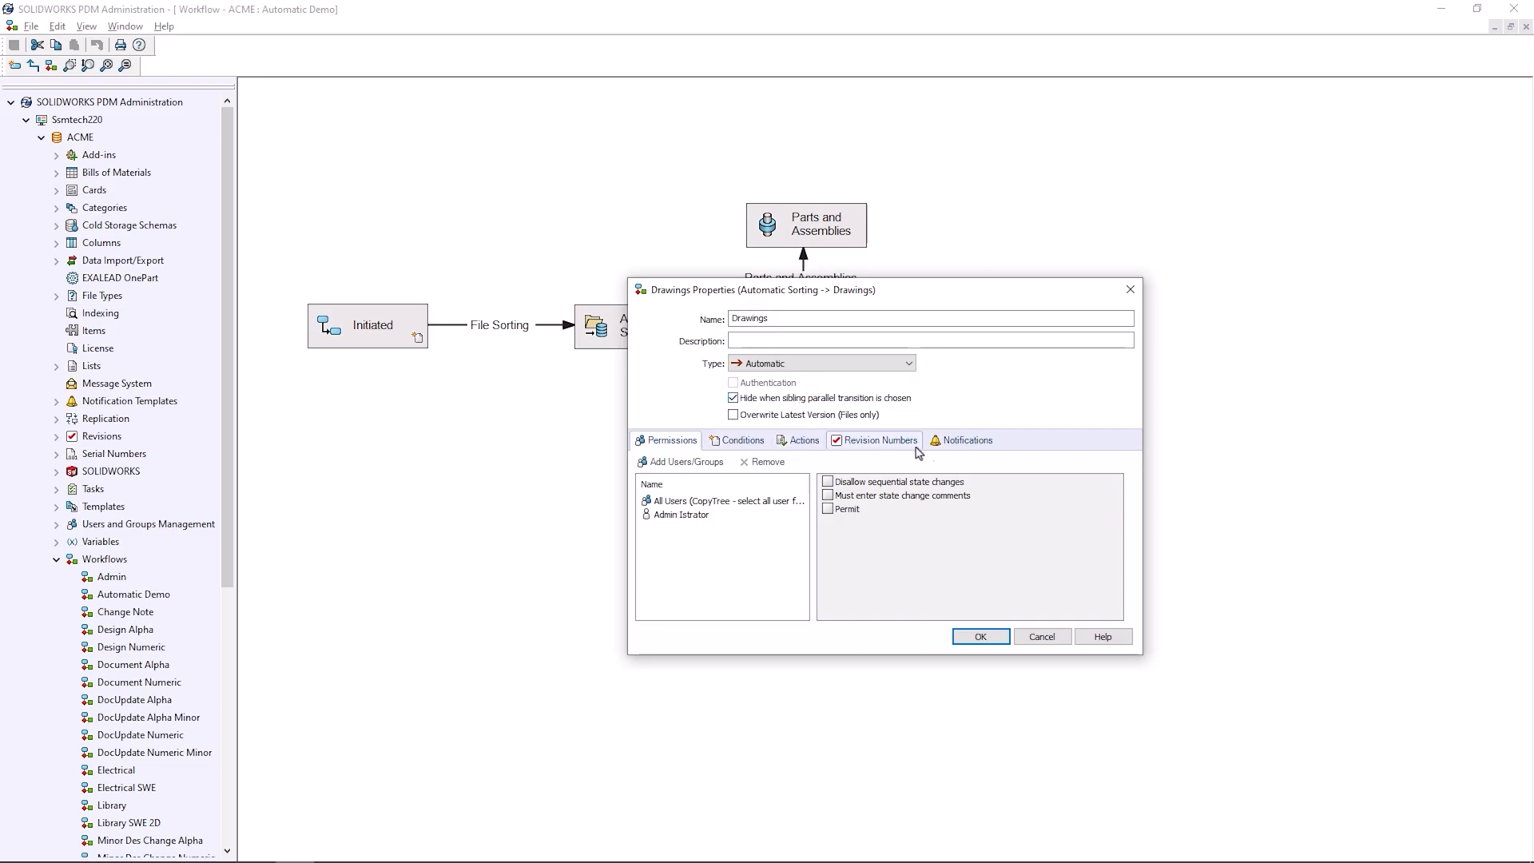
left_click(967, 440)
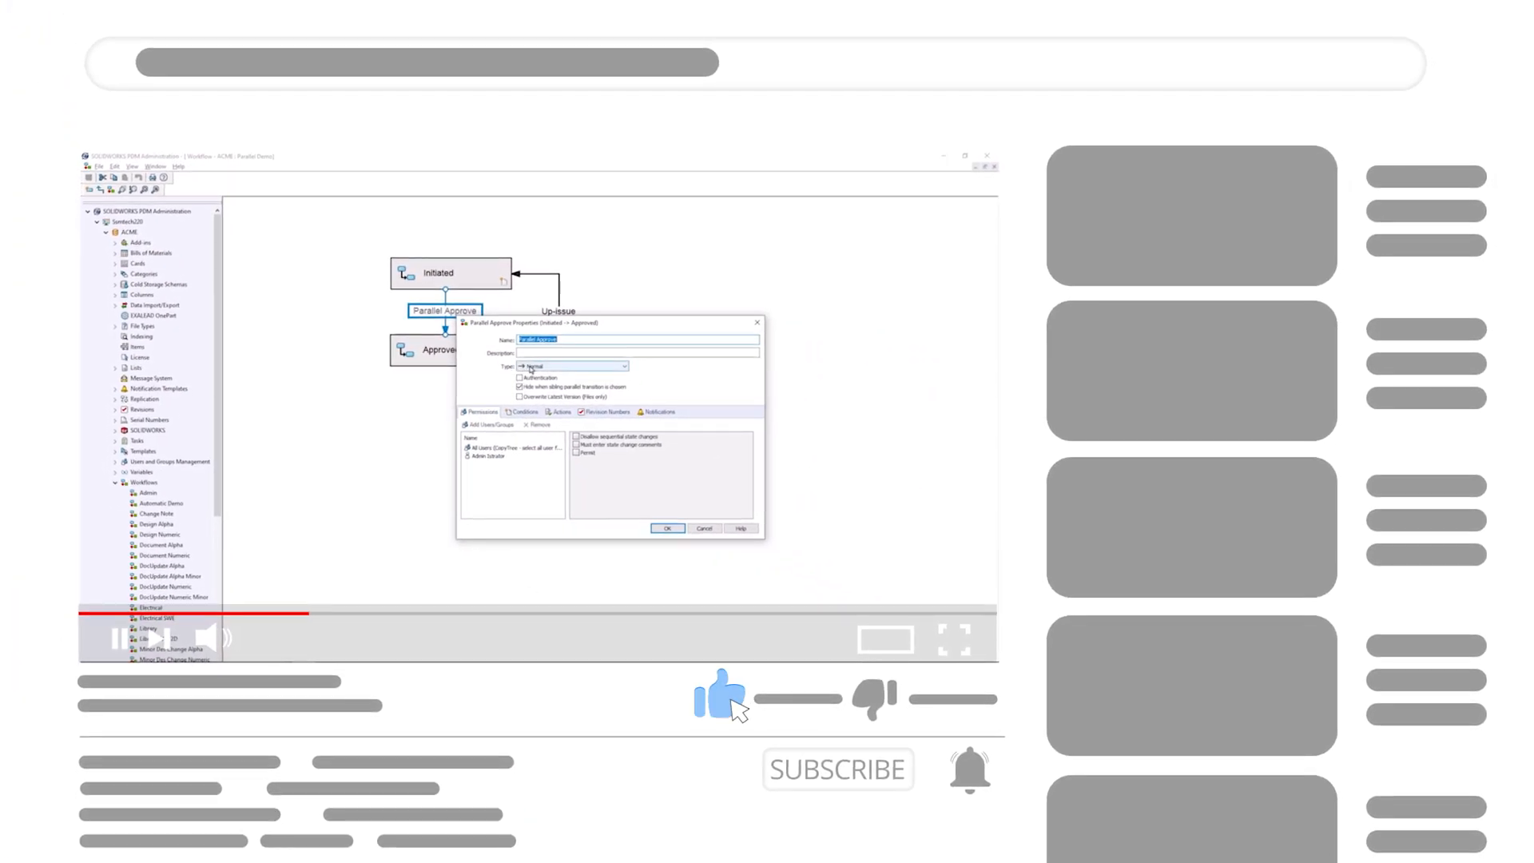
left_click(623, 365)
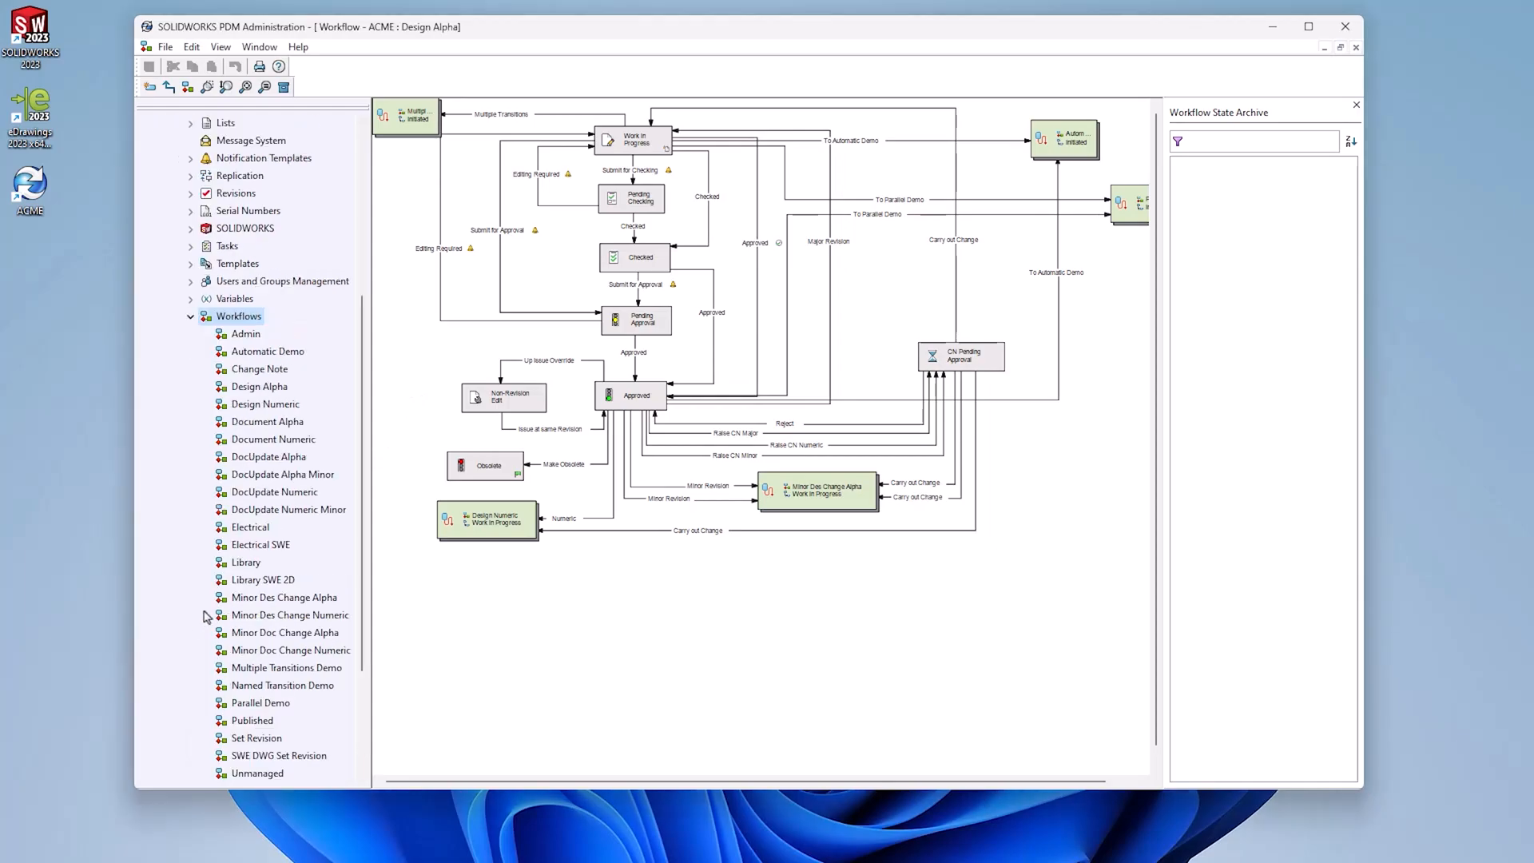
In Workflow link demo, link Initiated to Design Alpha's Work in Progress state
scroll("down", 3)
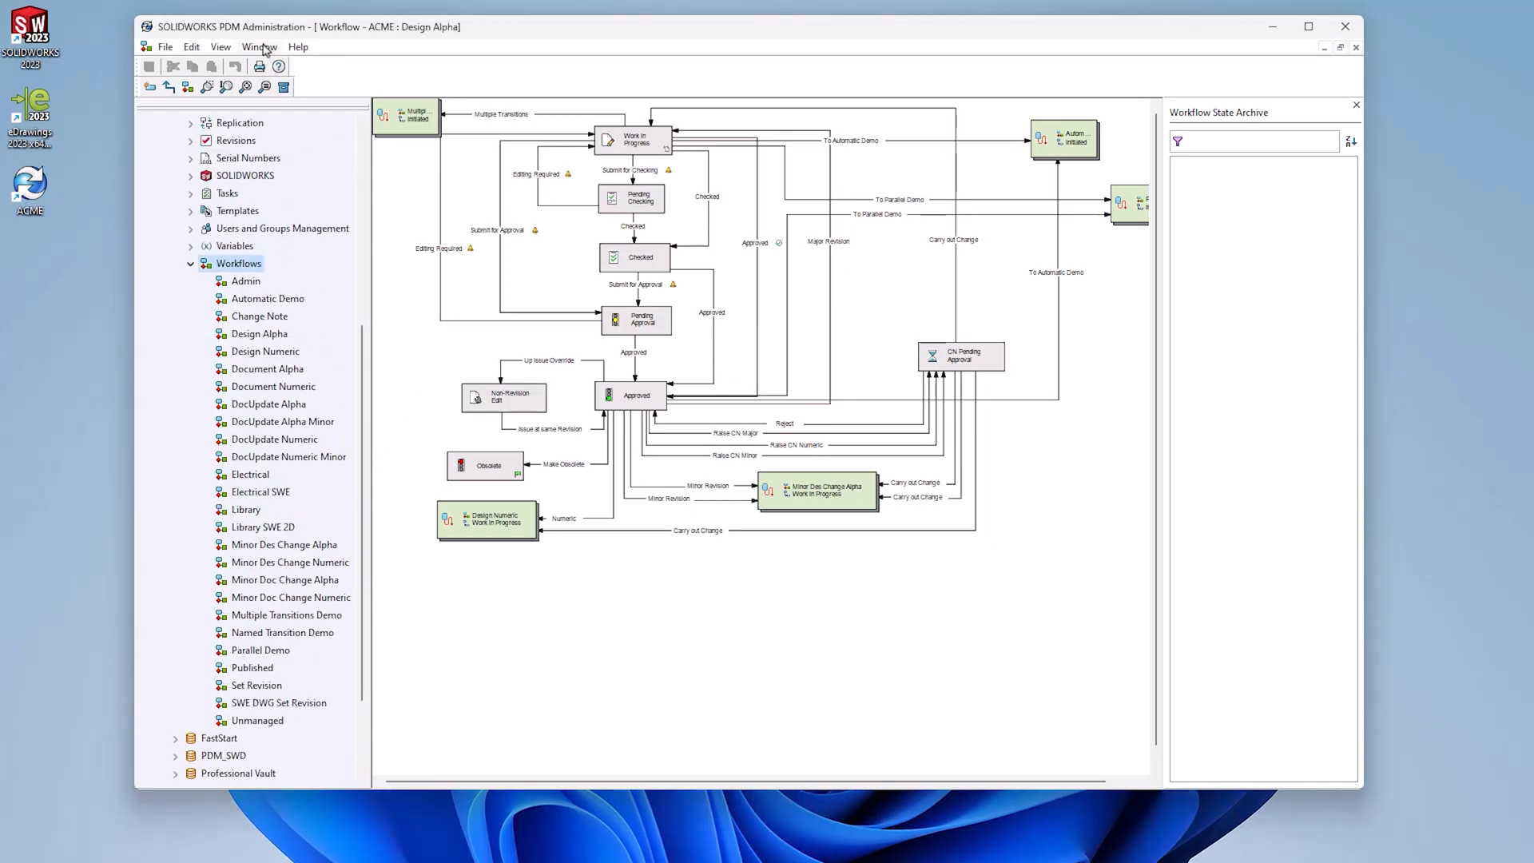
left_click(256, 685)
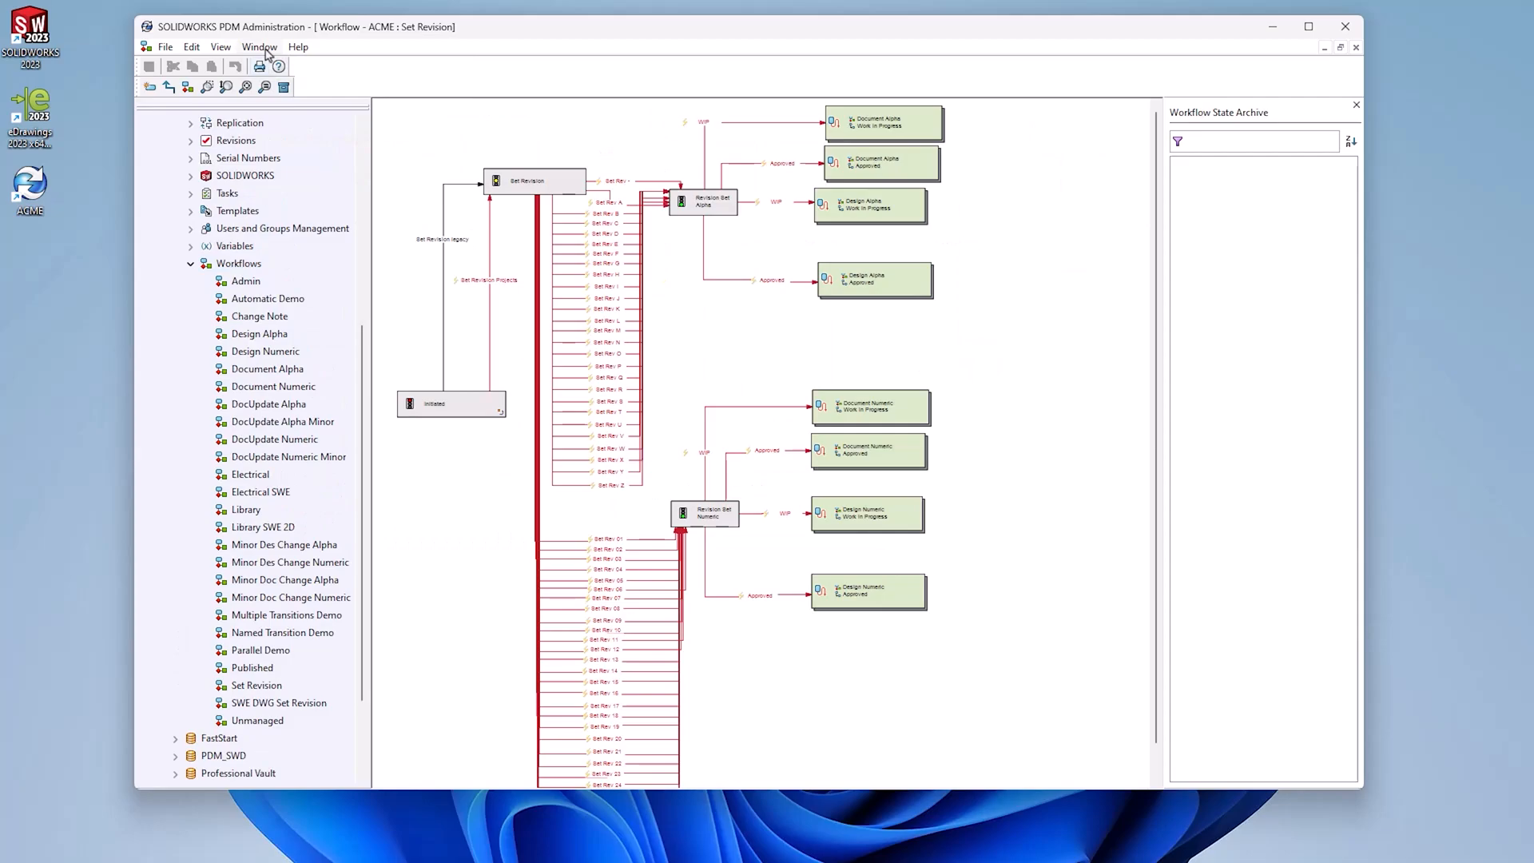
left_click(245, 508)
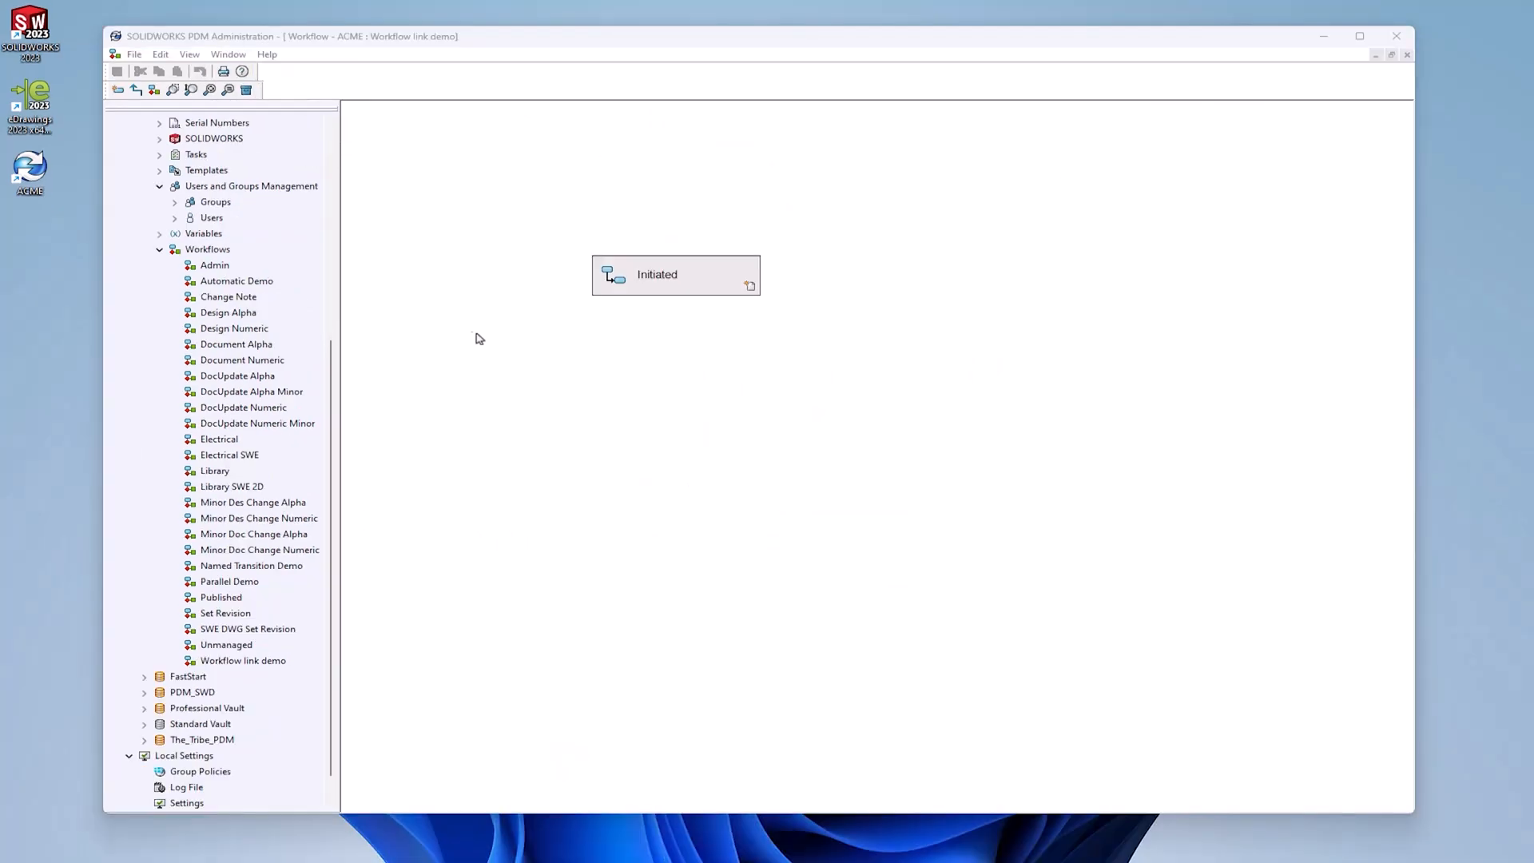
right_click(592, 370)
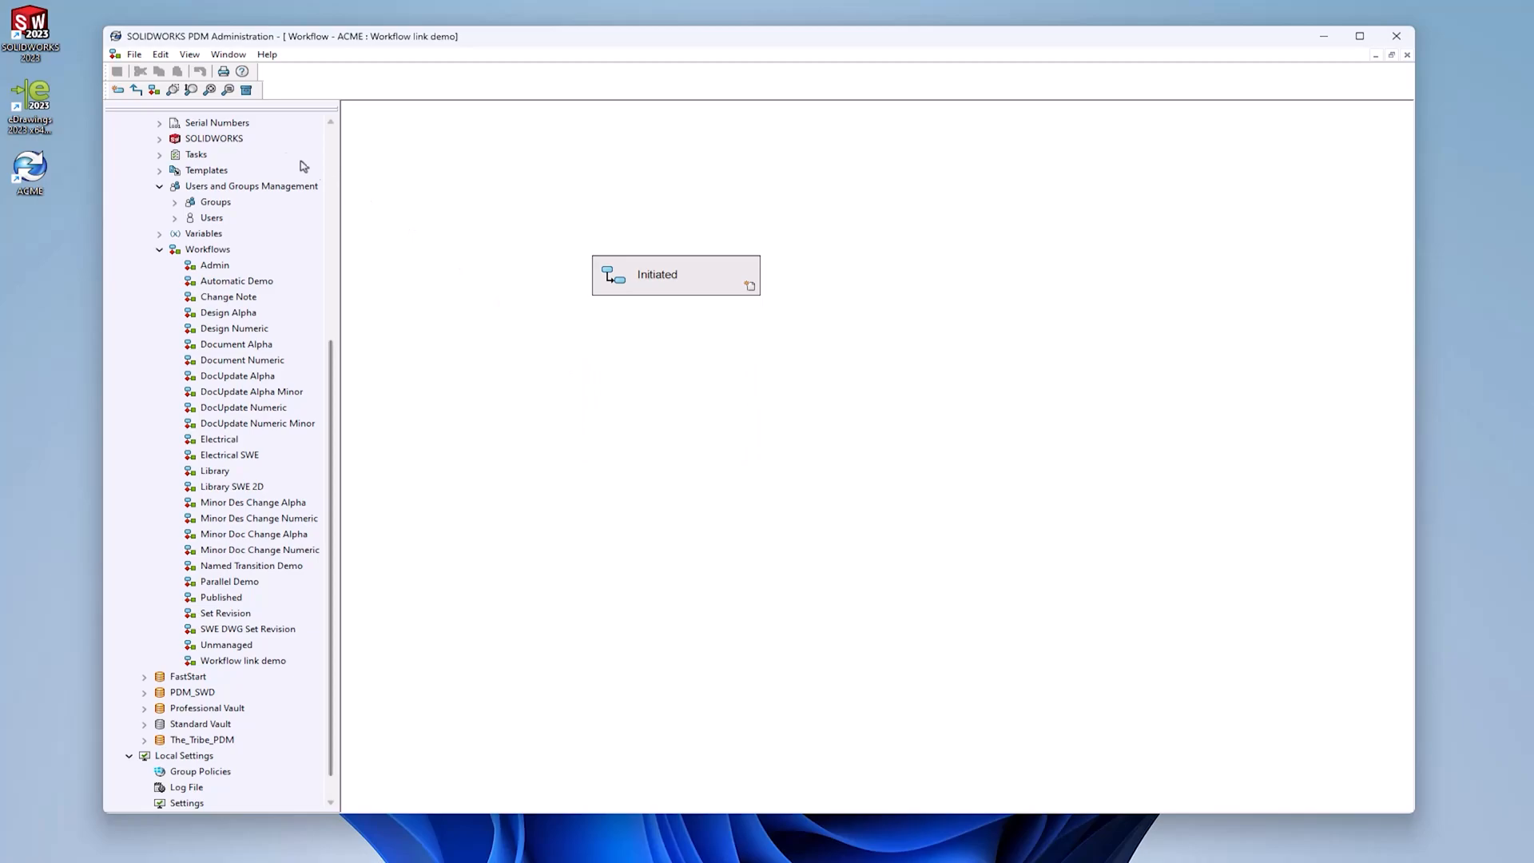
left_click(1025, 435)
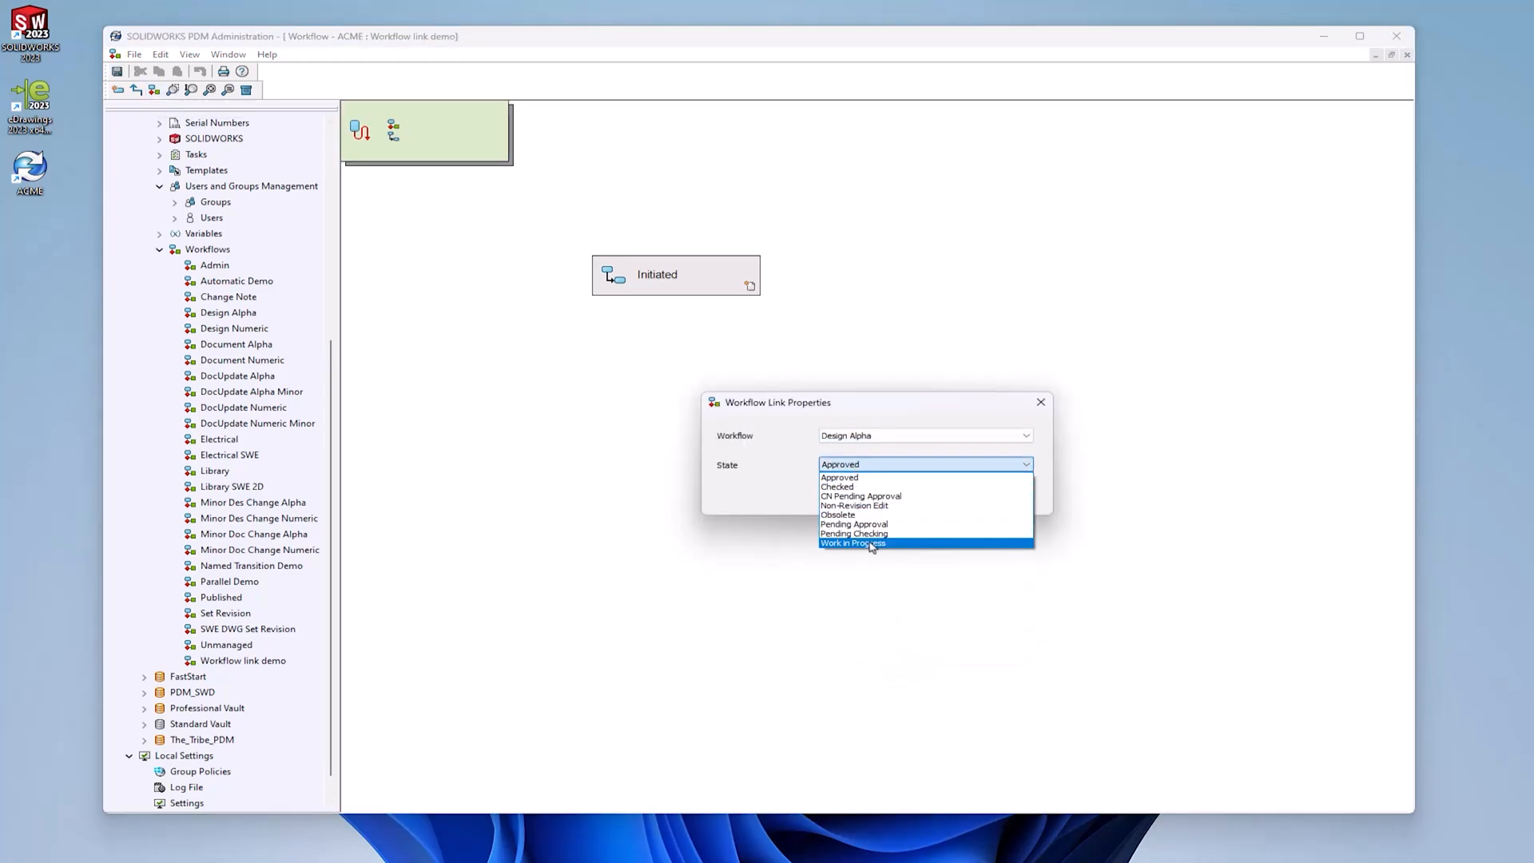
left_click(851, 543)
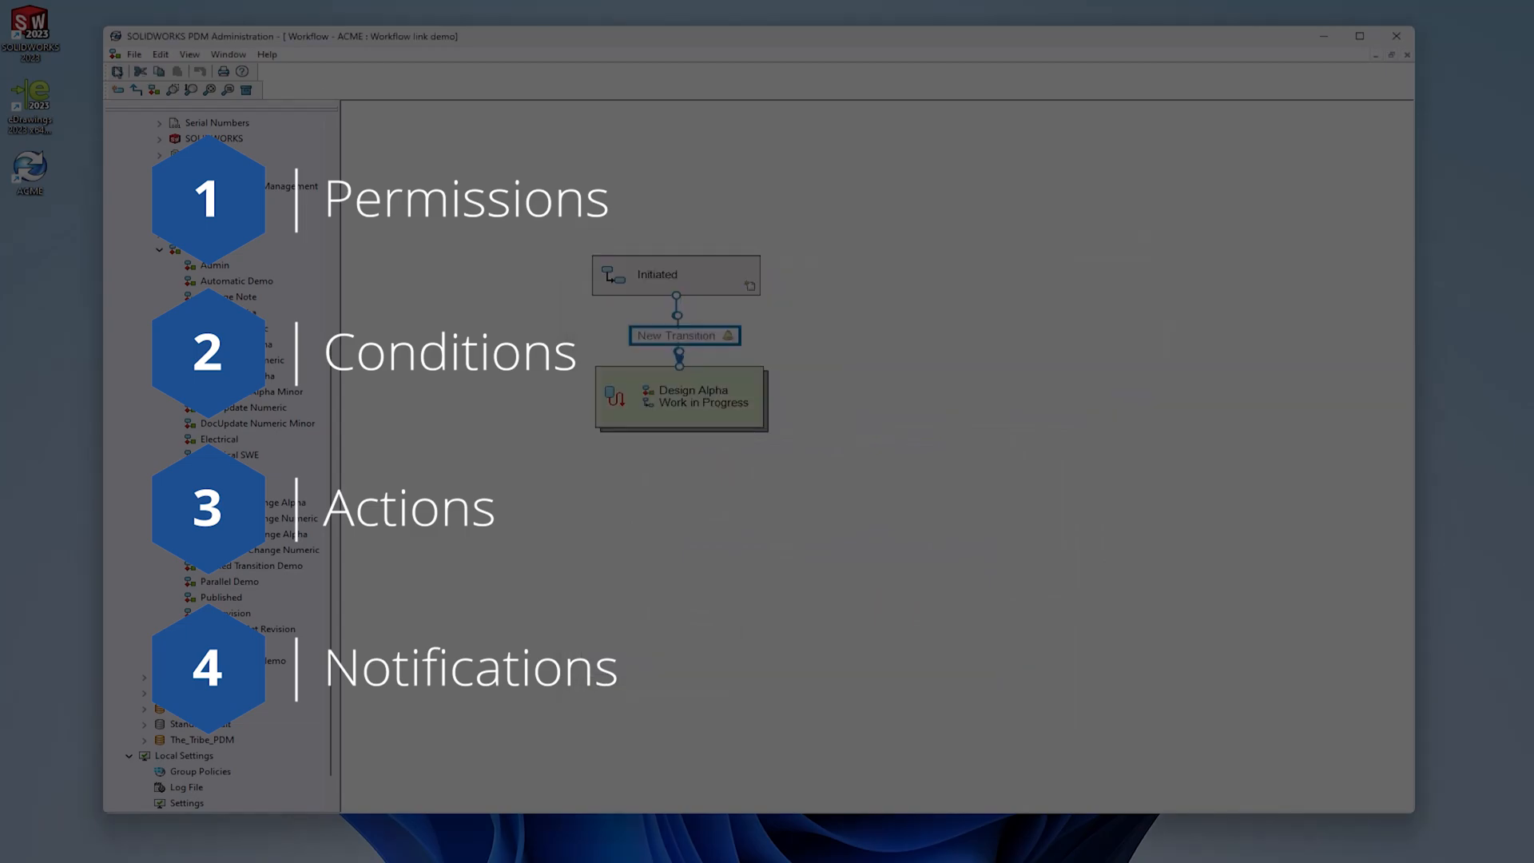
double_click(417, 160)
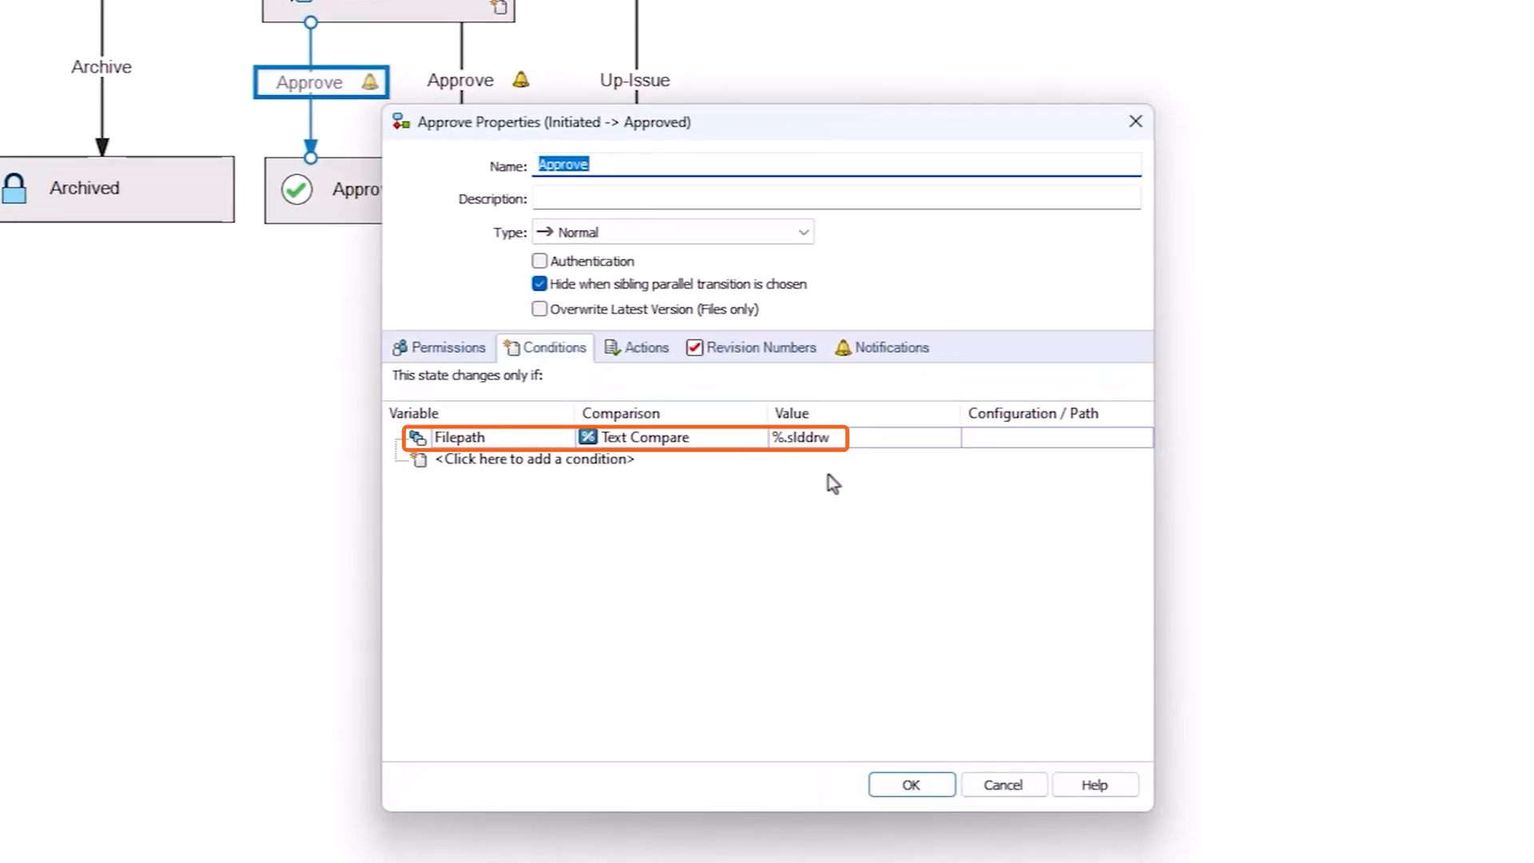
left_click(645, 347)
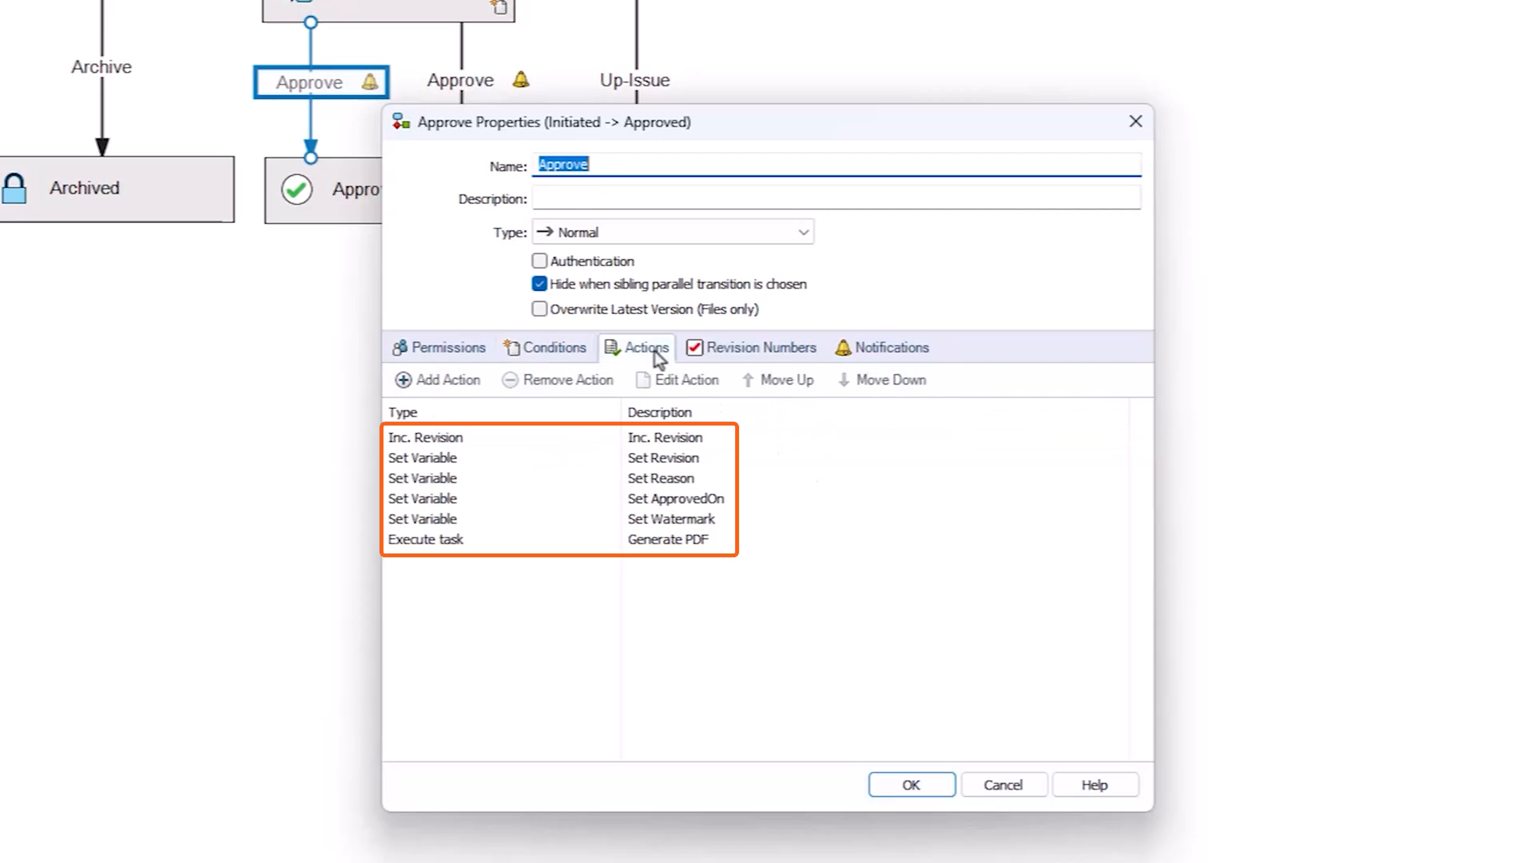
left_click(890, 347)
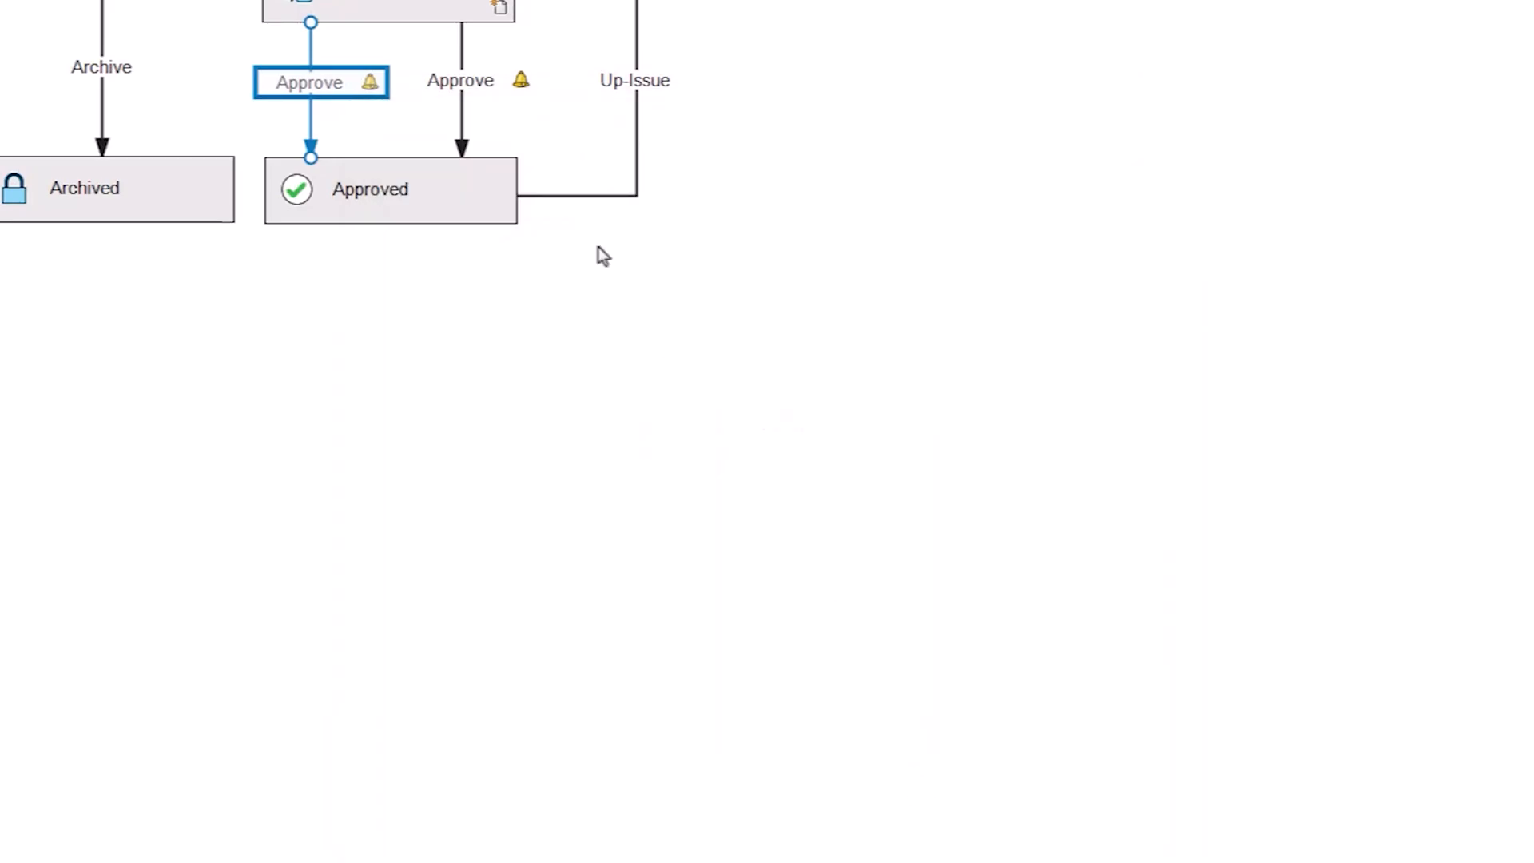
double_click(471, 80)
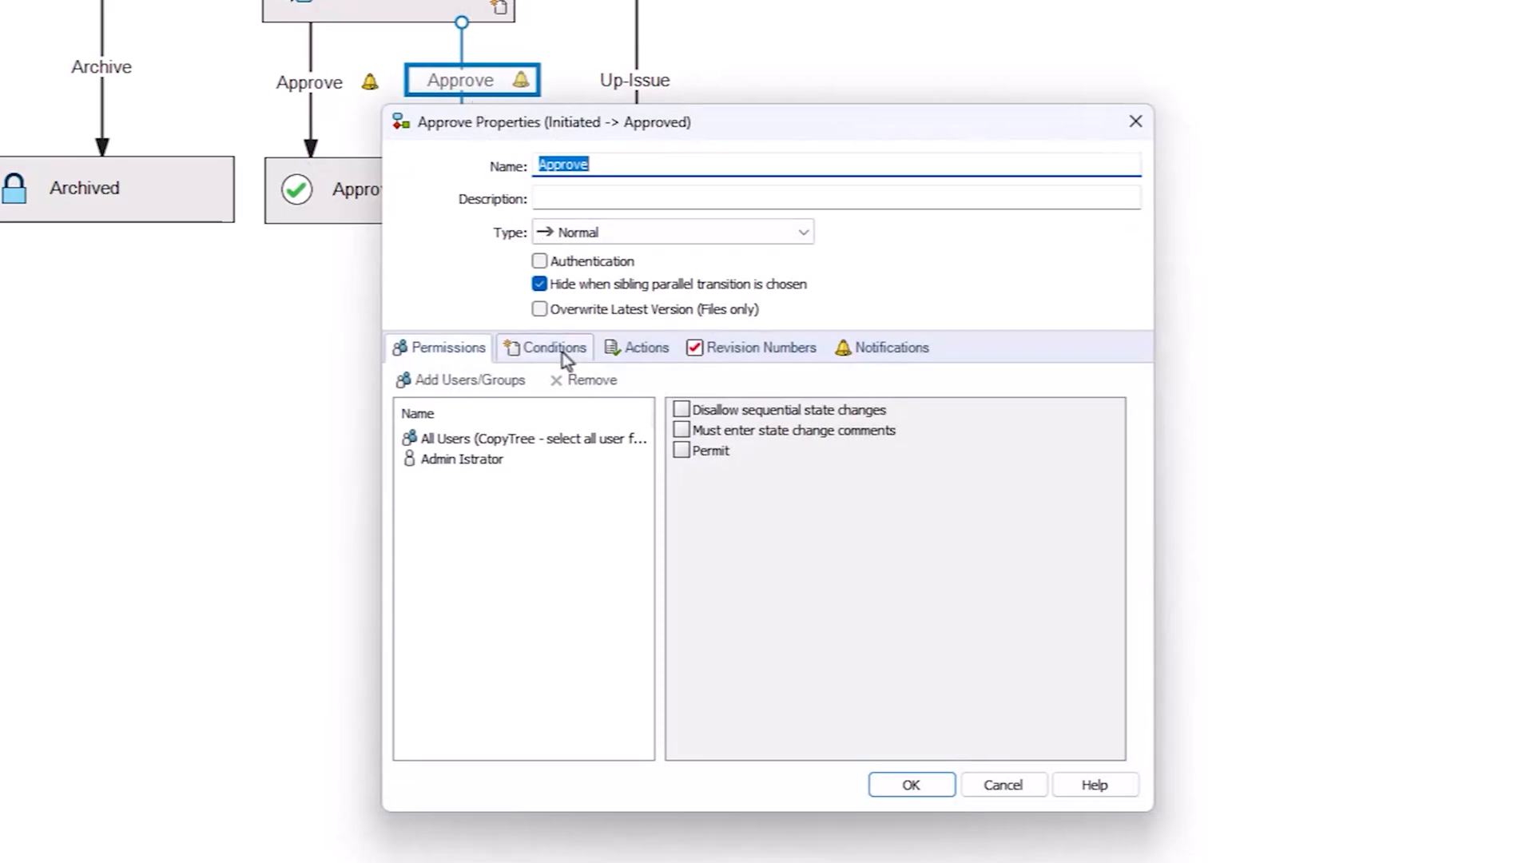
left_click(554, 348)
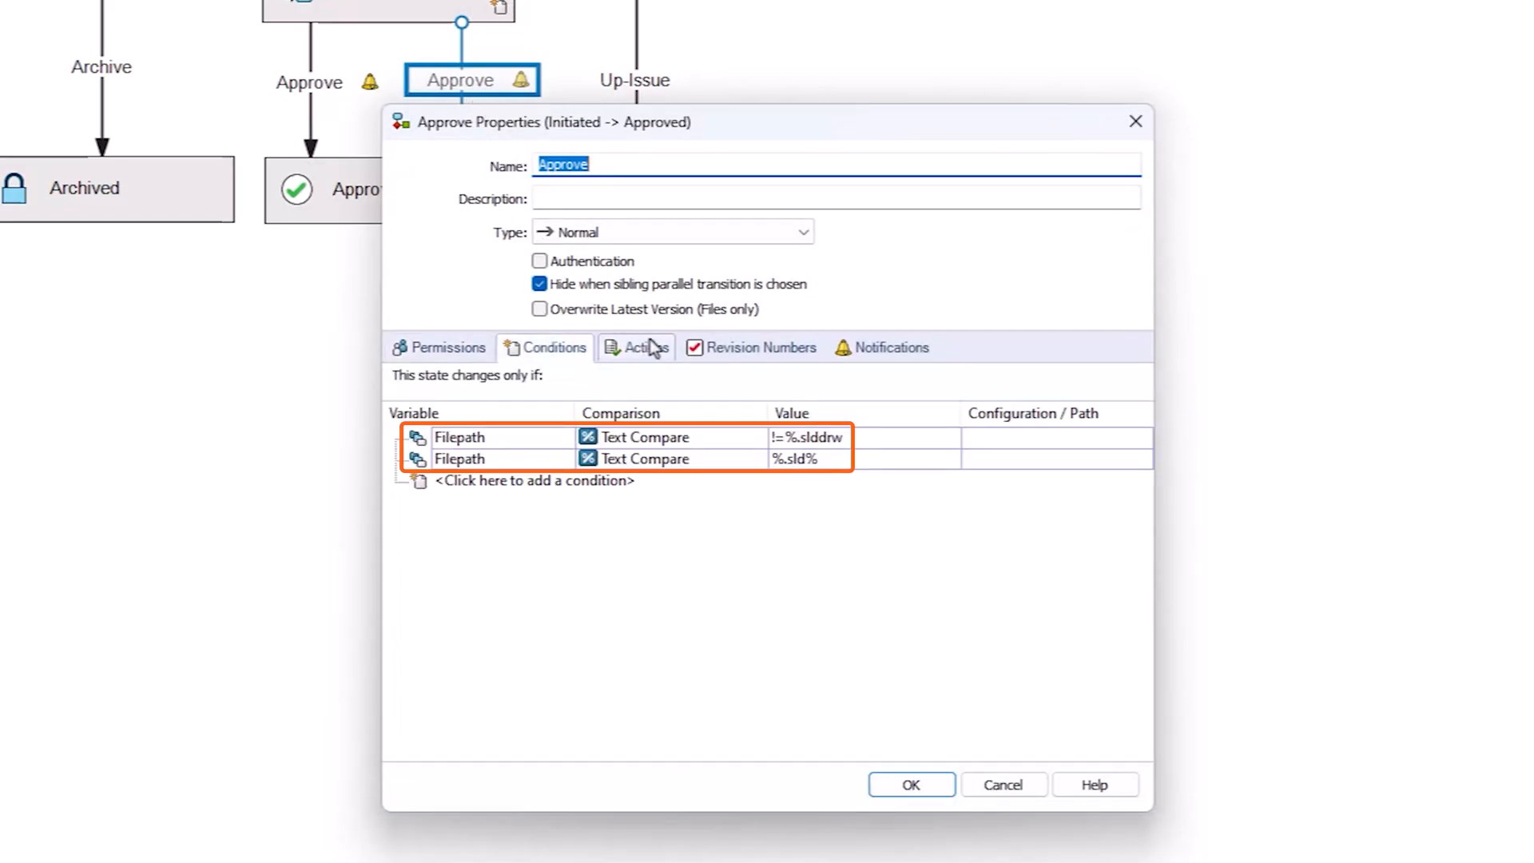
left_click(644, 347)
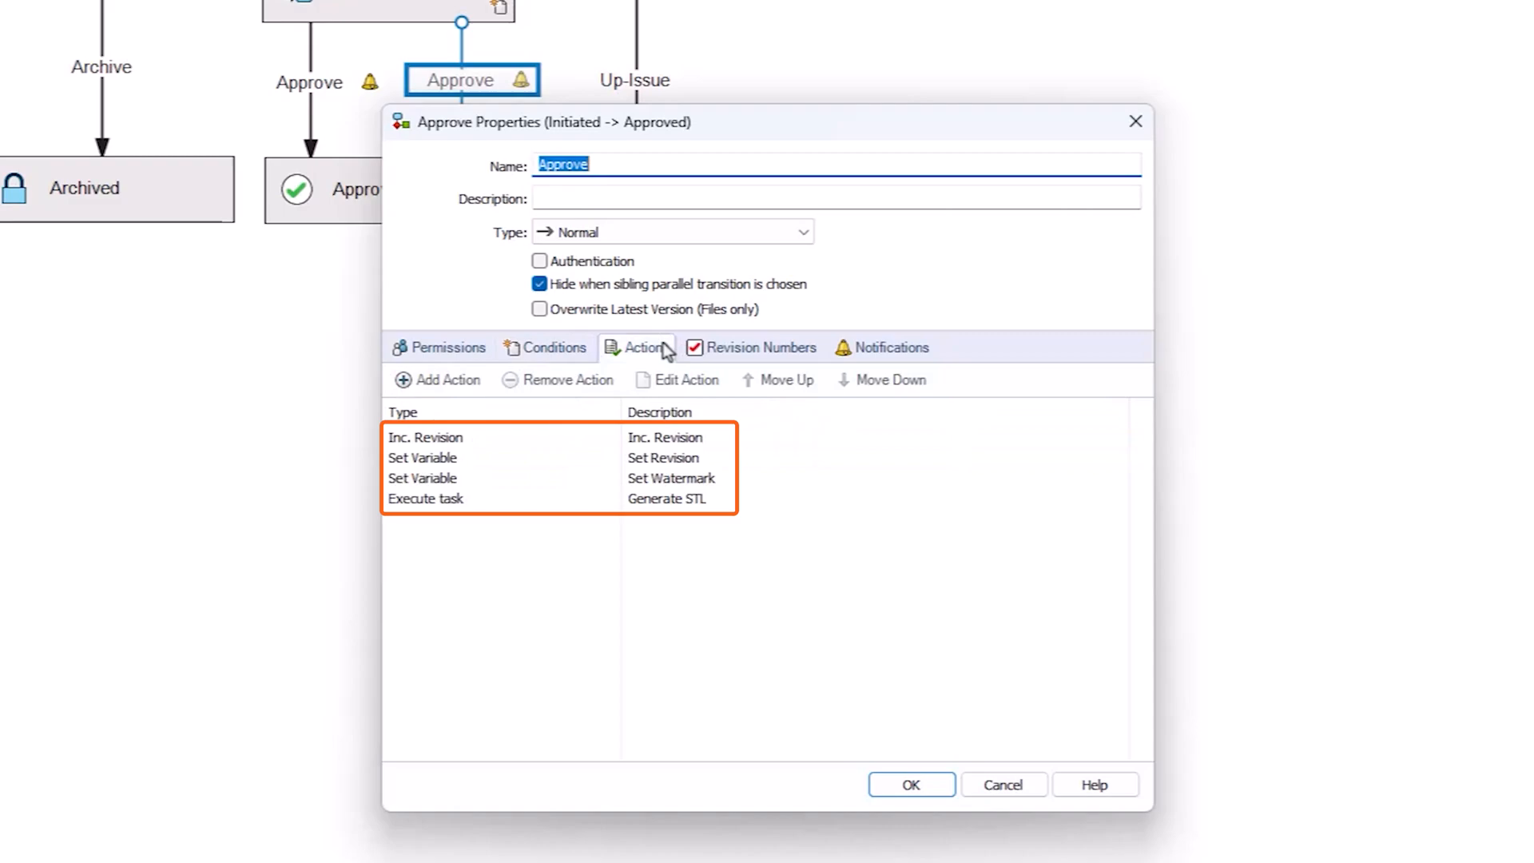
left_click(890, 347)
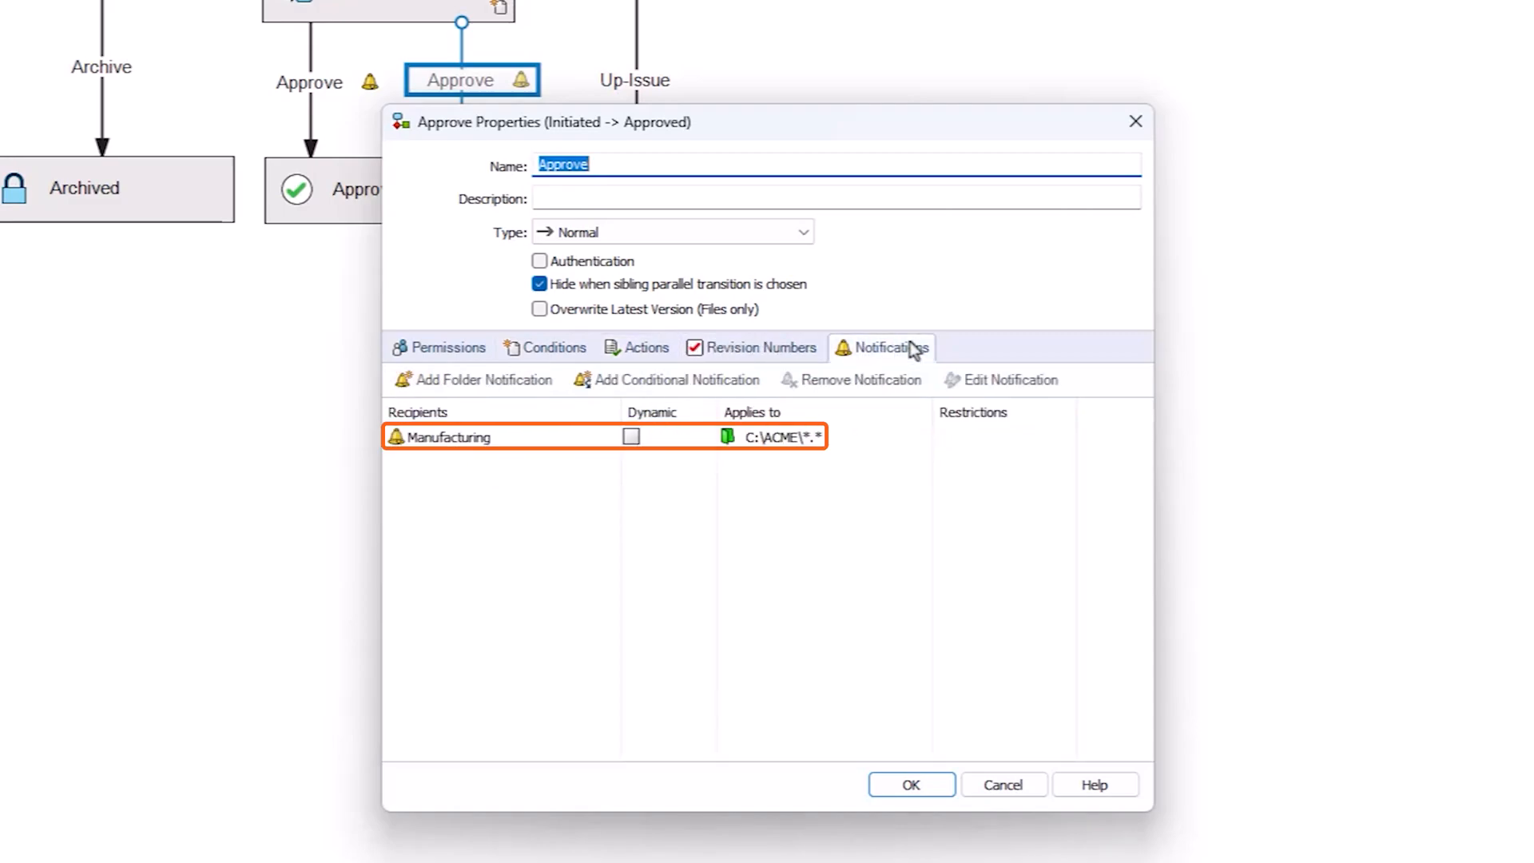
left_click(909, 783)
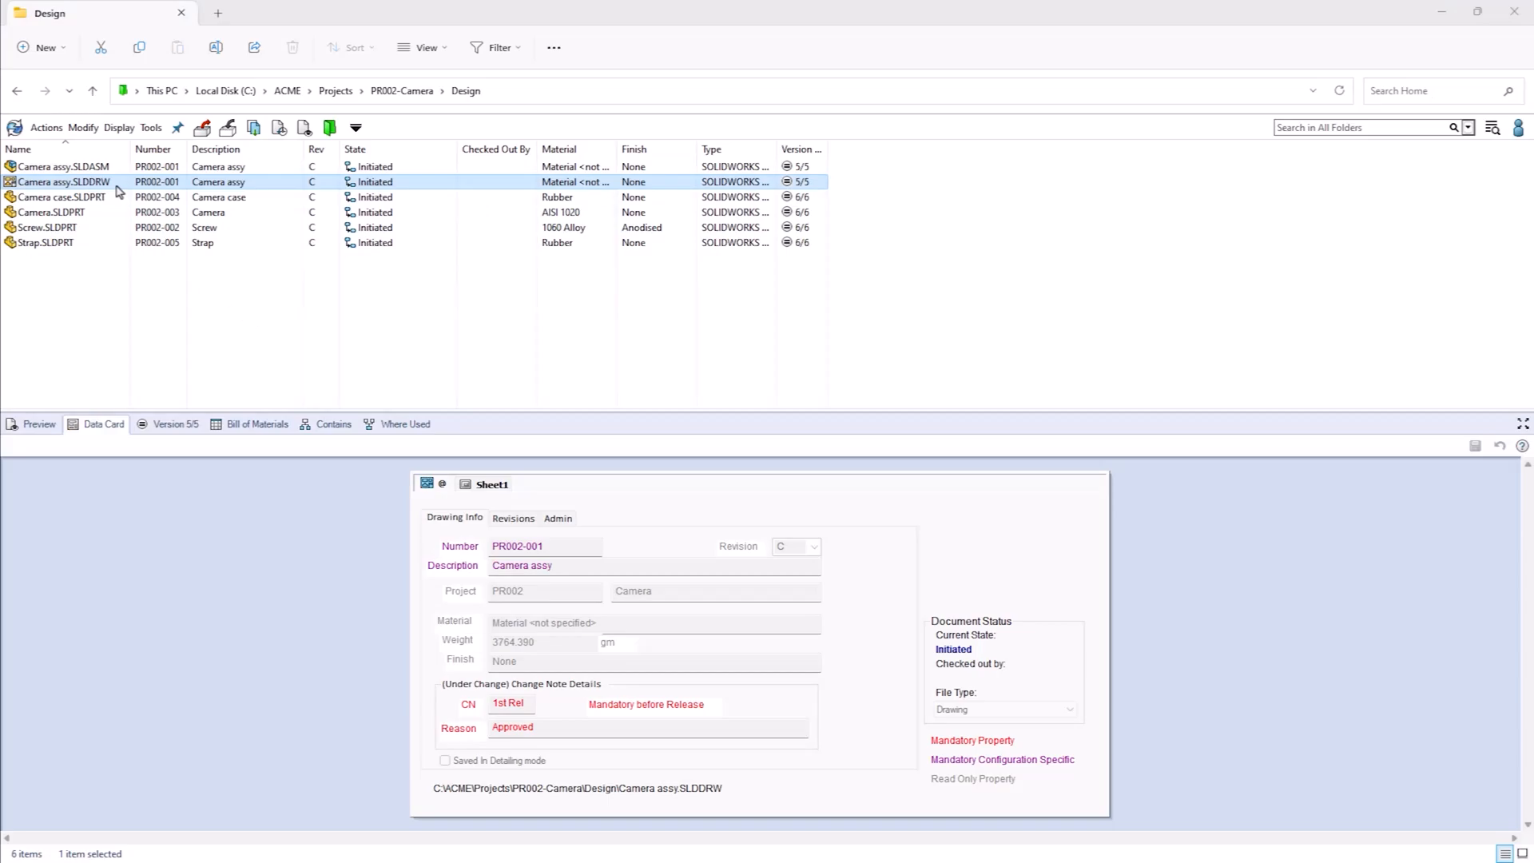
Run Approve on Camera assy.SLDDRW with comment 'Approved', including the approver user
right_click(62, 183)
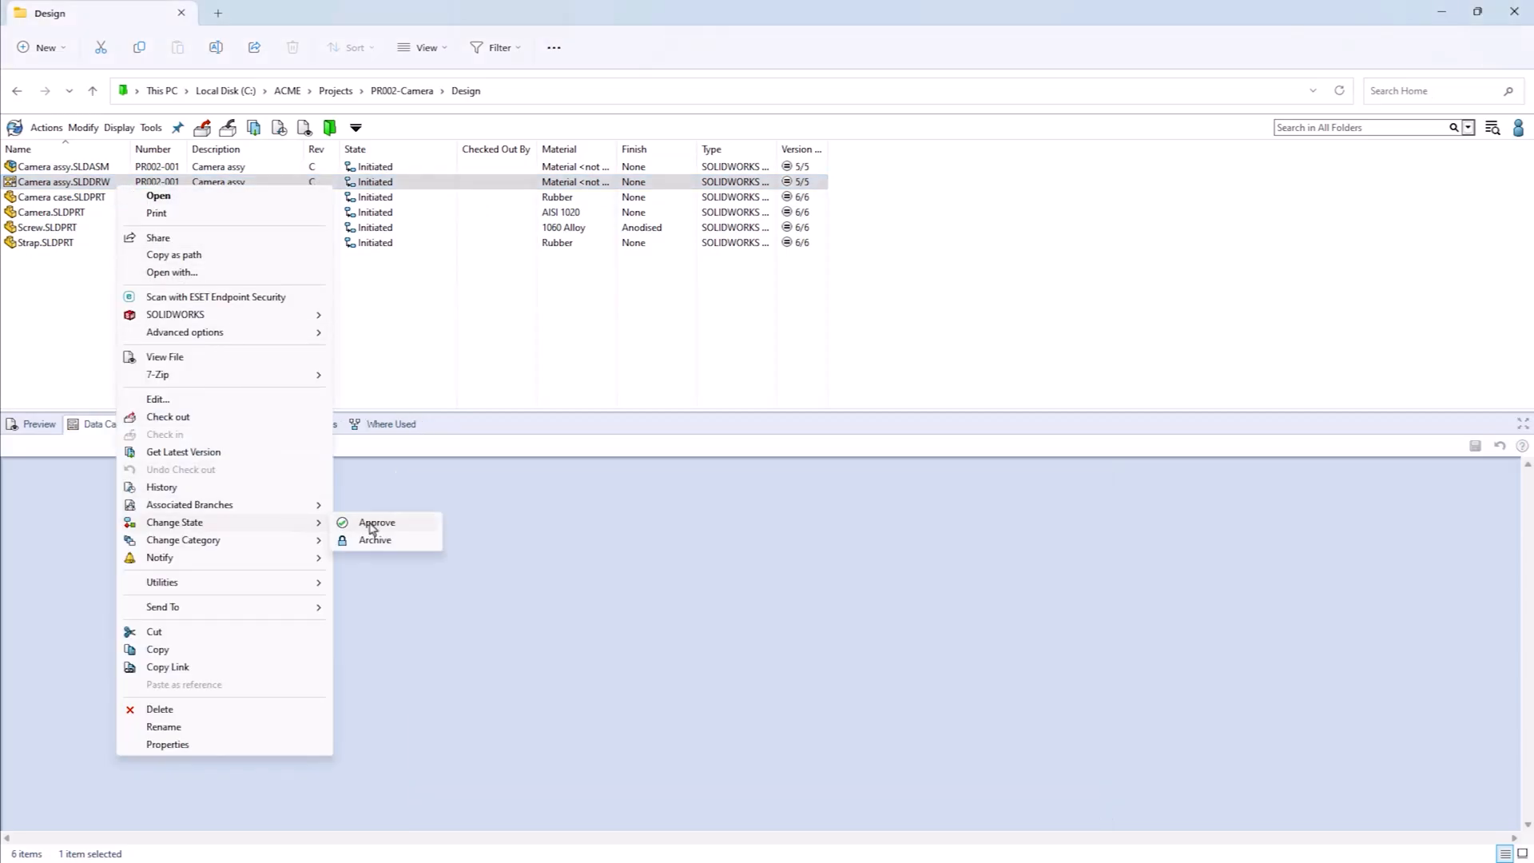
left_click(377, 521)
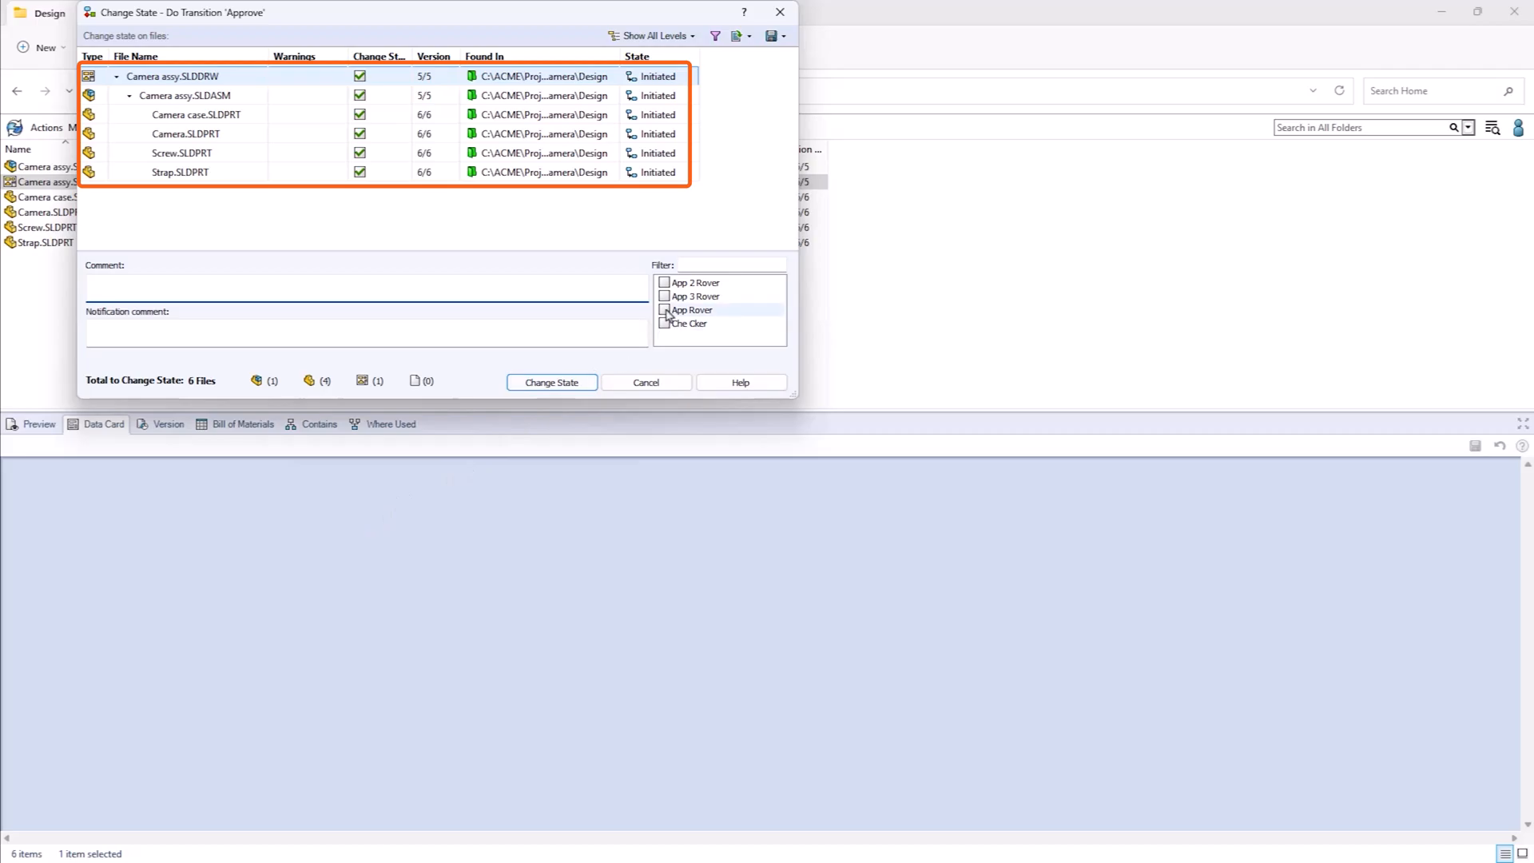
left_click(664, 309)
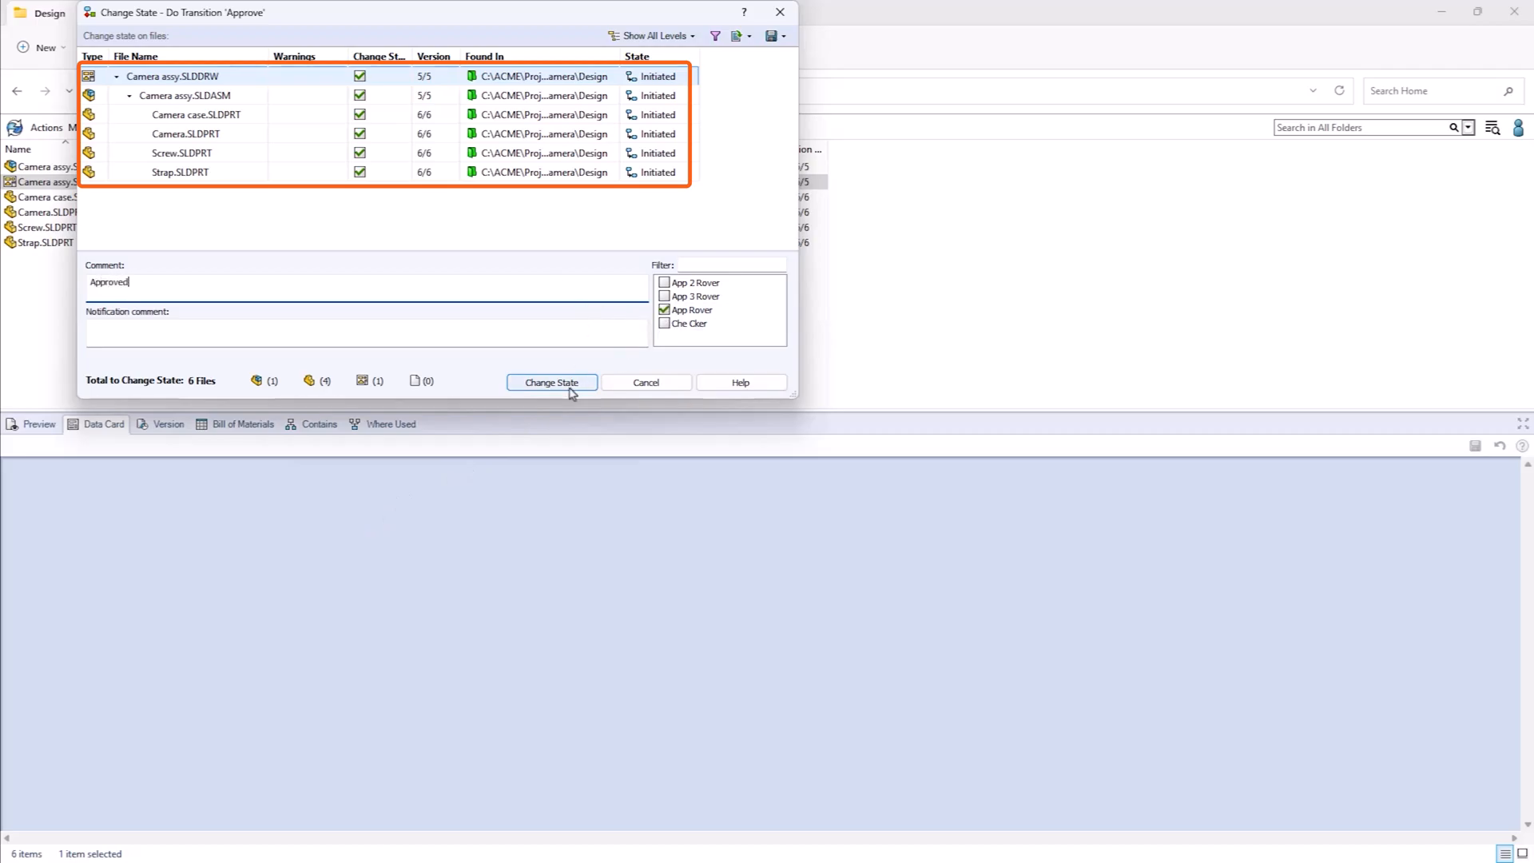
left_click(551, 382)
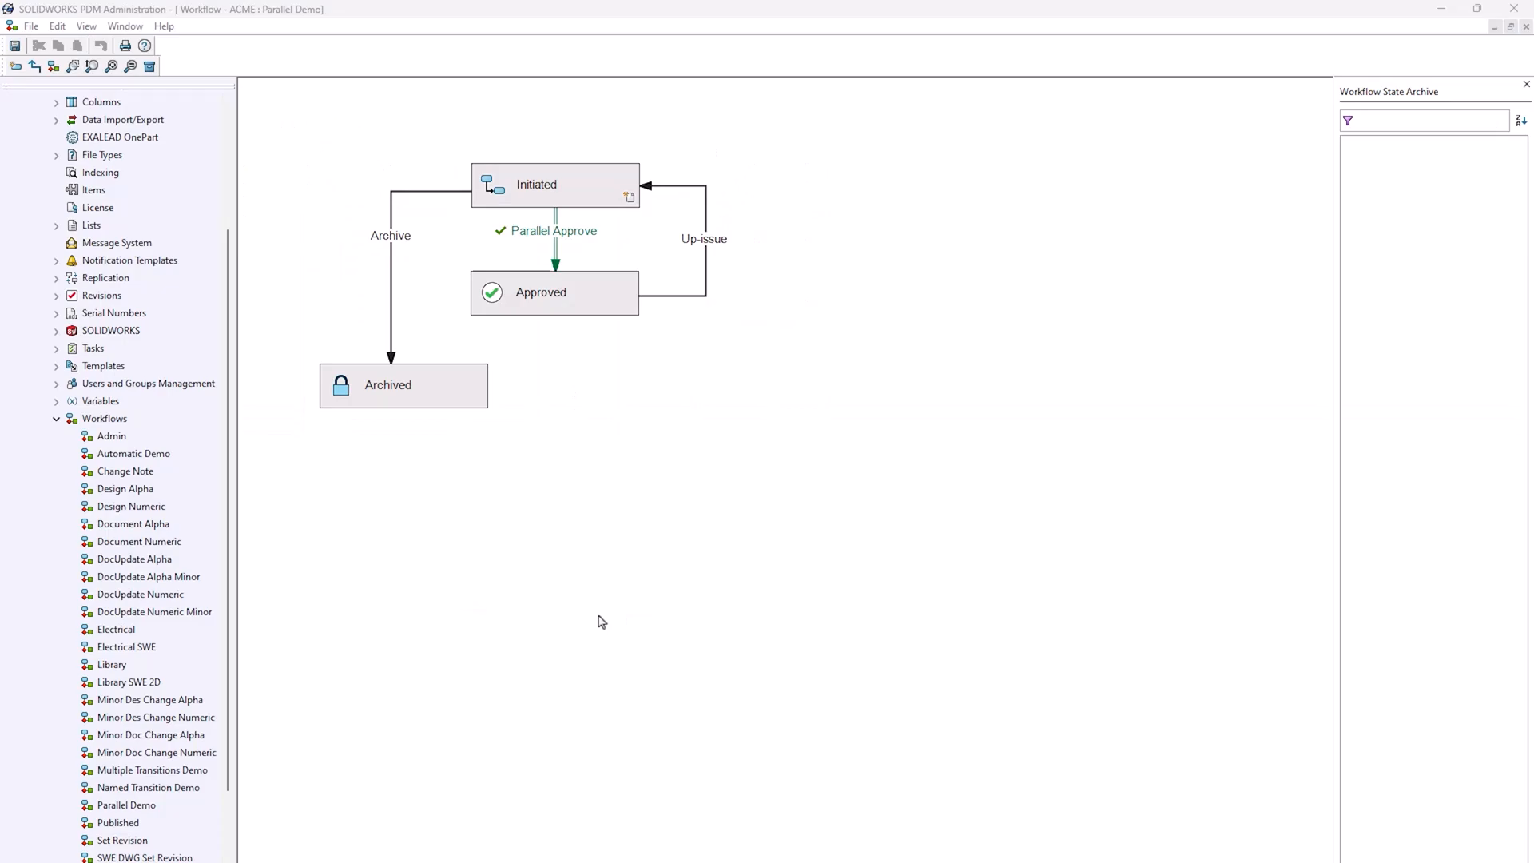
mouse_move(599, 609)
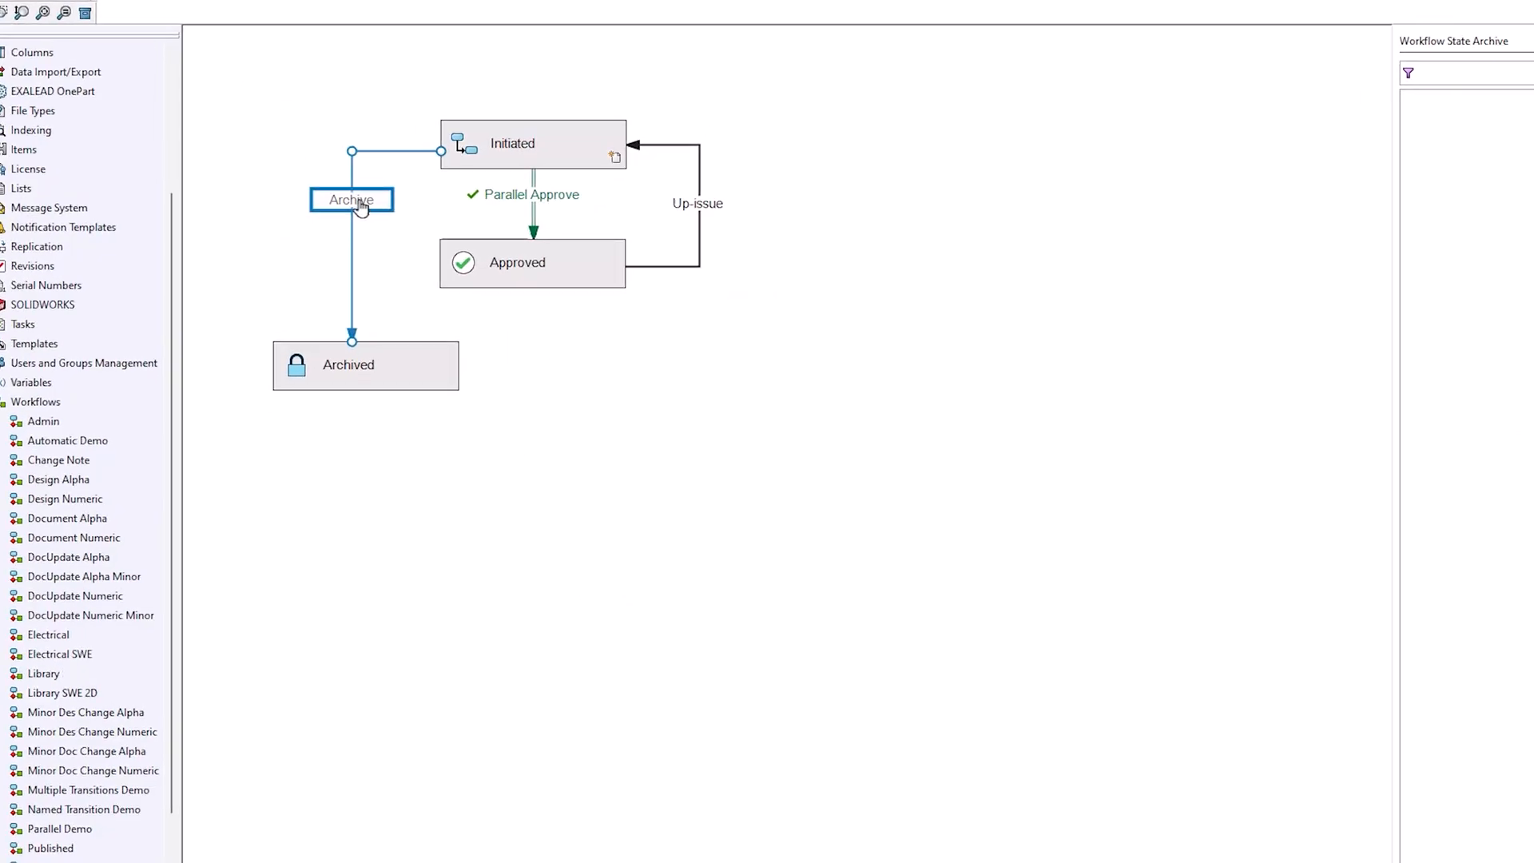
Clear 'Hide when sibling parallel transition is chosen' on the Archive transition
double_click(350, 199)
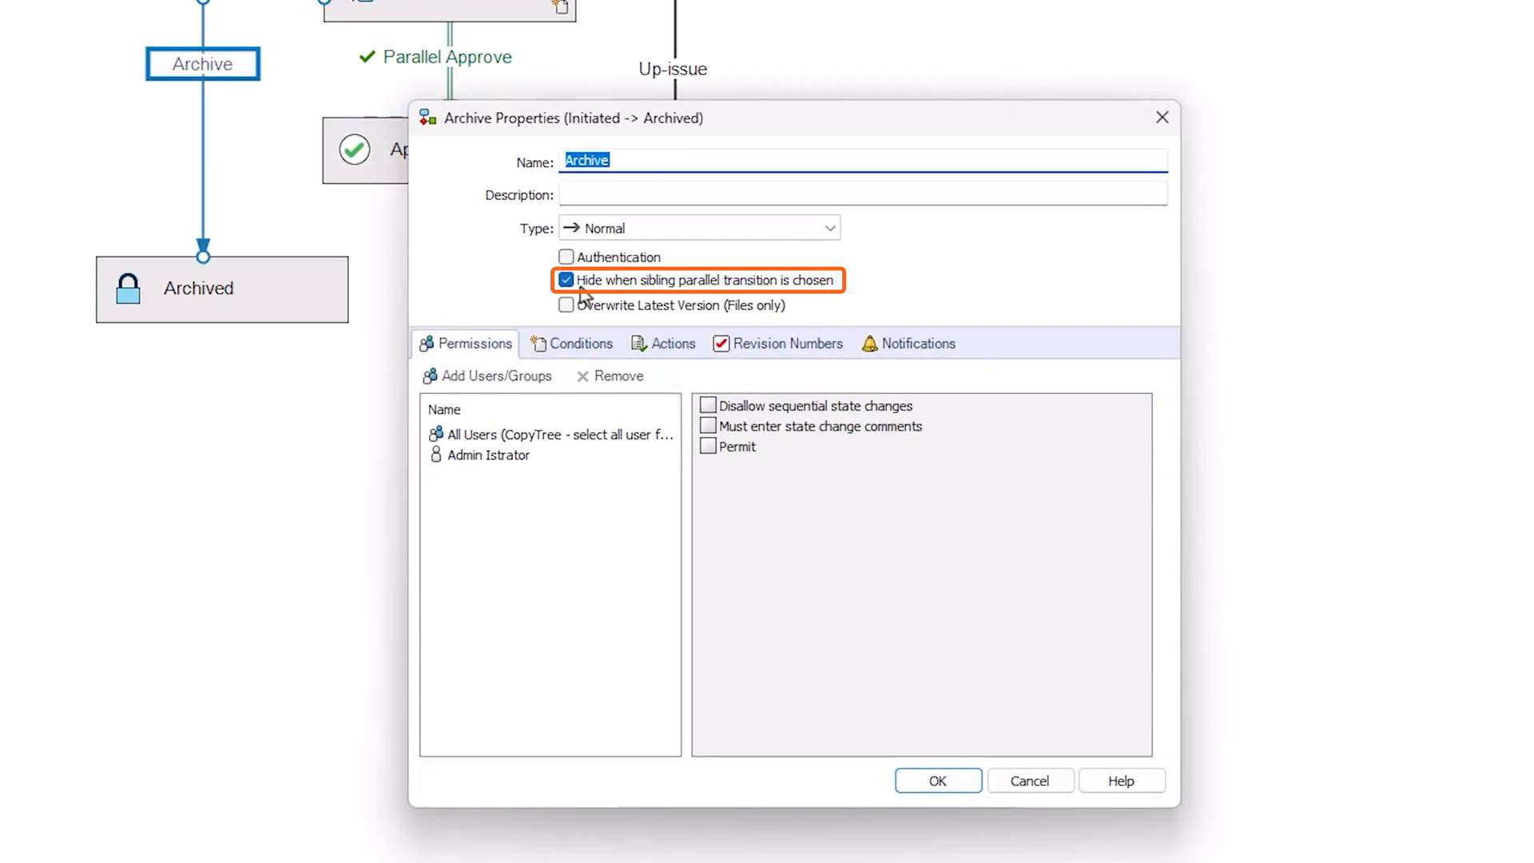
left_click(566, 280)
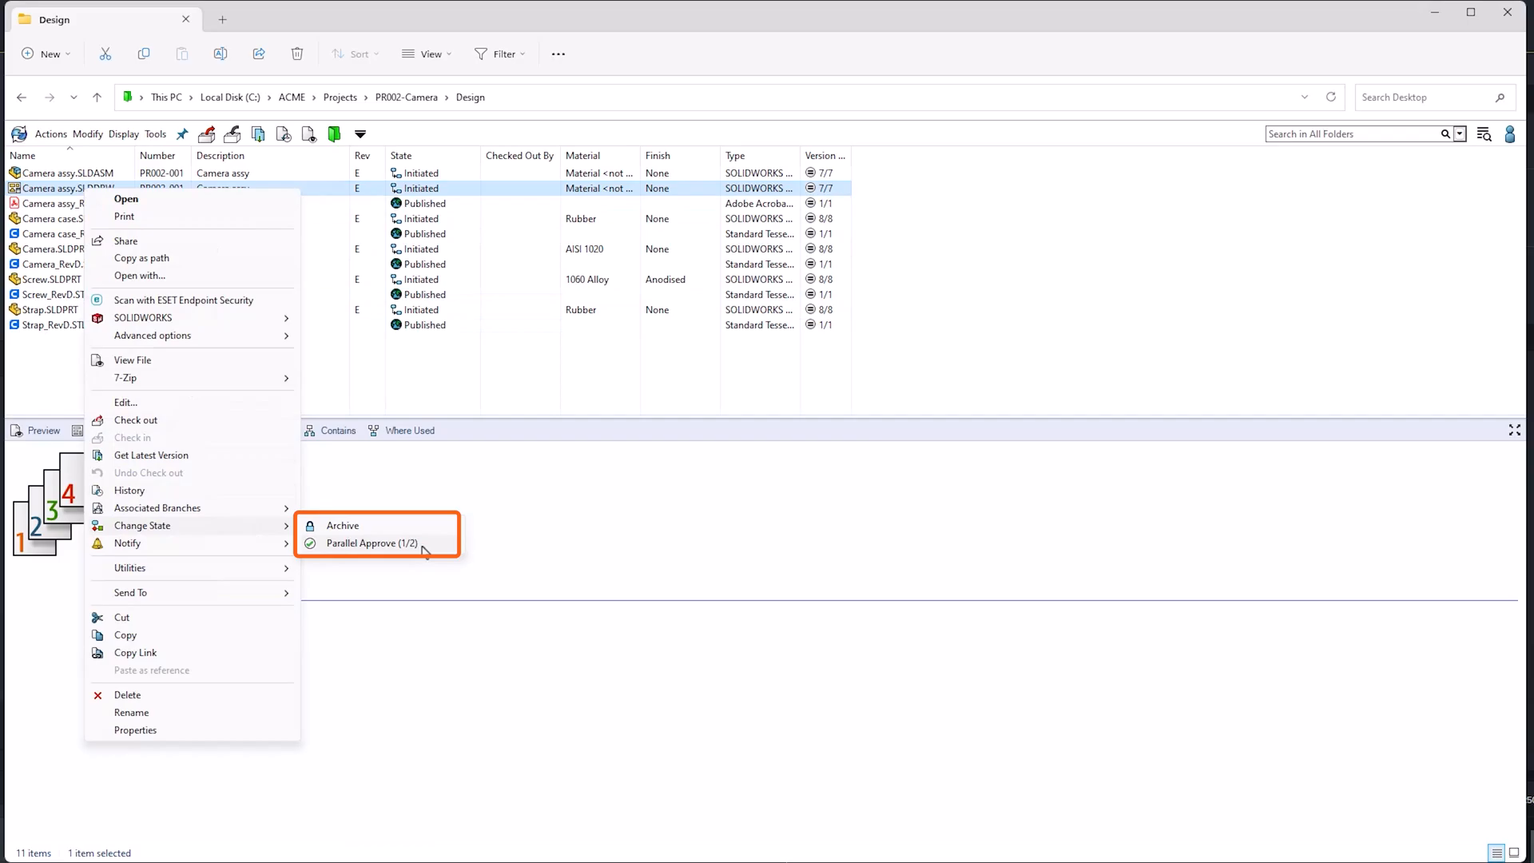
Start the Archive state change for Camera assy.SLDDRW
left_click(343, 525)
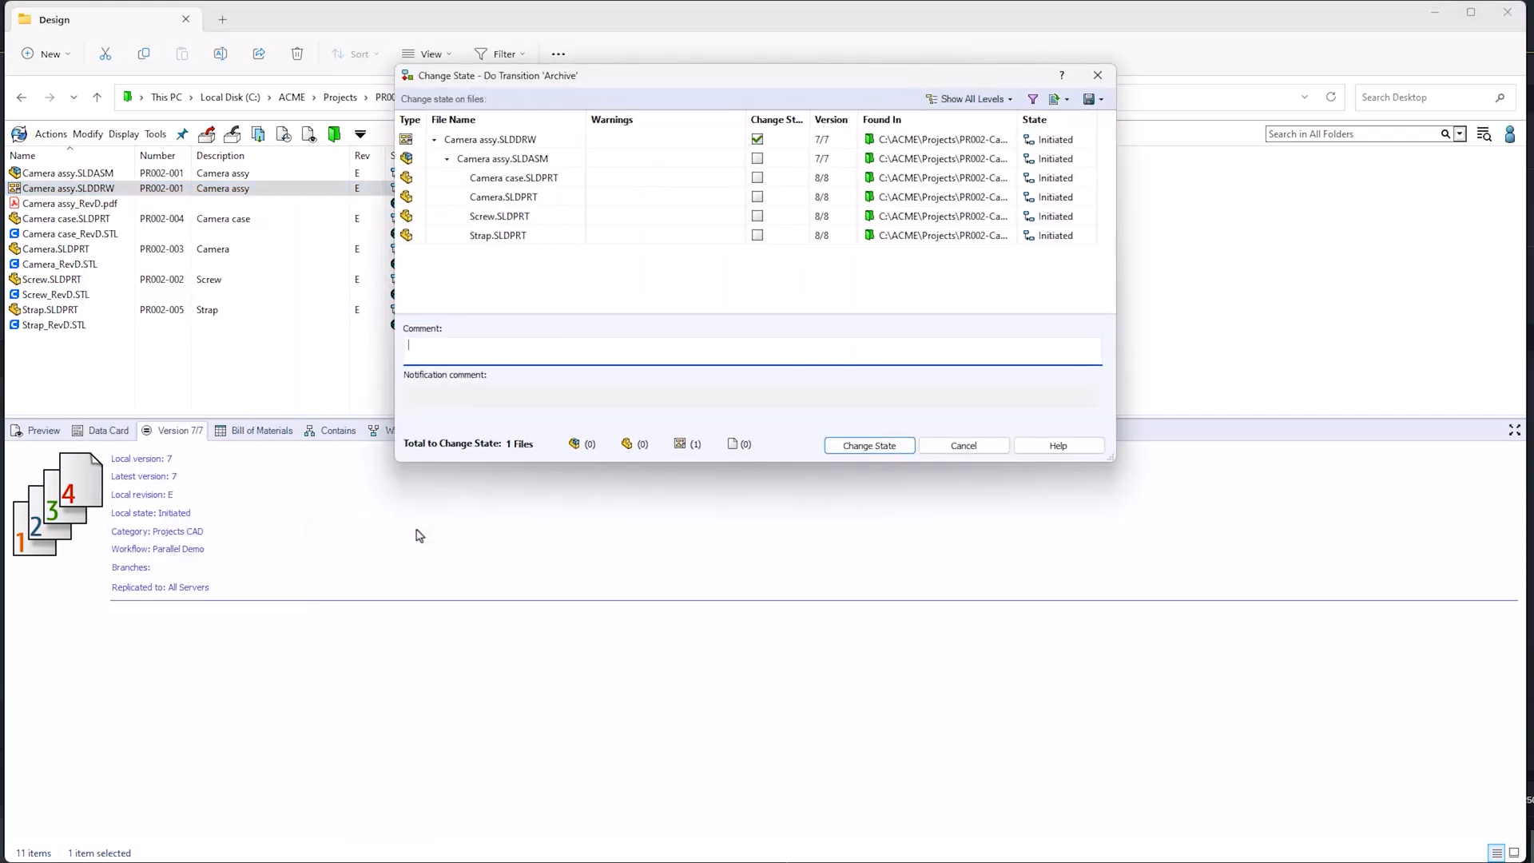